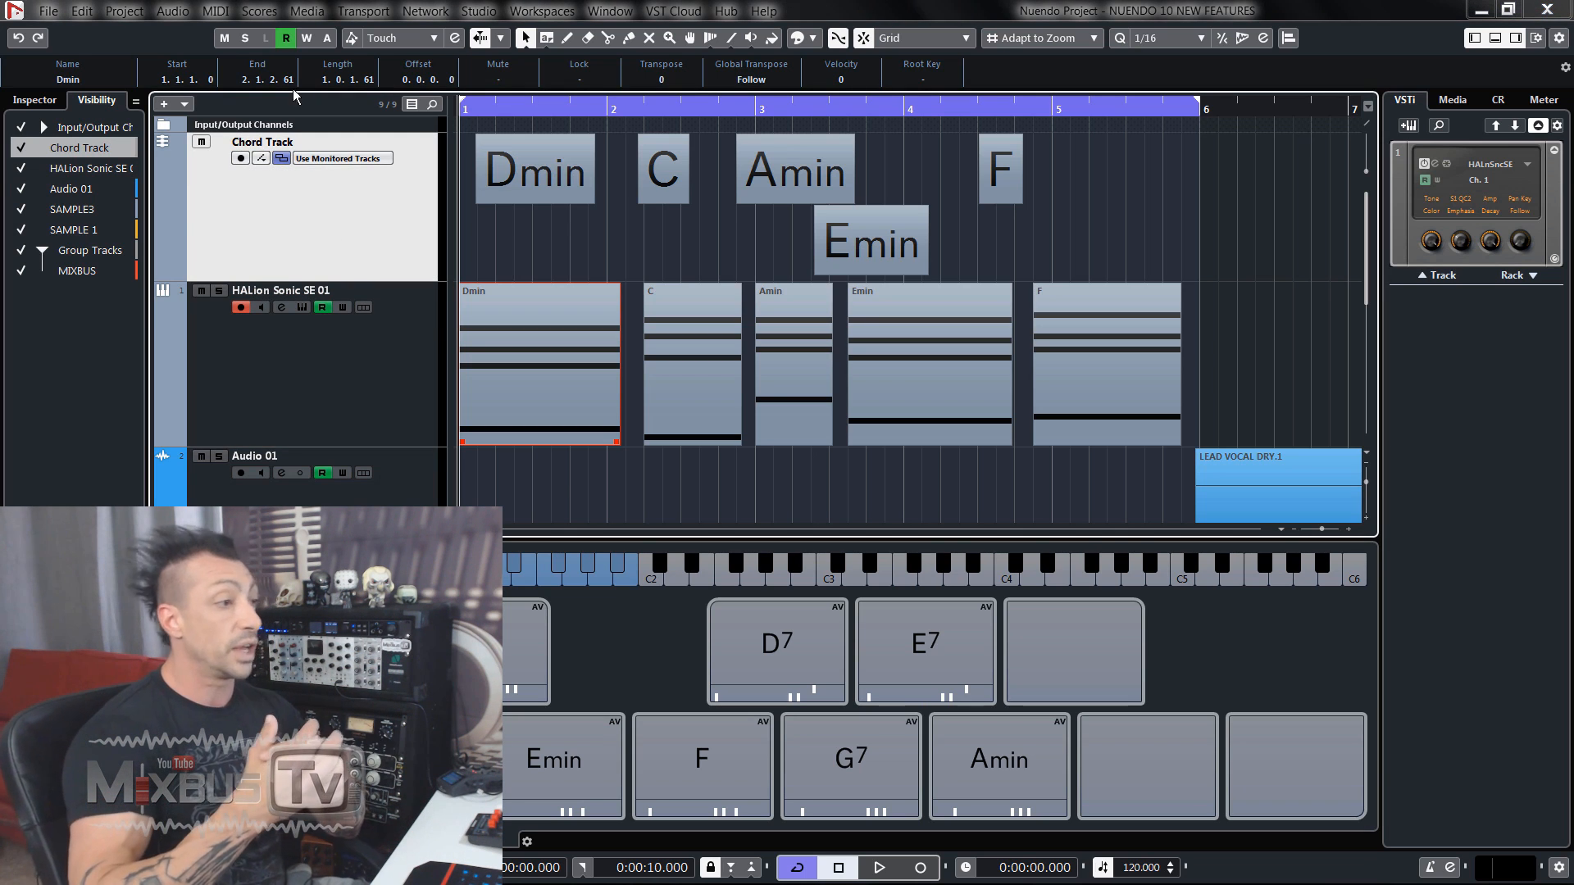
{"action": "mouse_move", "coordinate": [408, 374]}
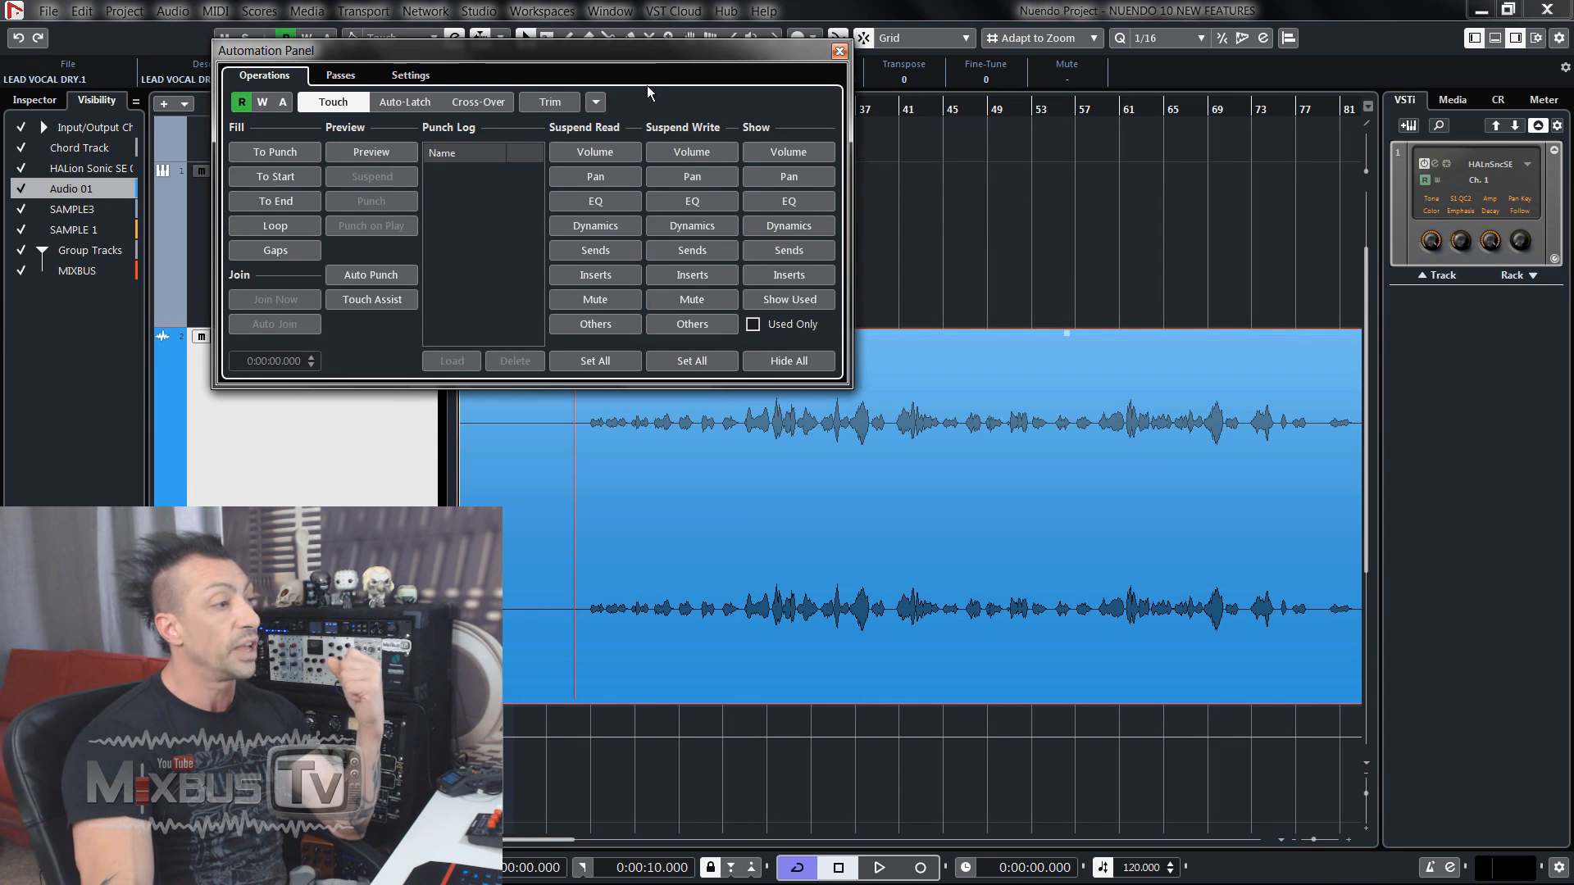
Zoom out the Pro Tools timeline so all track clips show through bar 50.
{"action": "left_click", "coordinate": [840, 50]}
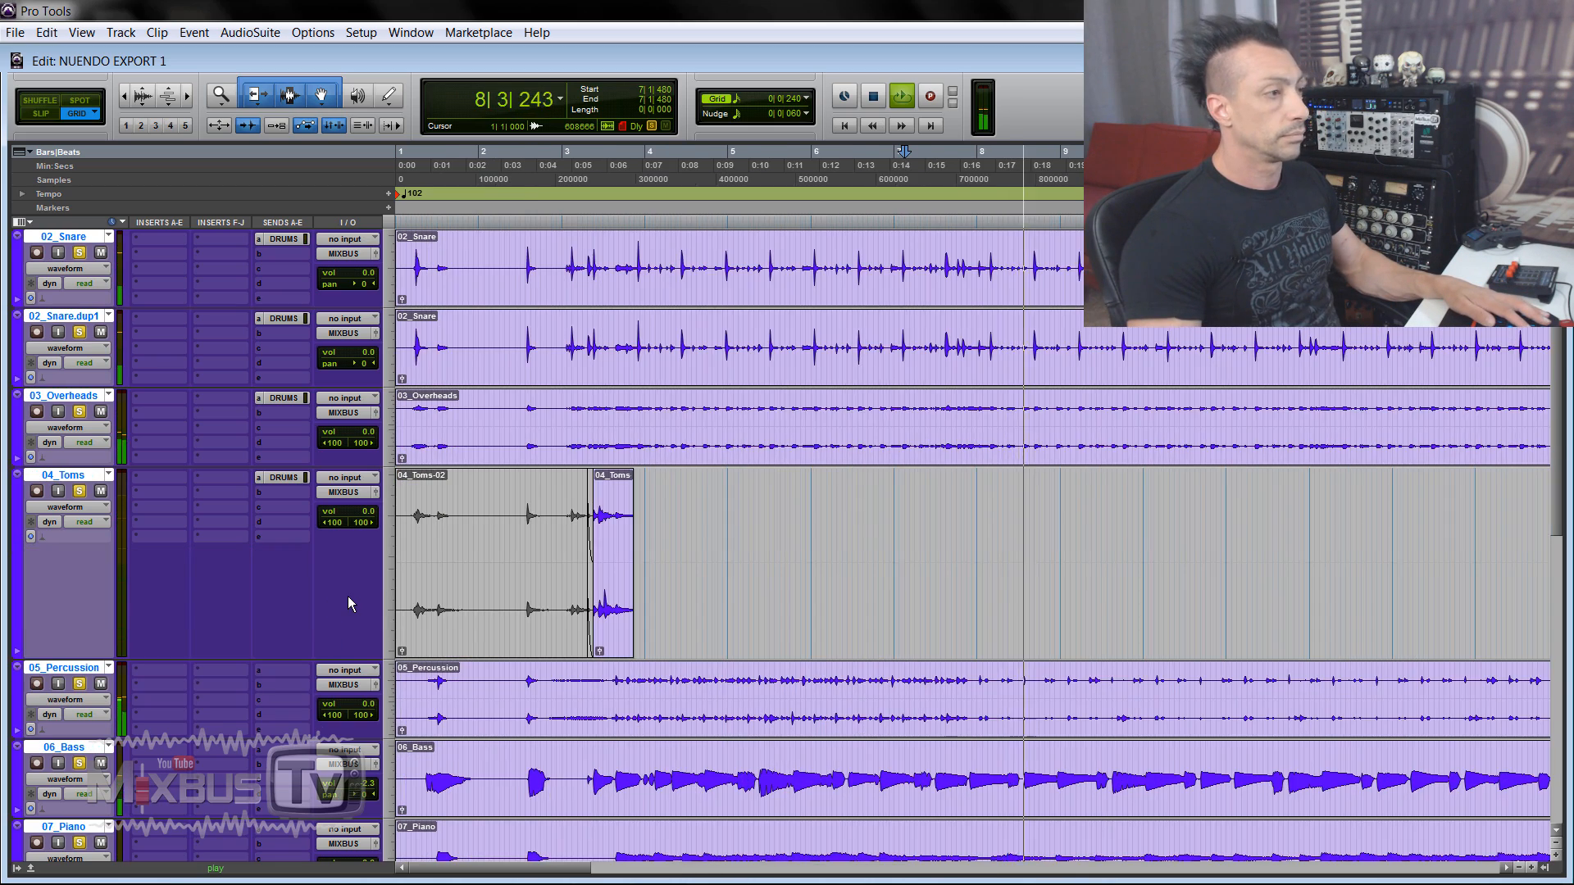
{"action": "scroll", "scroll_direction": "down", "scroll_amount": 3}
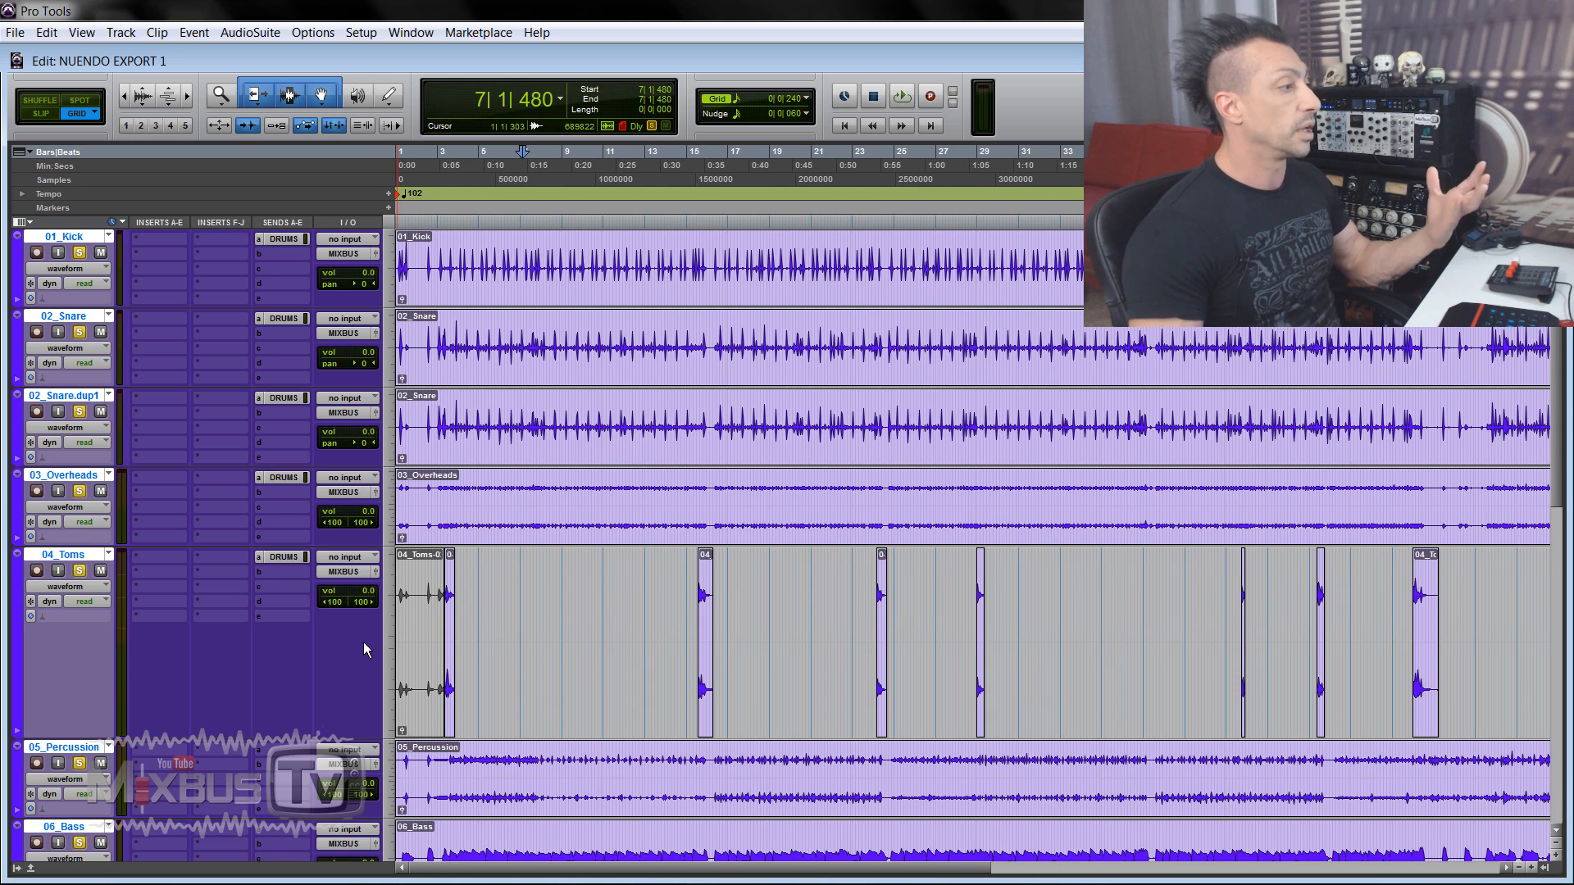
{"action": "left_click", "coordinate": [466, 597]}
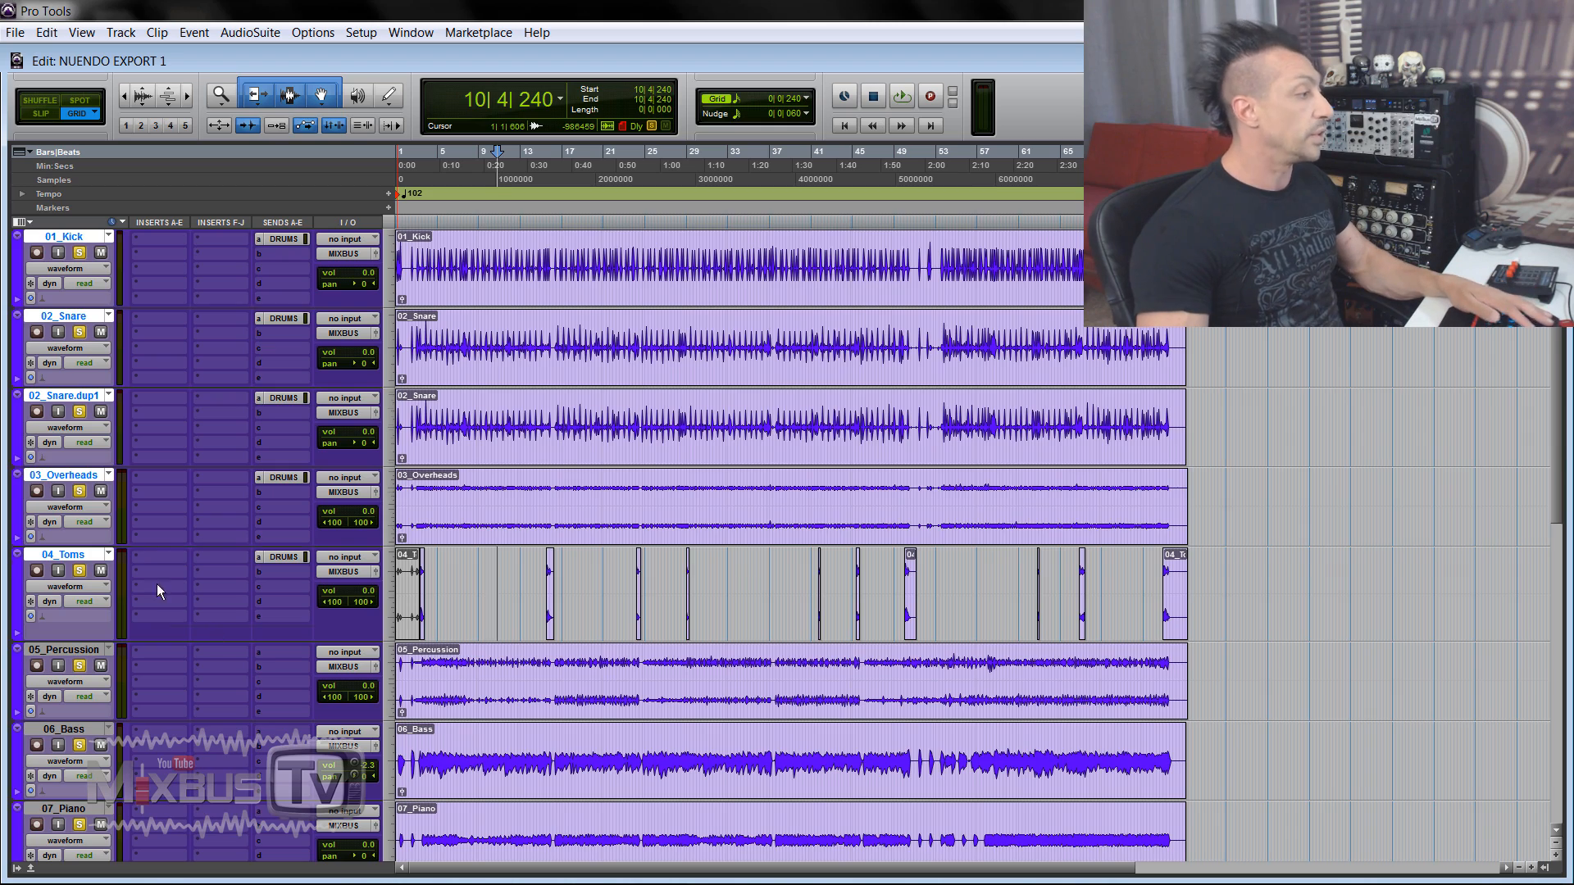
{"action": "scroll", "scroll_direction": "down", "scroll_amount": 3}
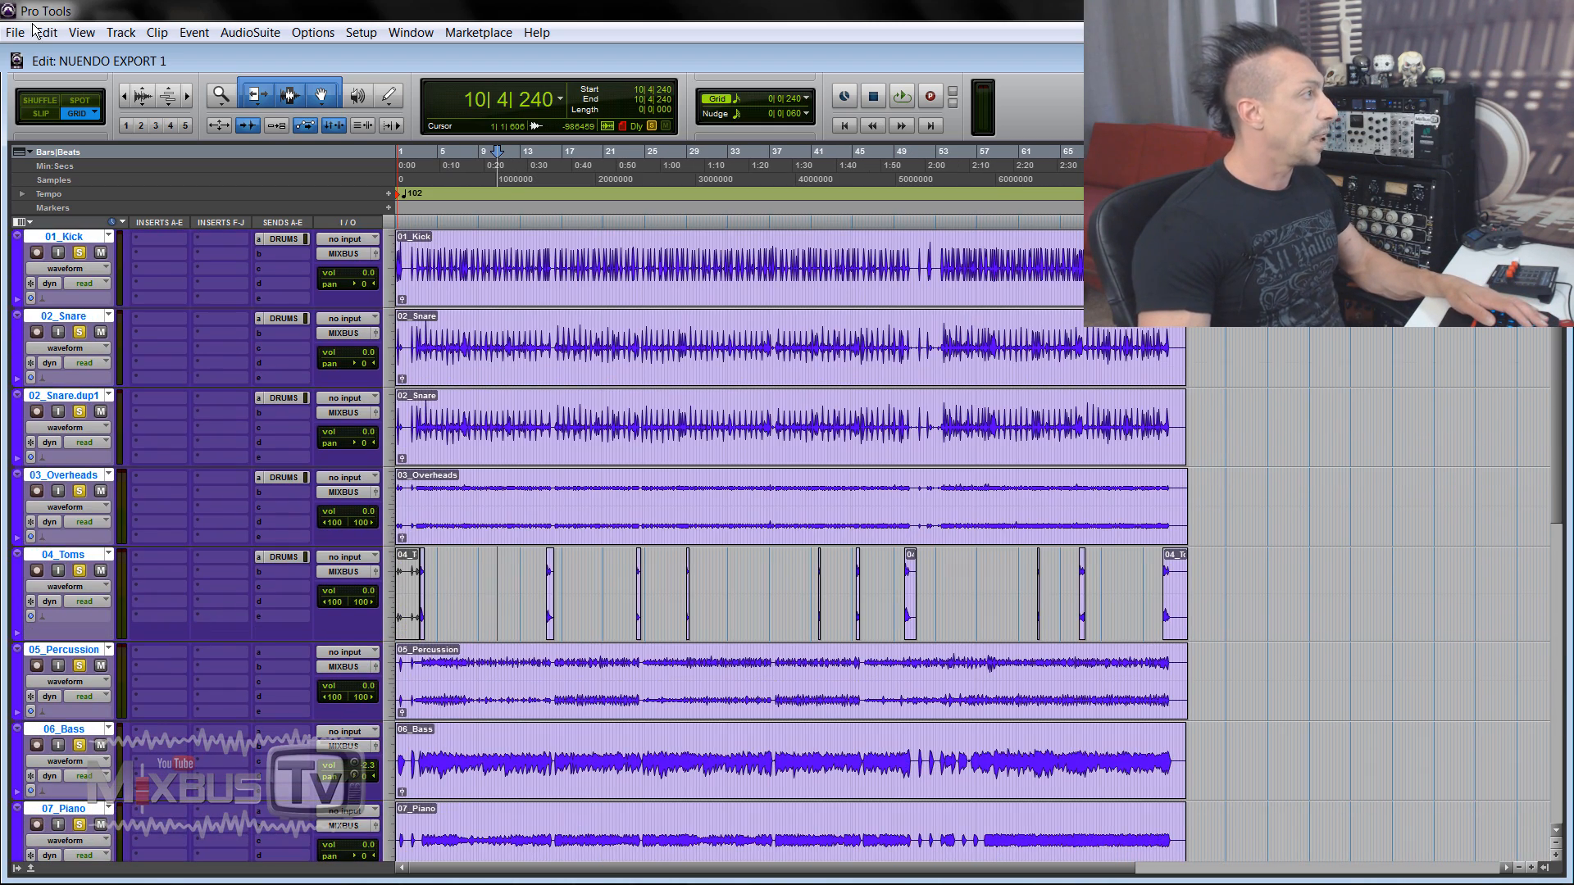
Export the selected tracks as a new AAF with WAV audio format.
{"action": "left_click", "coordinate": [15, 32]}
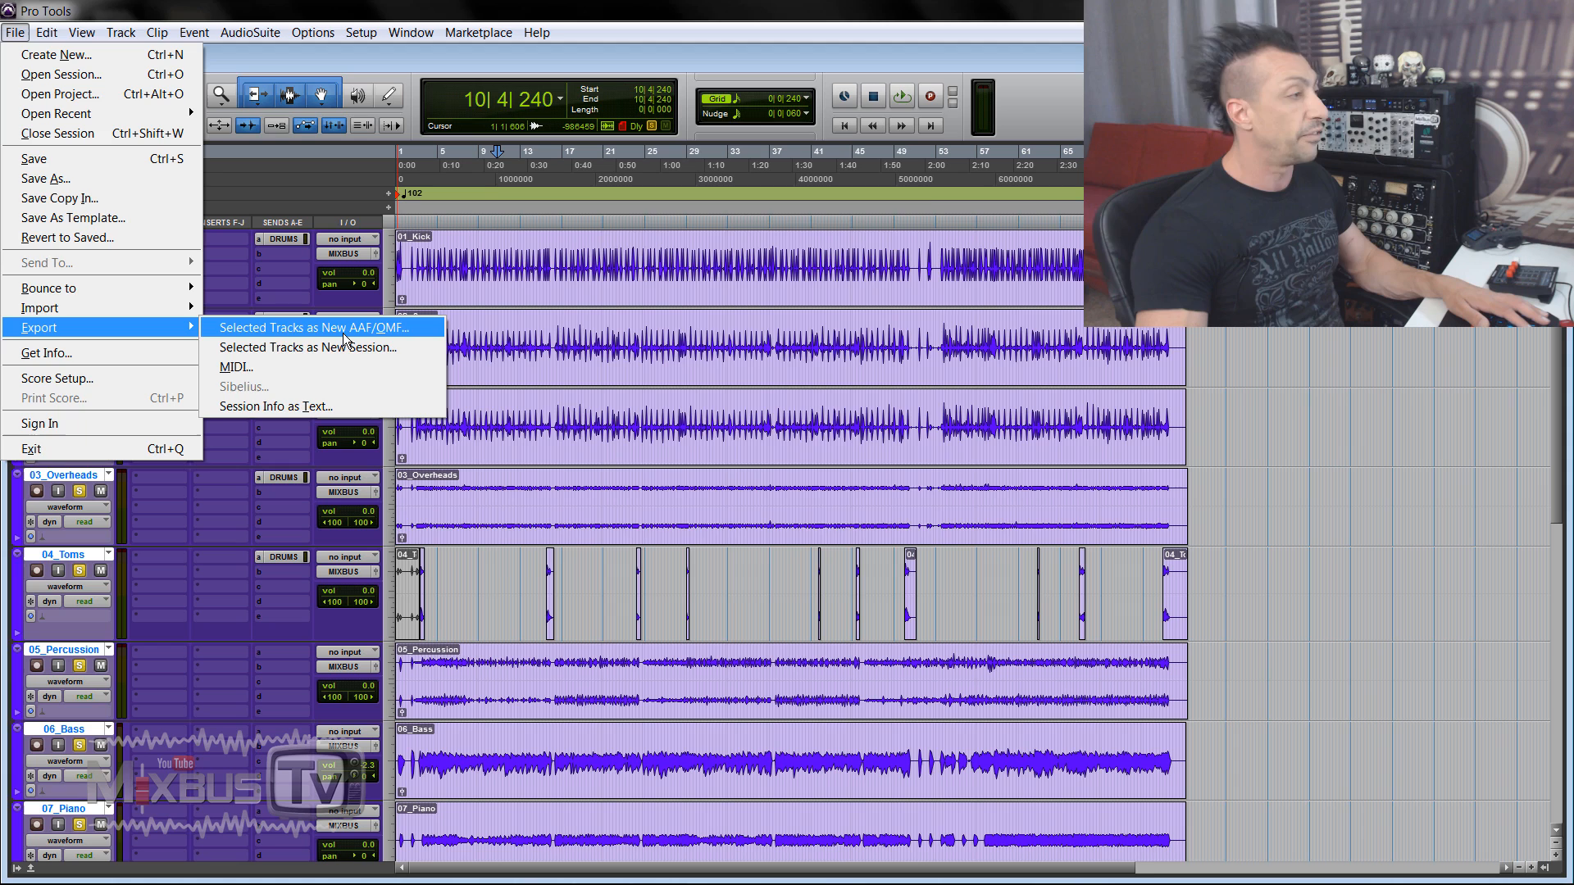
{"action": "left_click", "coordinate": [297, 327]}
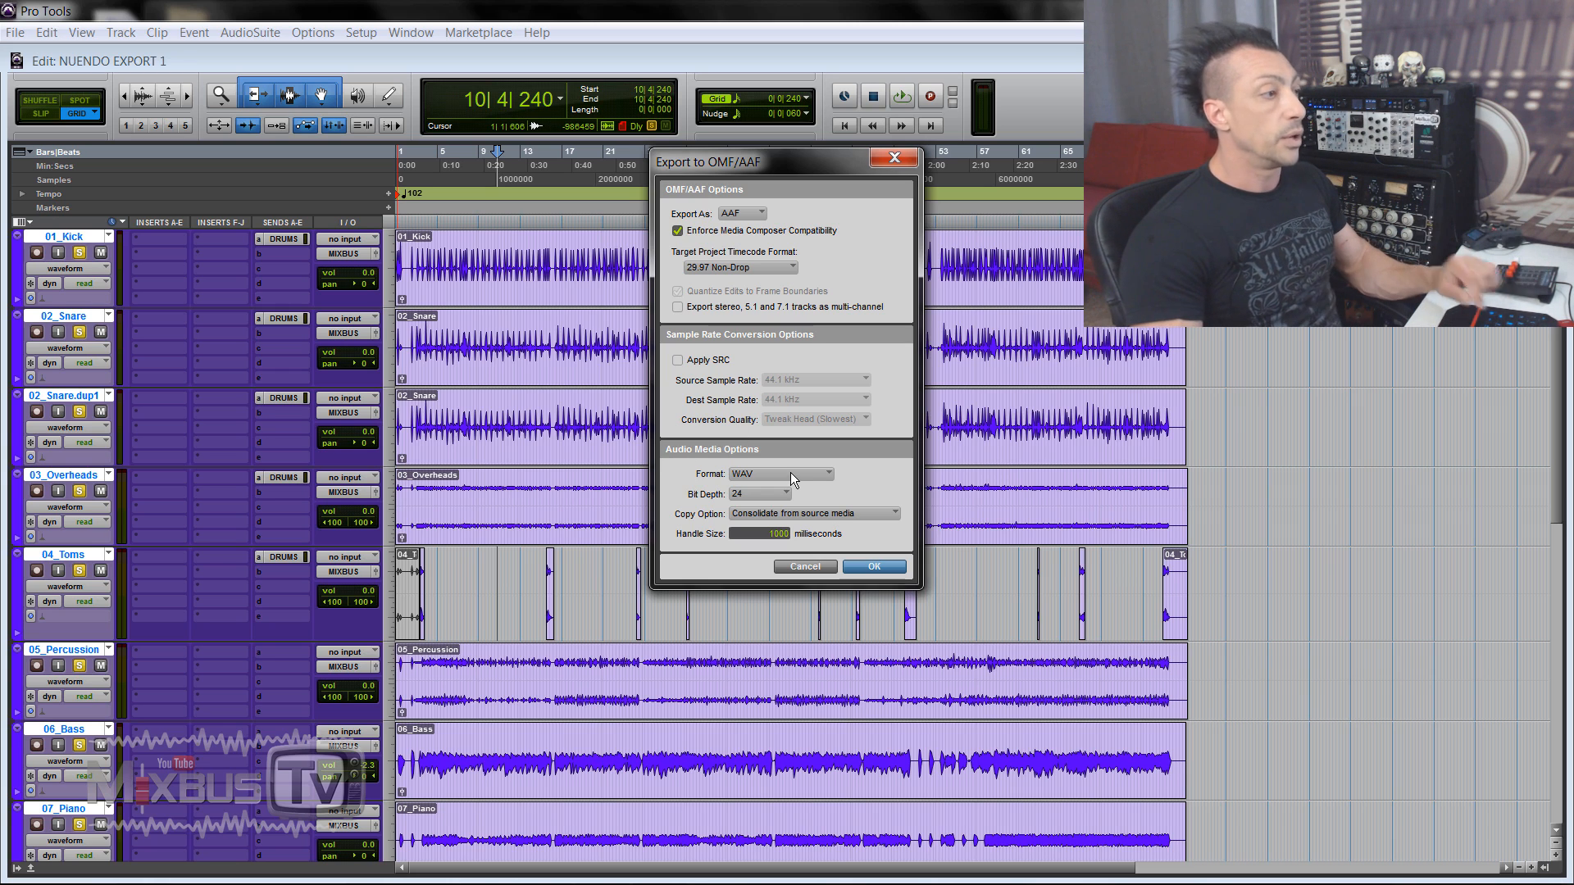
{"action": "left_click", "coordinate": [872, 566]}
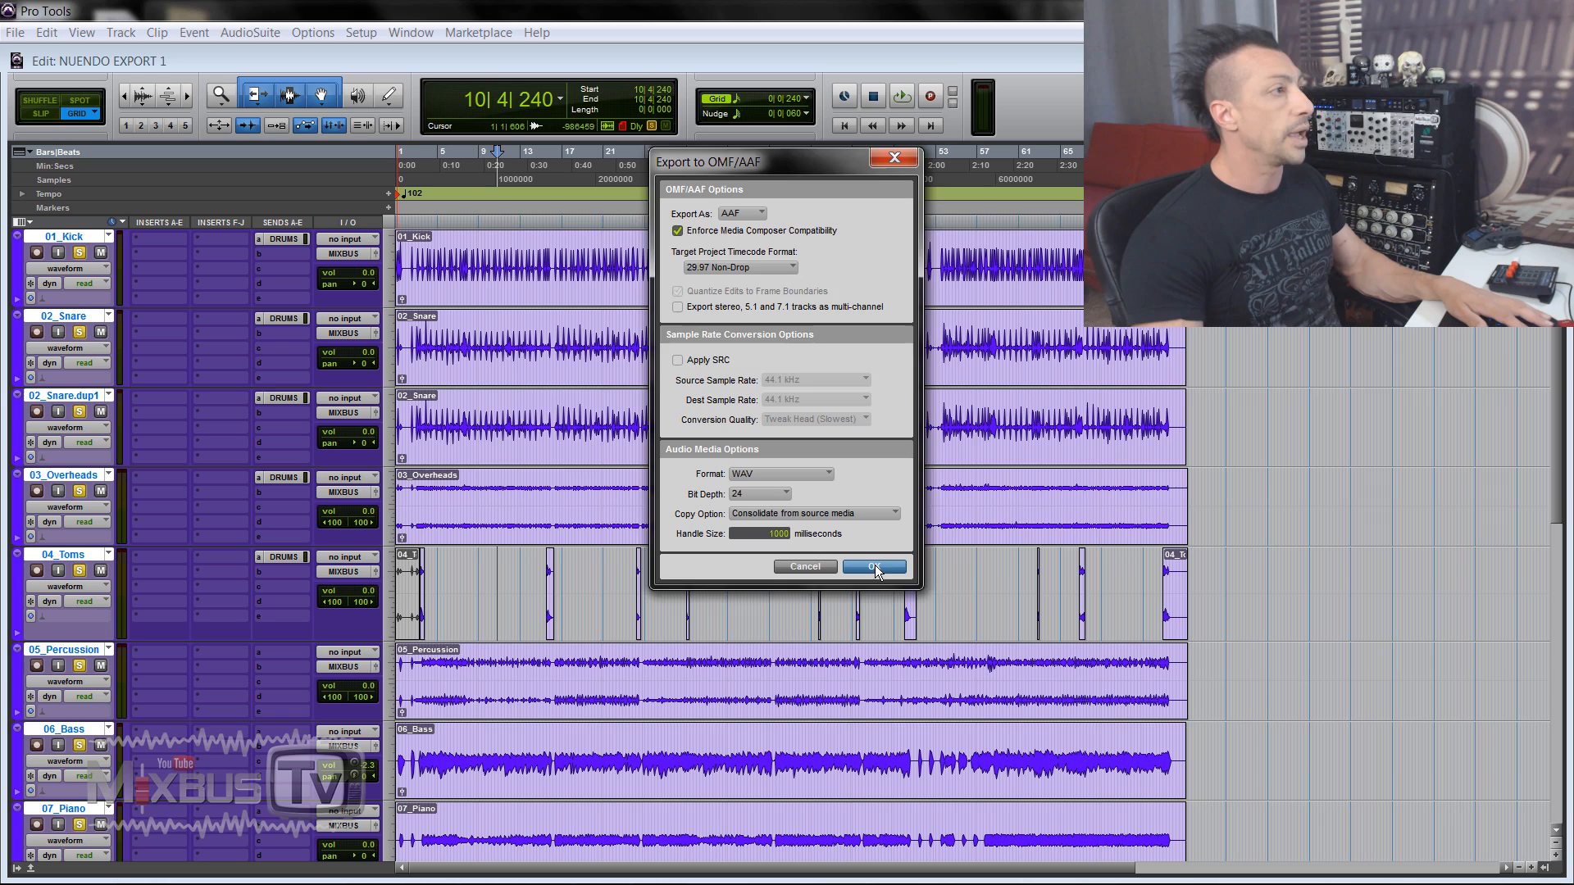
{"action": "left_click", "coordinate": [872, 567]}
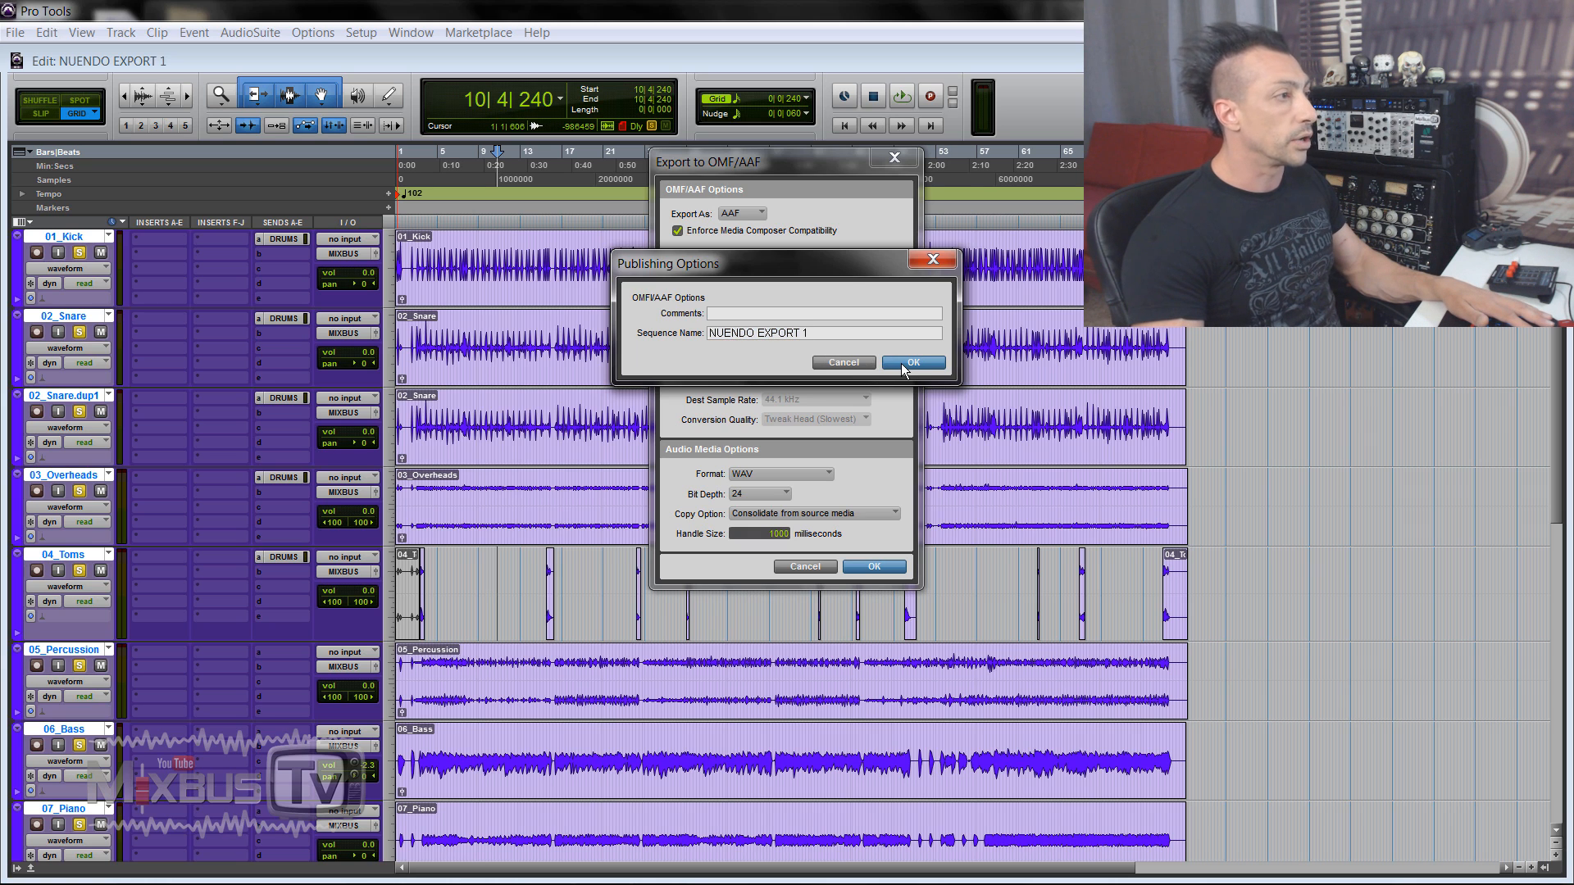
Save the AAF export as 'NUENDO EXPORT 1' in the parent folder.
{"action": "left_click", "coordinate": [912, 363]}
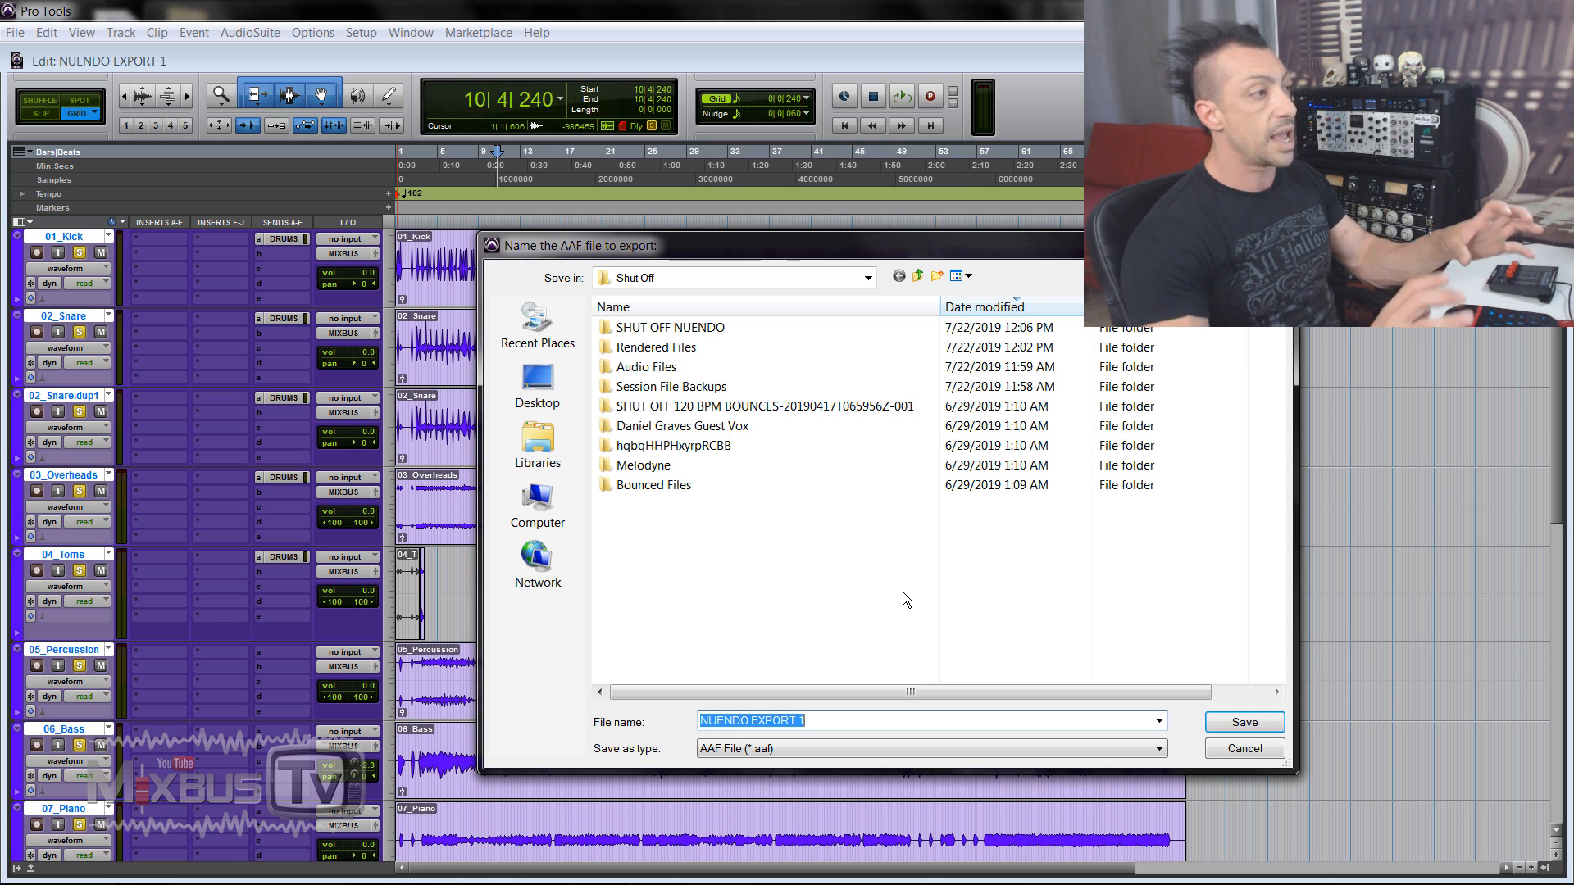
{"action": "left_click", "coordinate": [916, 277]}
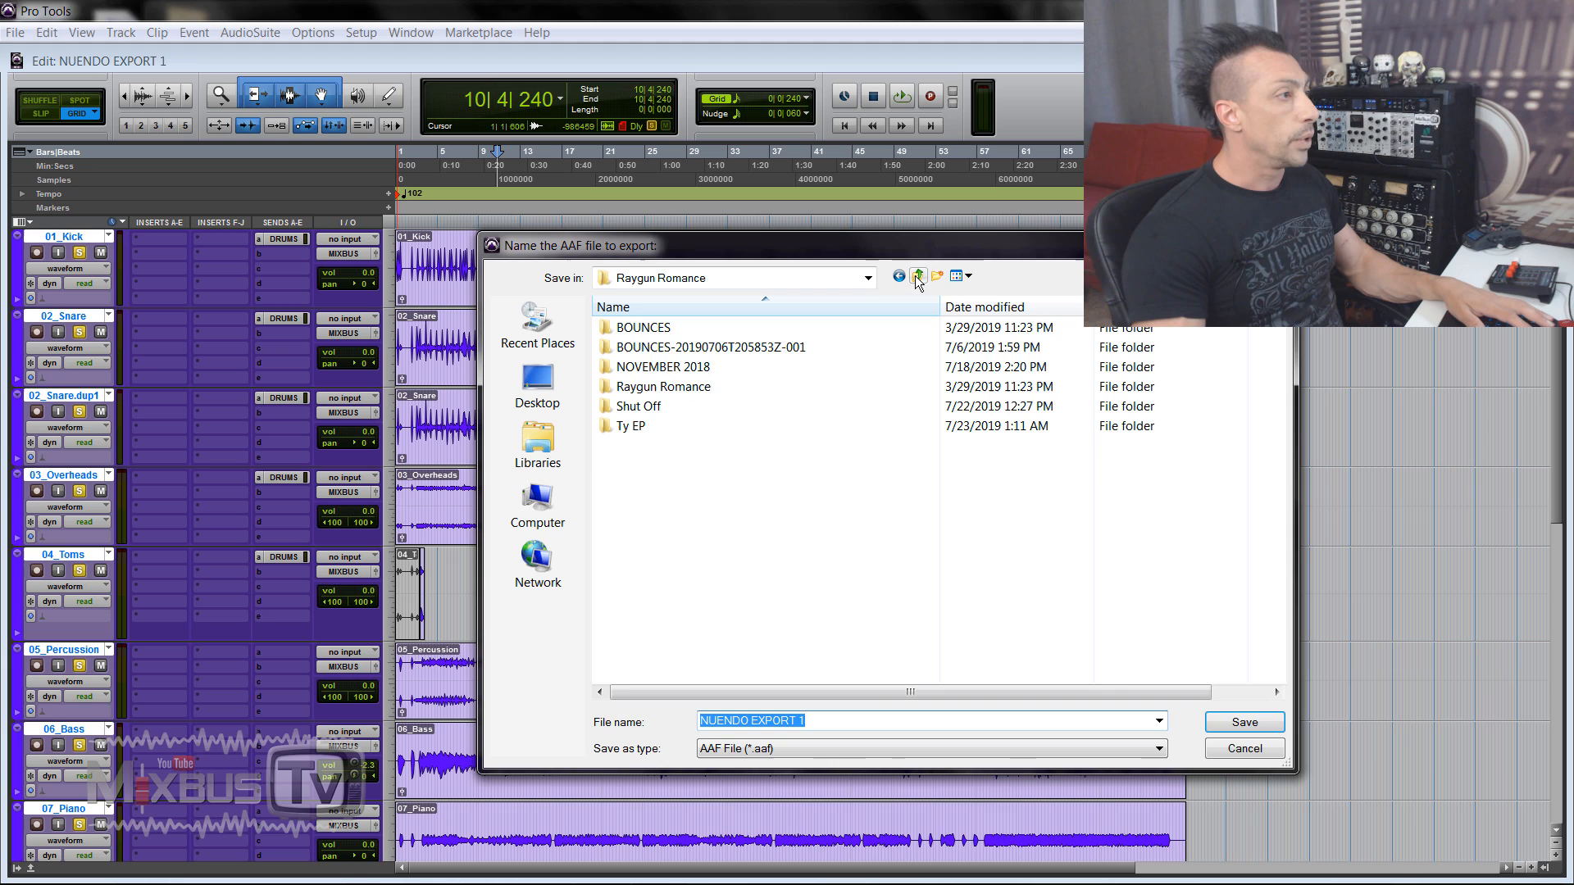
{"action": "left_click", "coordinate": [537, 506]}
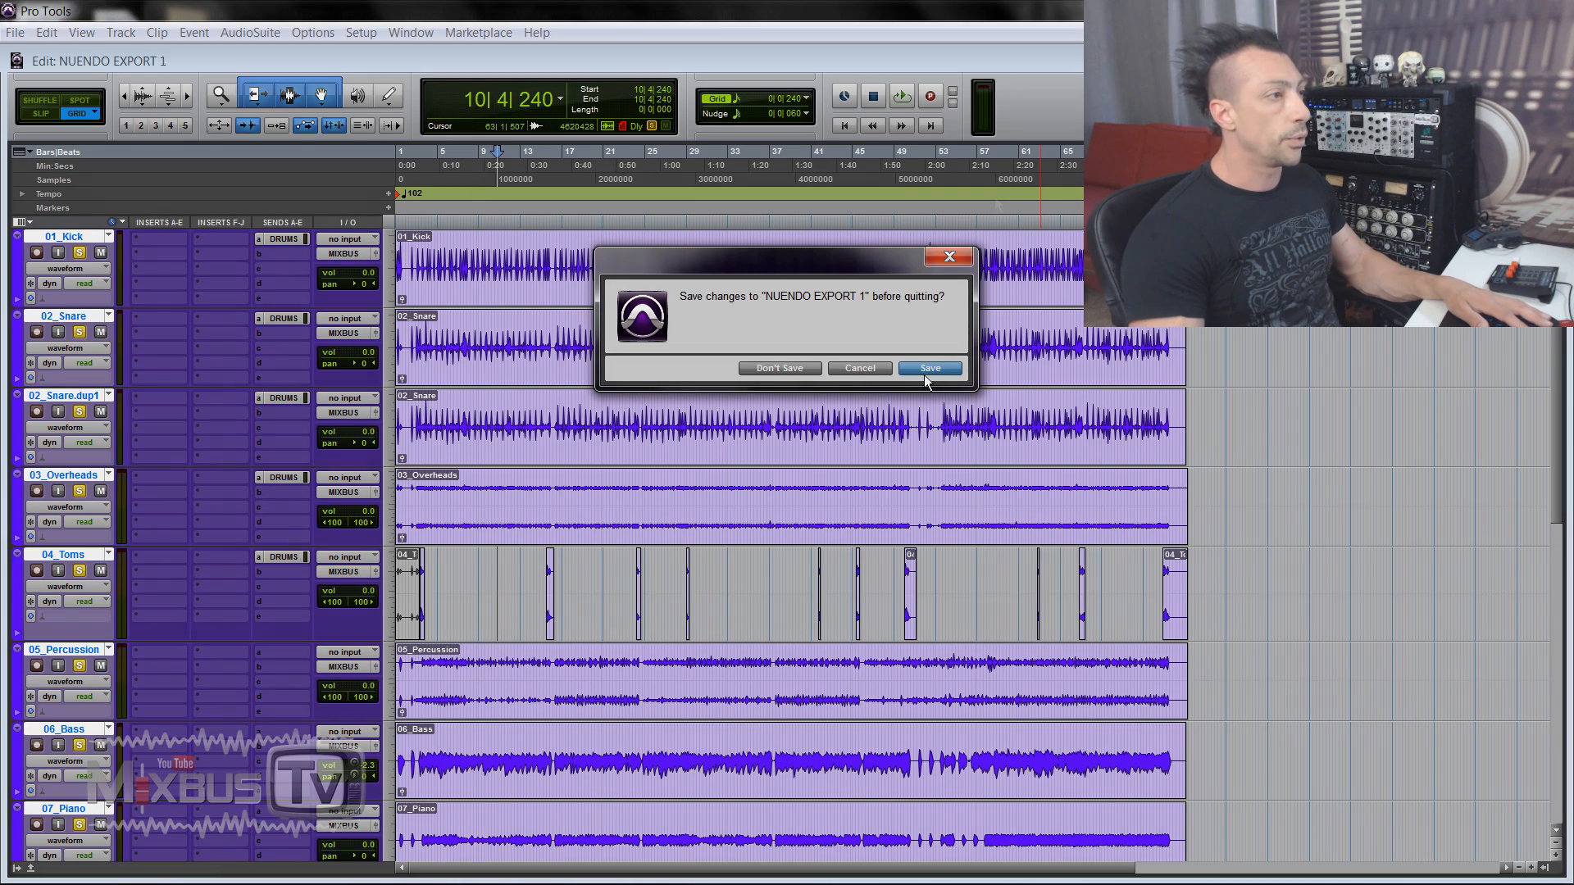
Save Pro Tools changes and quit, then open NUENDO EXPORT 1.aaf through Nuendo's AAF import.
{"action": "left_click", "coordinate": [927, 367]}
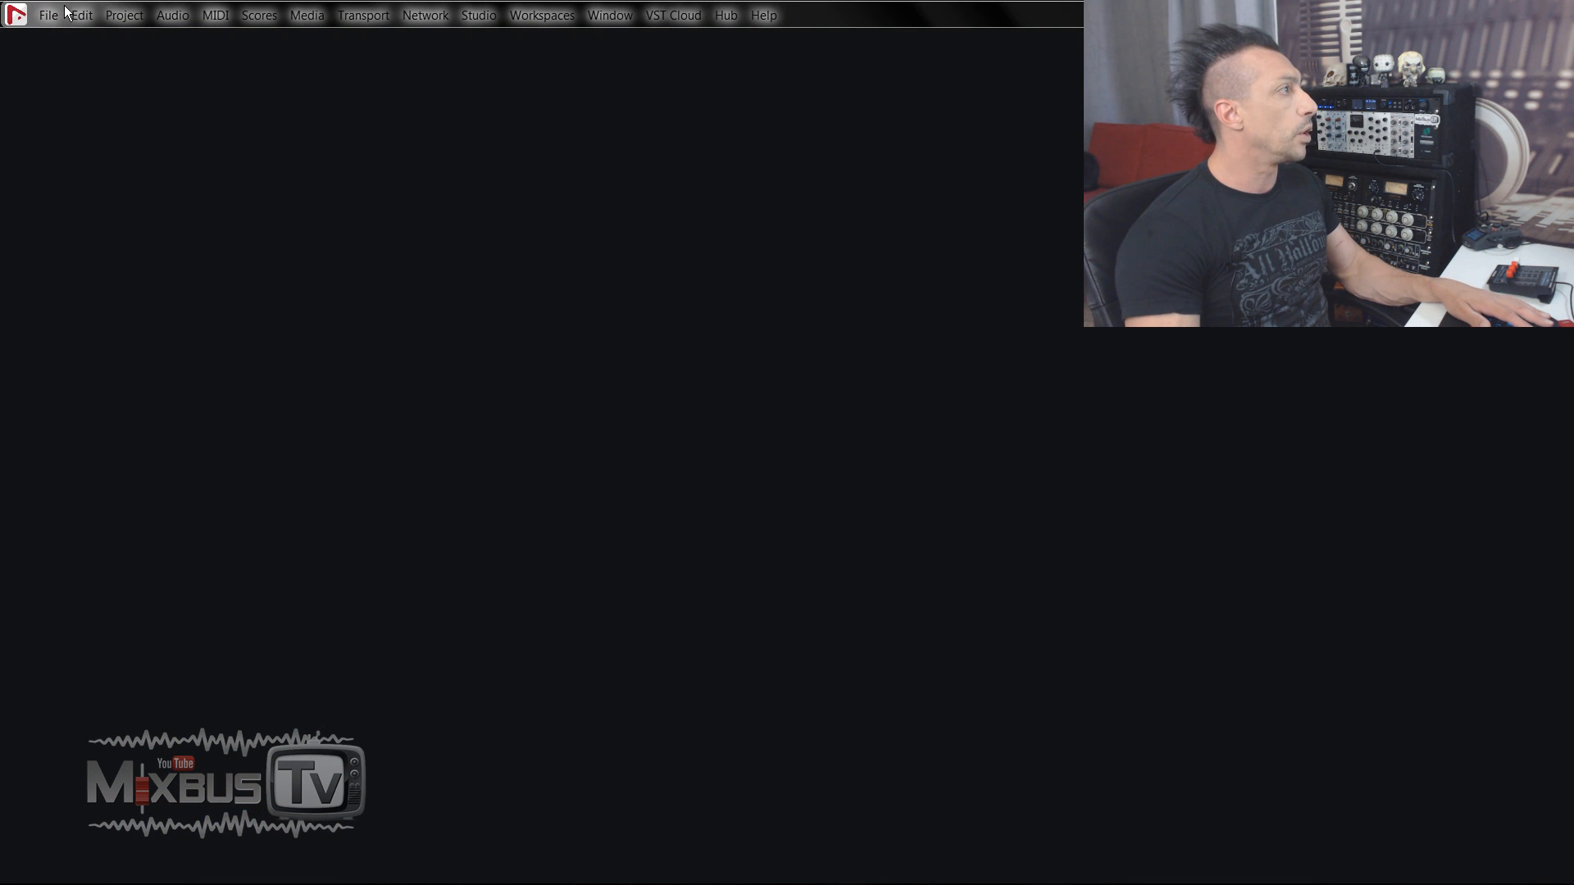
{"action": "left_click", "coordinate": [46, 14]}
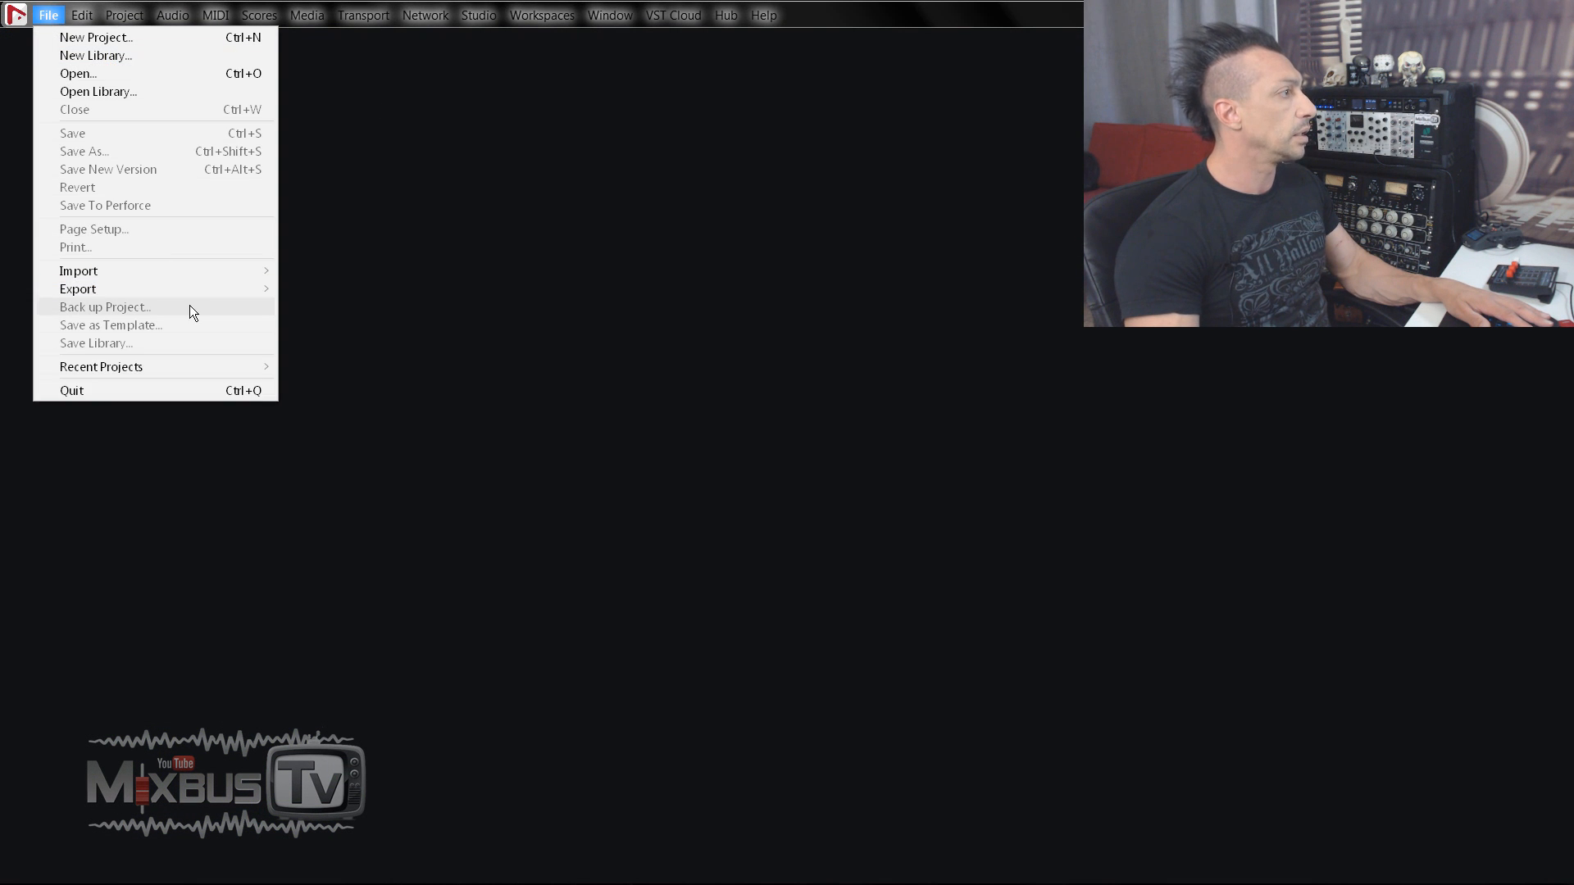
{"action": "mouse_move", "coordinate": [78, 270]}
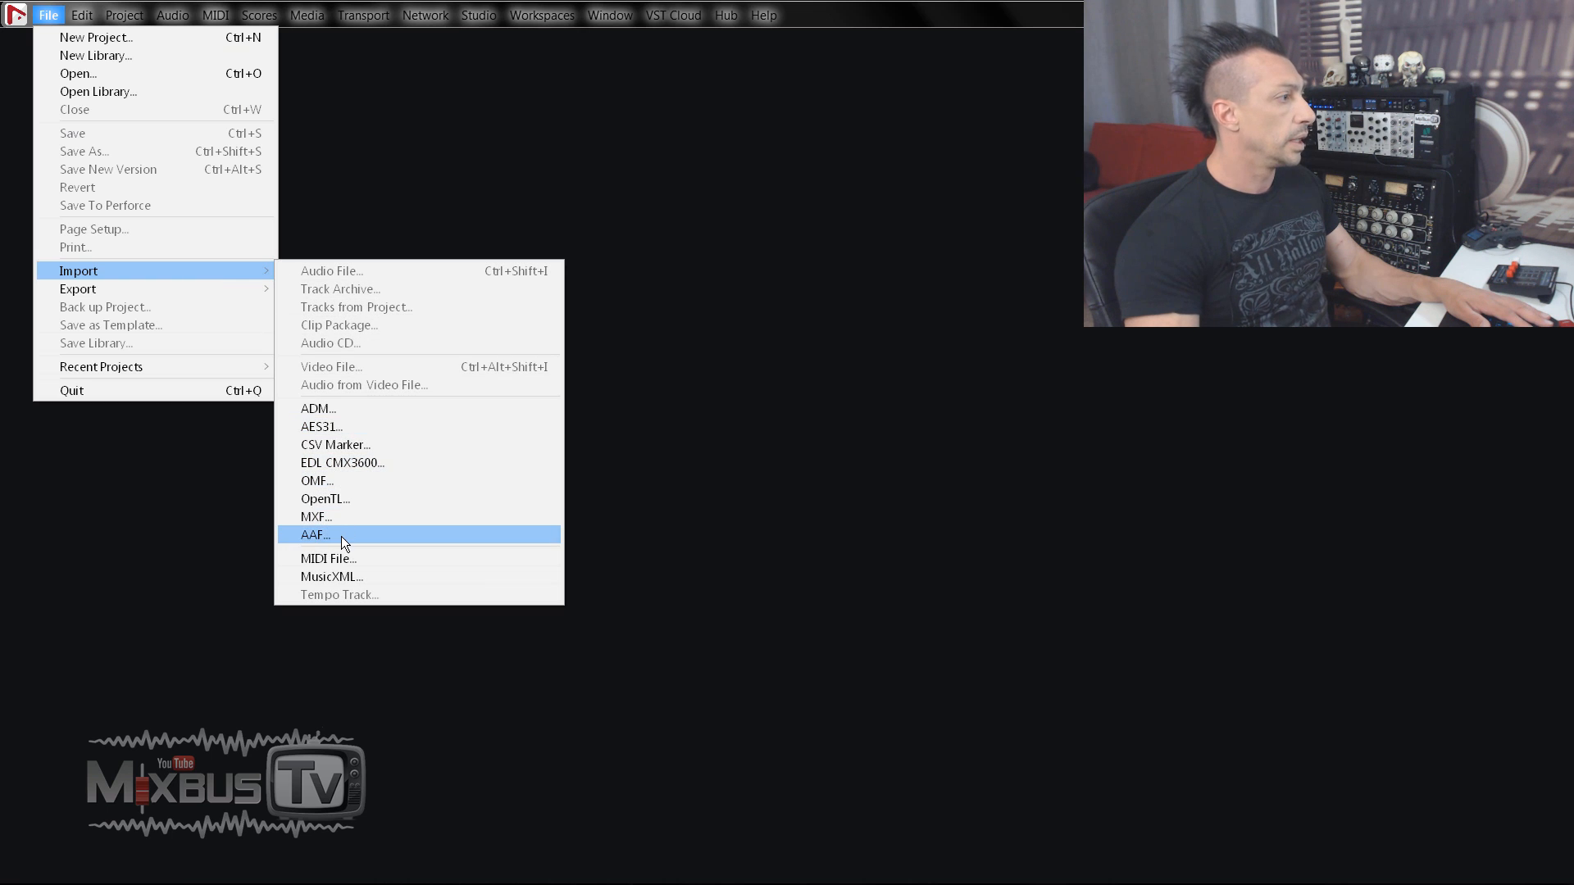
{"action": "left_click", "coordinate": [313, 534]}
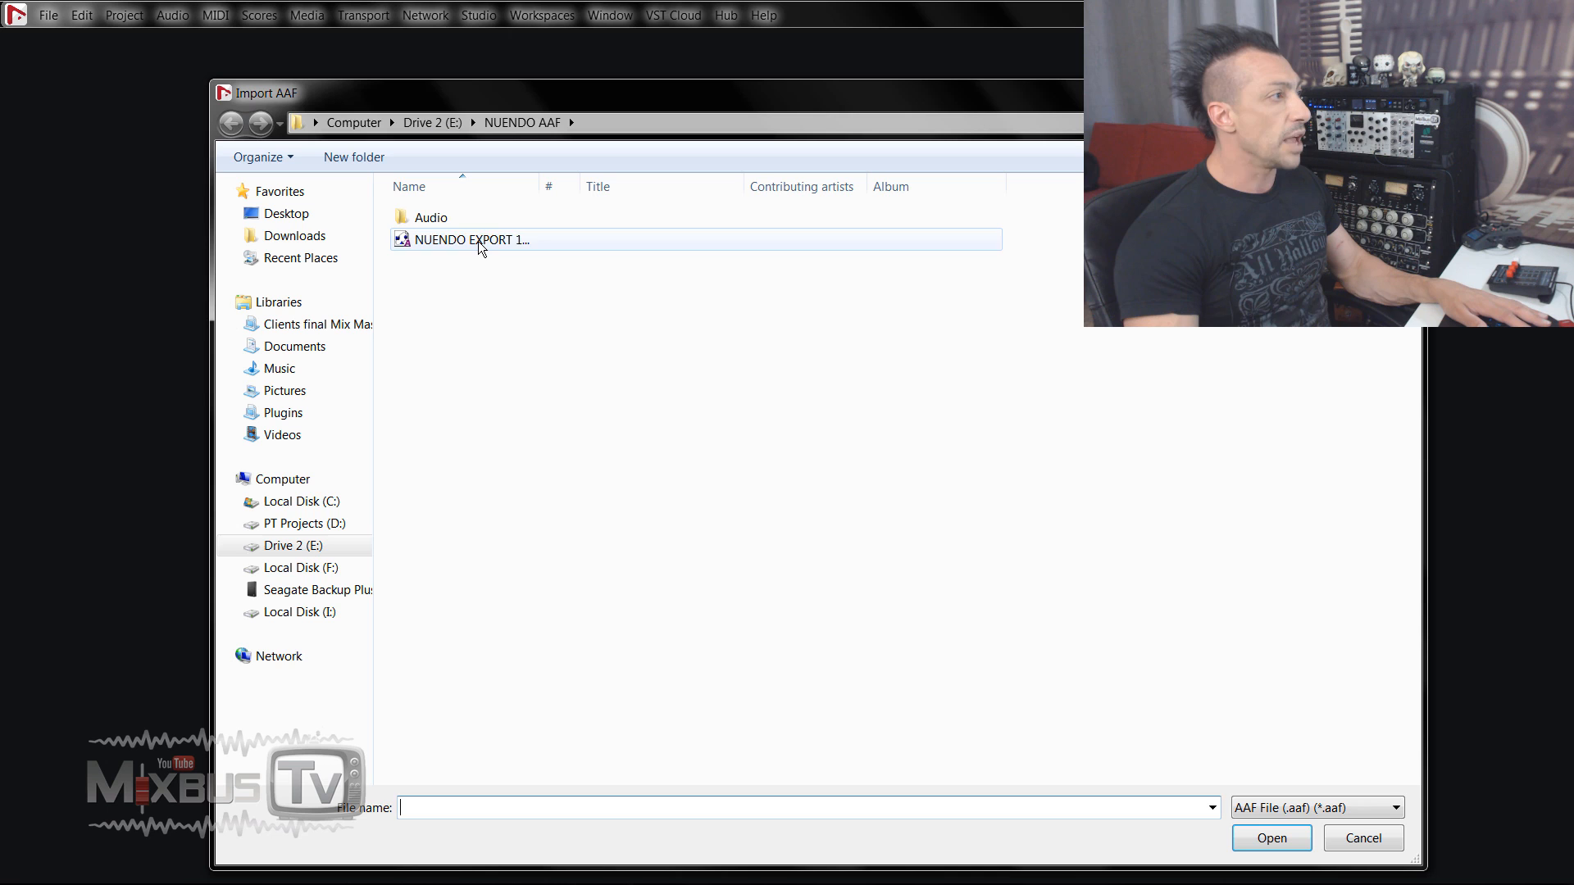
{"action": "left_click", "coordinate": [466, 239]}
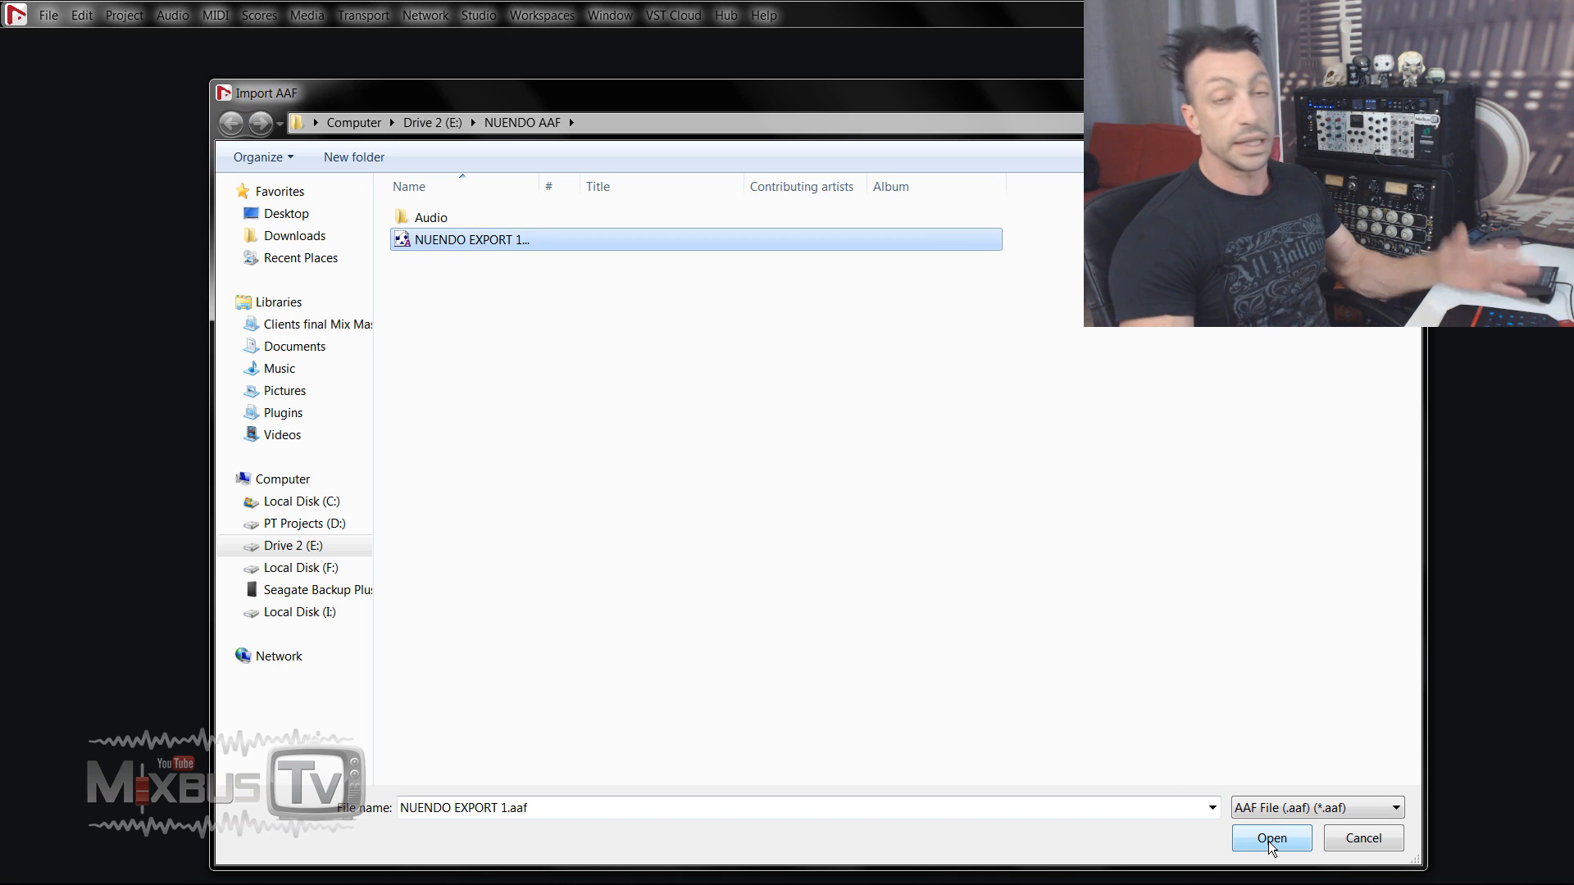
{"action": "left_click", "coordinate": [1271, 837]}
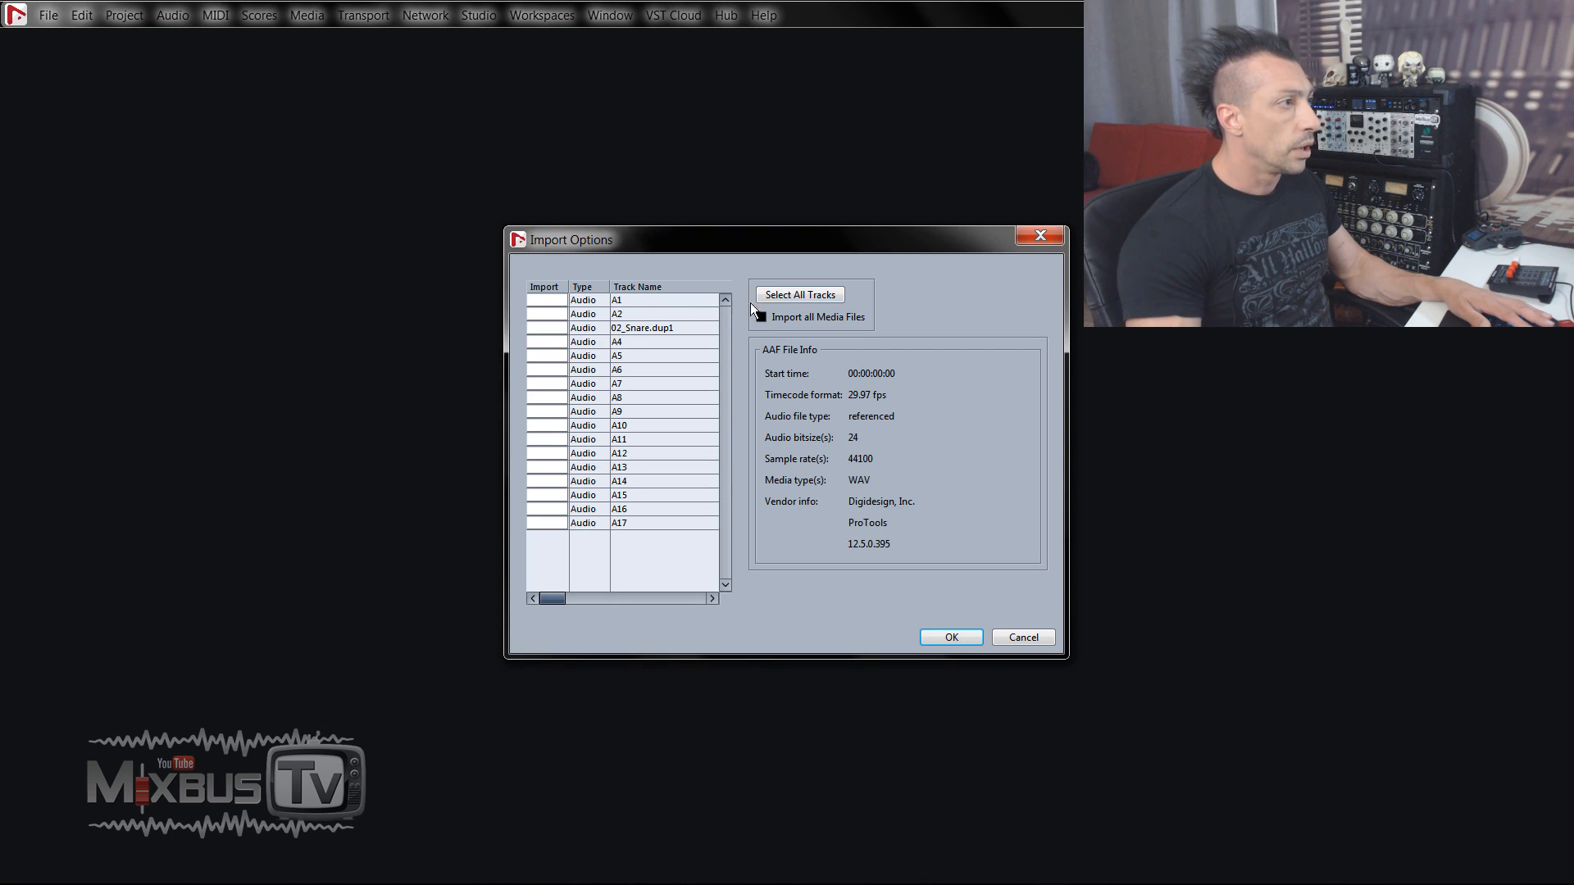
Import every track and all media files from the AAF.
{"action": "left_click", "coordinate": [798, 294]}
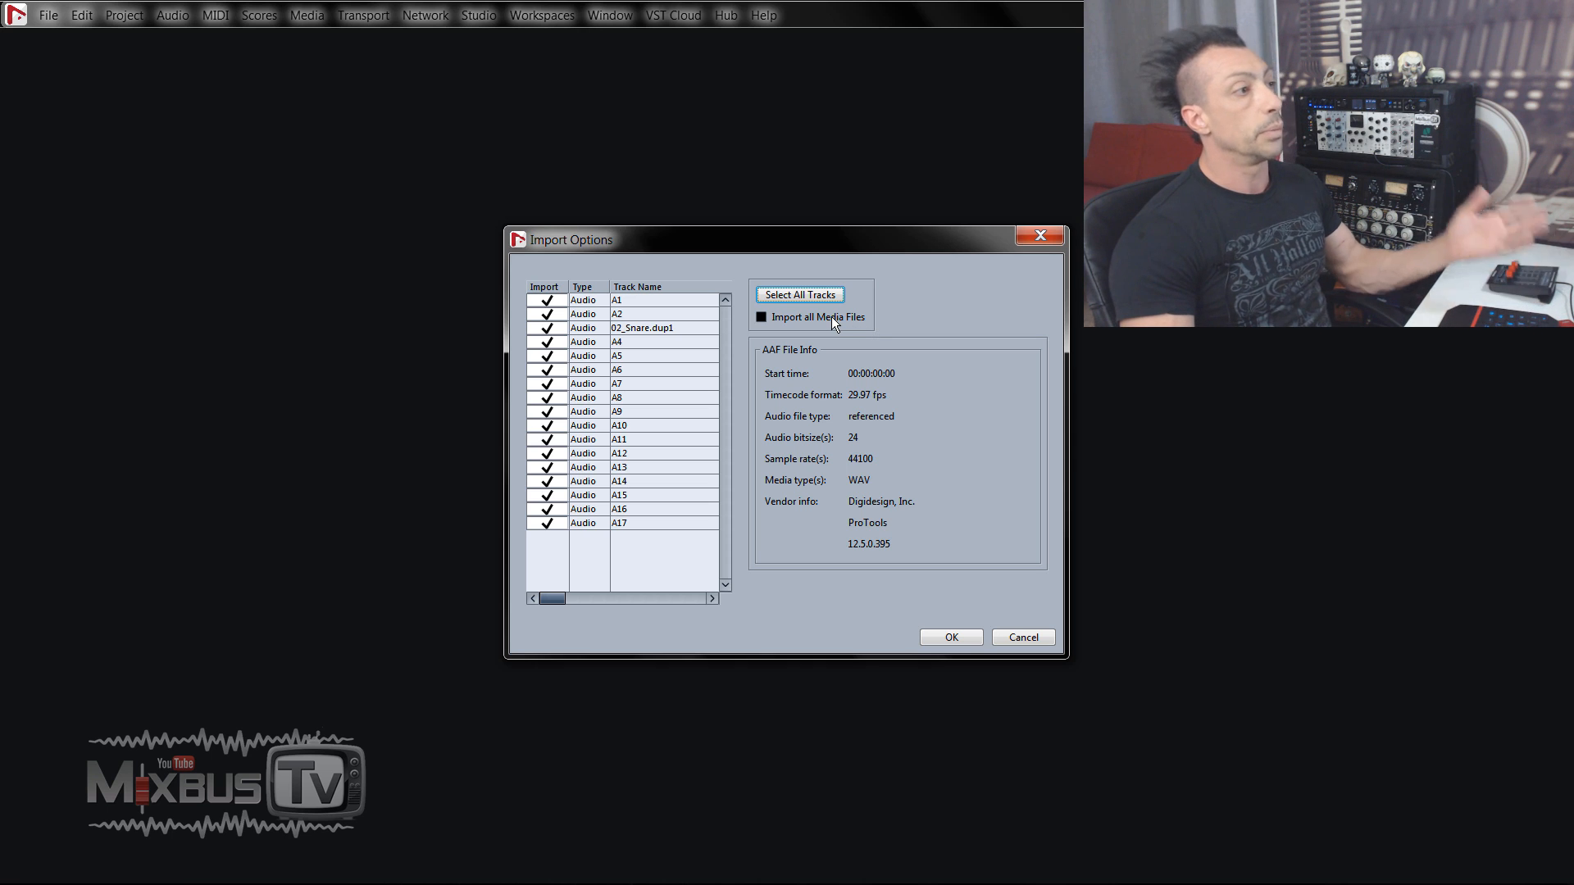
{"action": "left_click", "coordinate": [761, 317]}
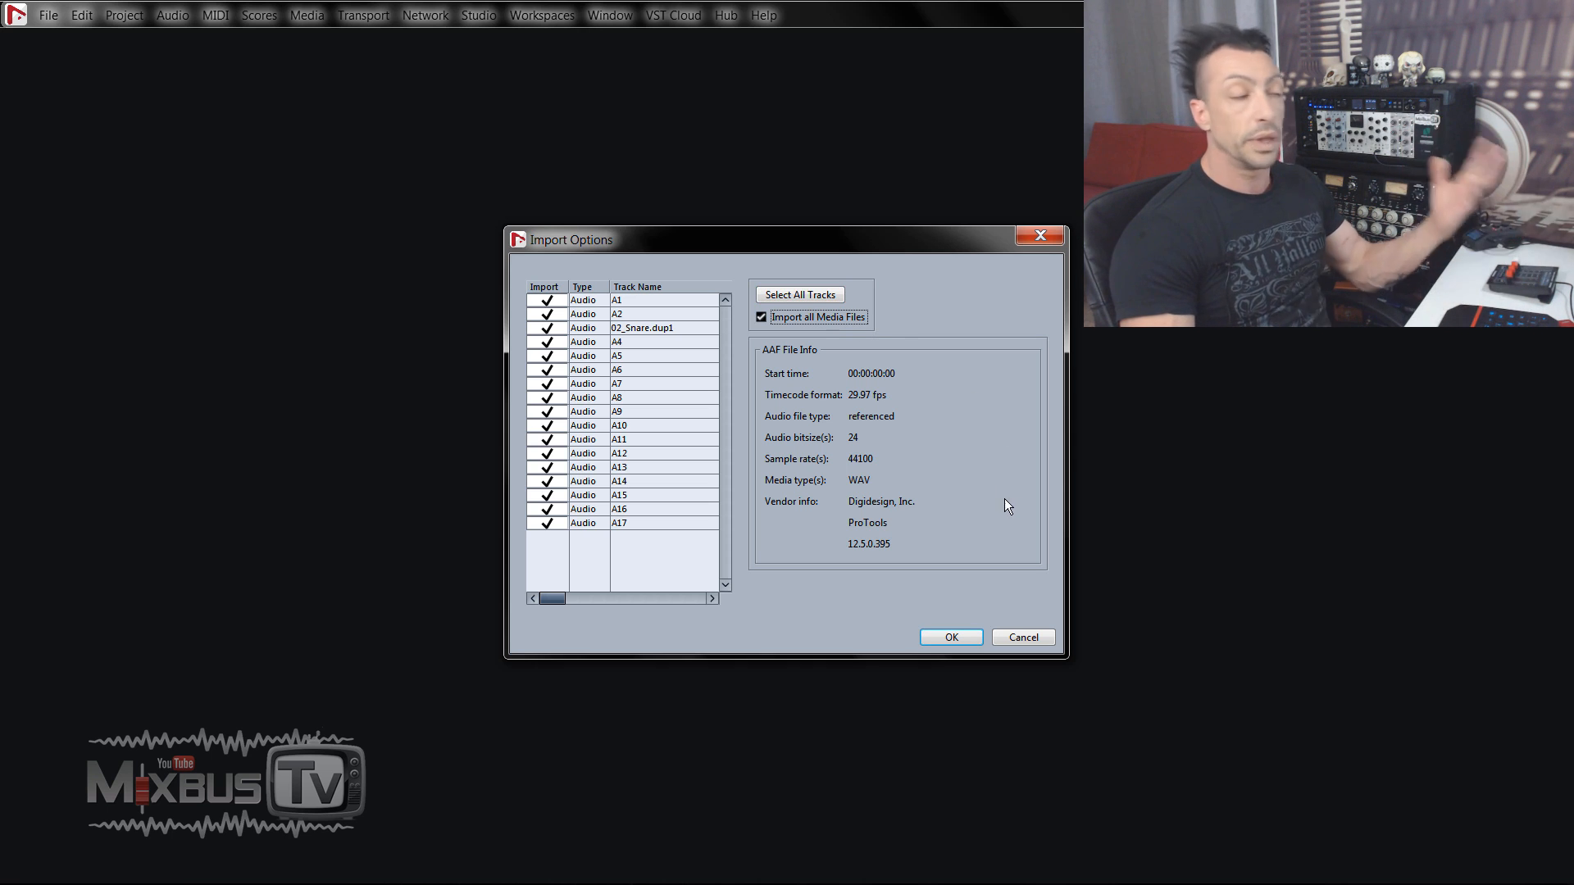
{"action": "left_click", "coordinate": [950, 636]}
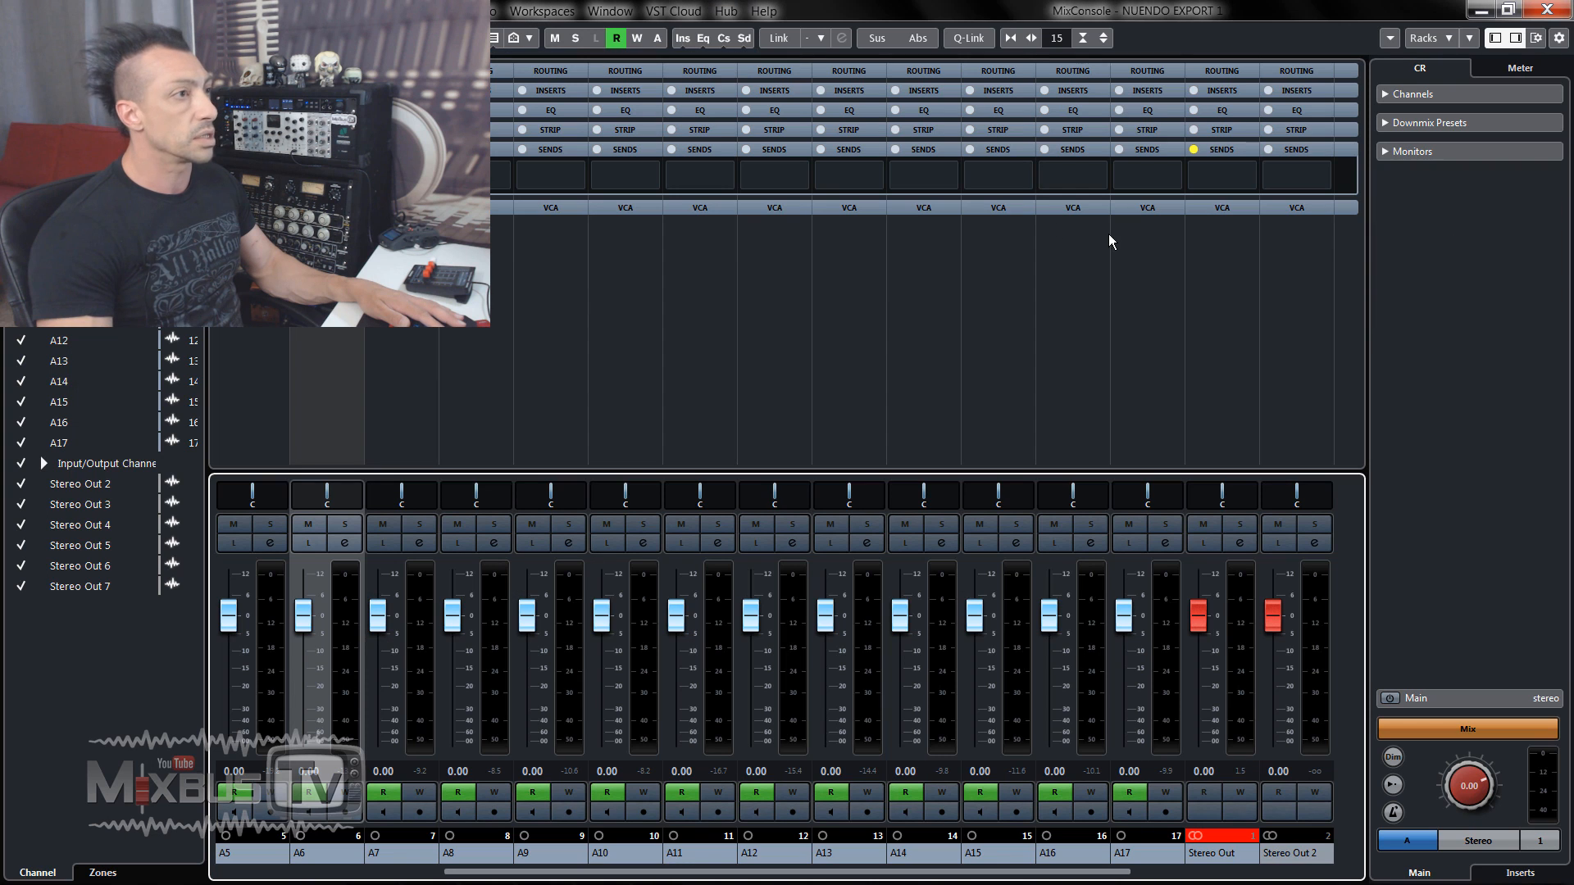
{"action": "mouse_move", "coordinate": [1265, 335]}
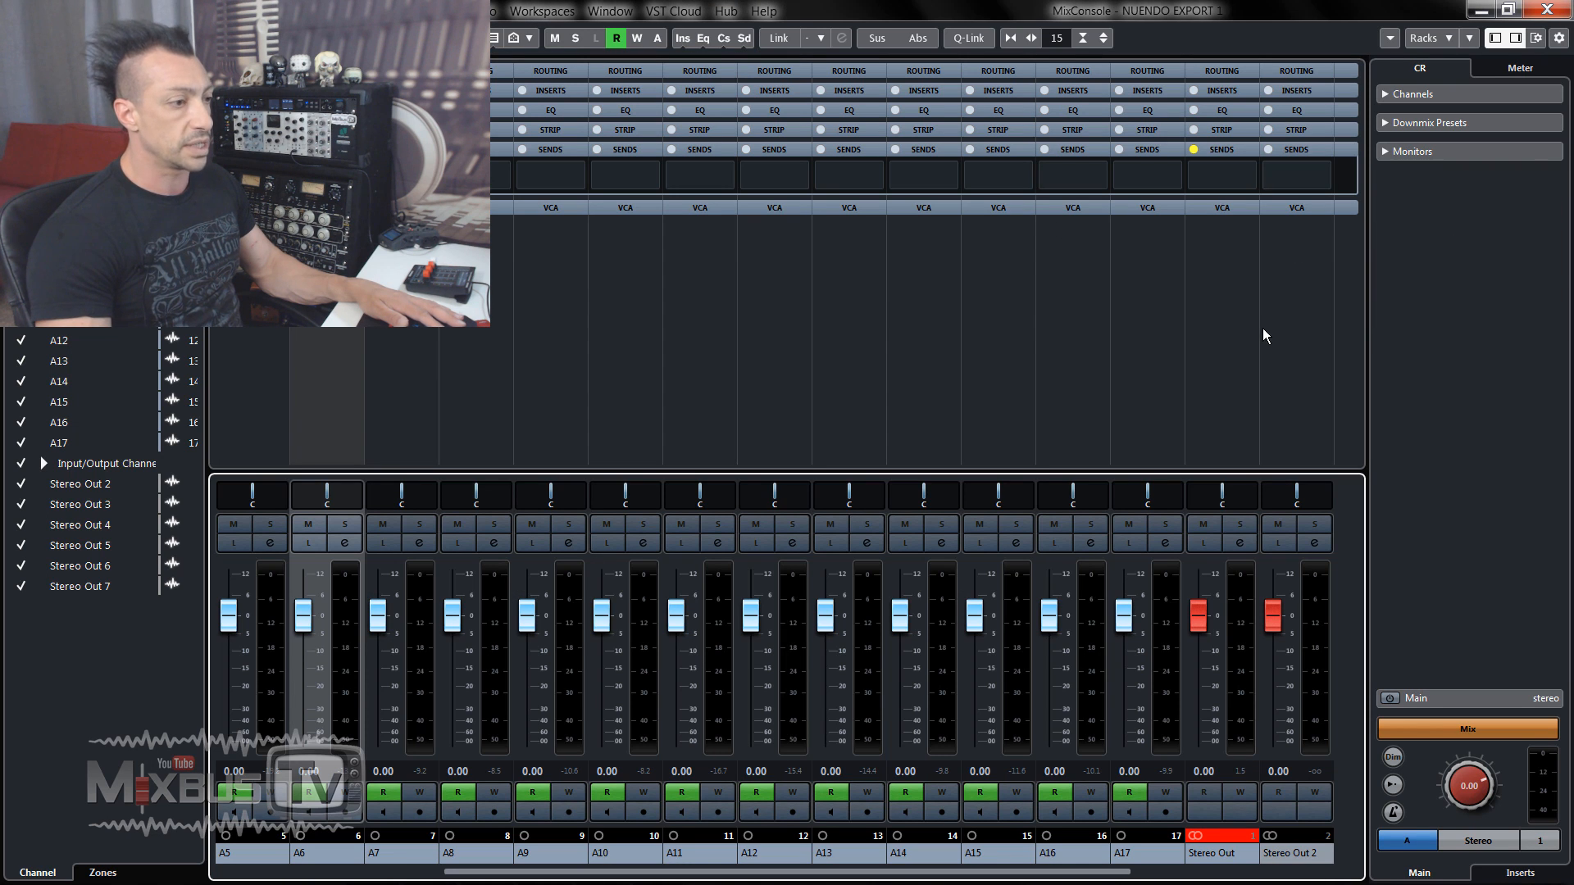
Check the Stereo Out destination bus and toggle its send in the MixConsole.
{"action": "left_click", "coordinate": [1219, 173]}
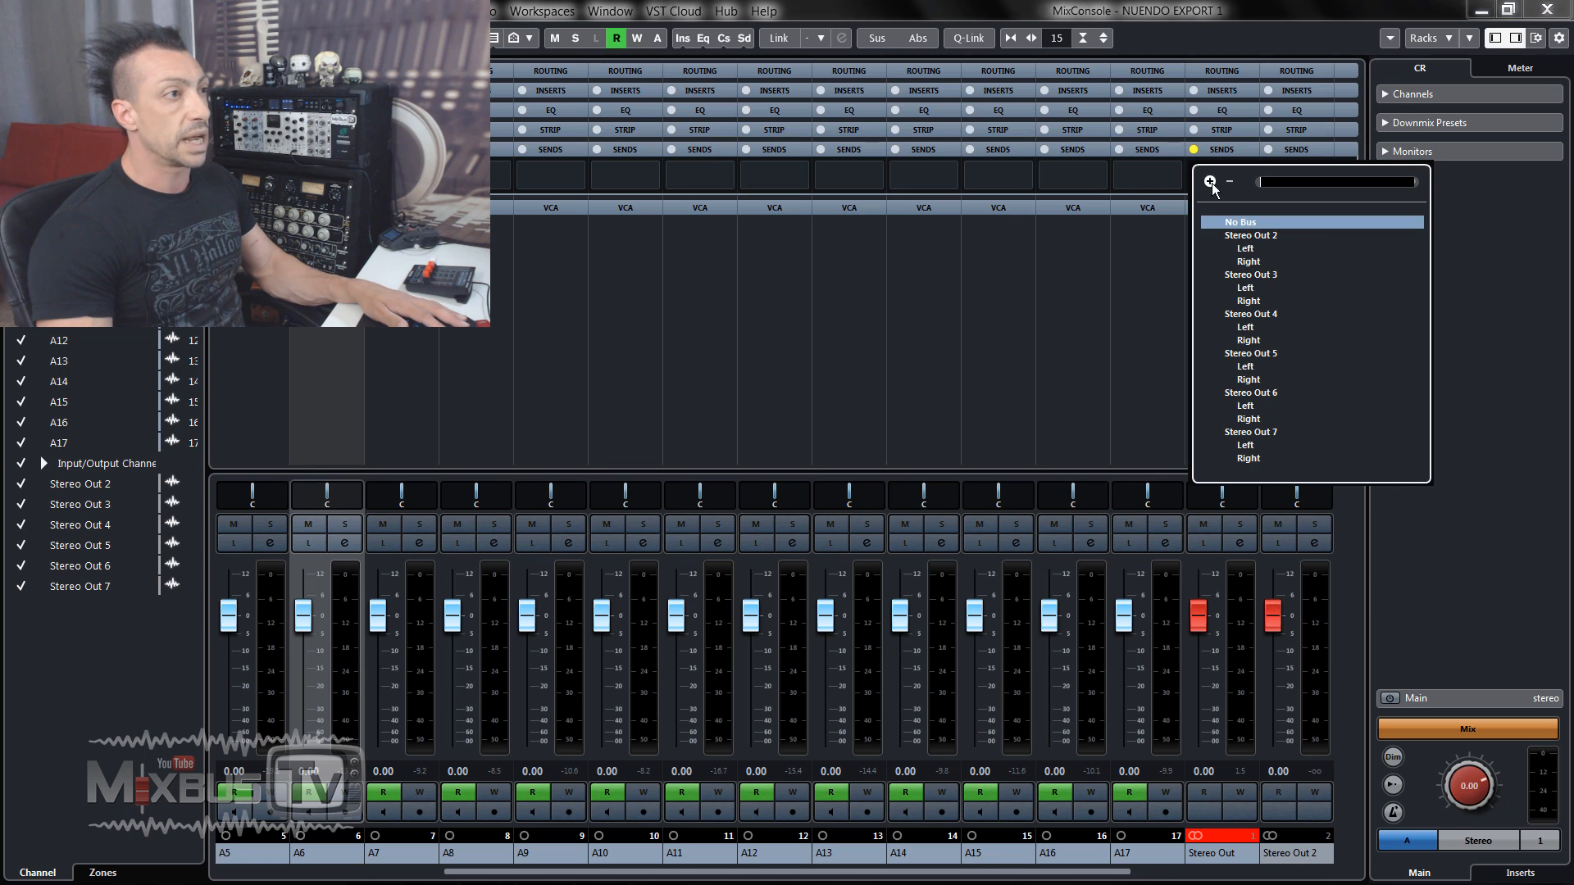
{"action": "mouse_move", "coordinate": [1252, 313]}
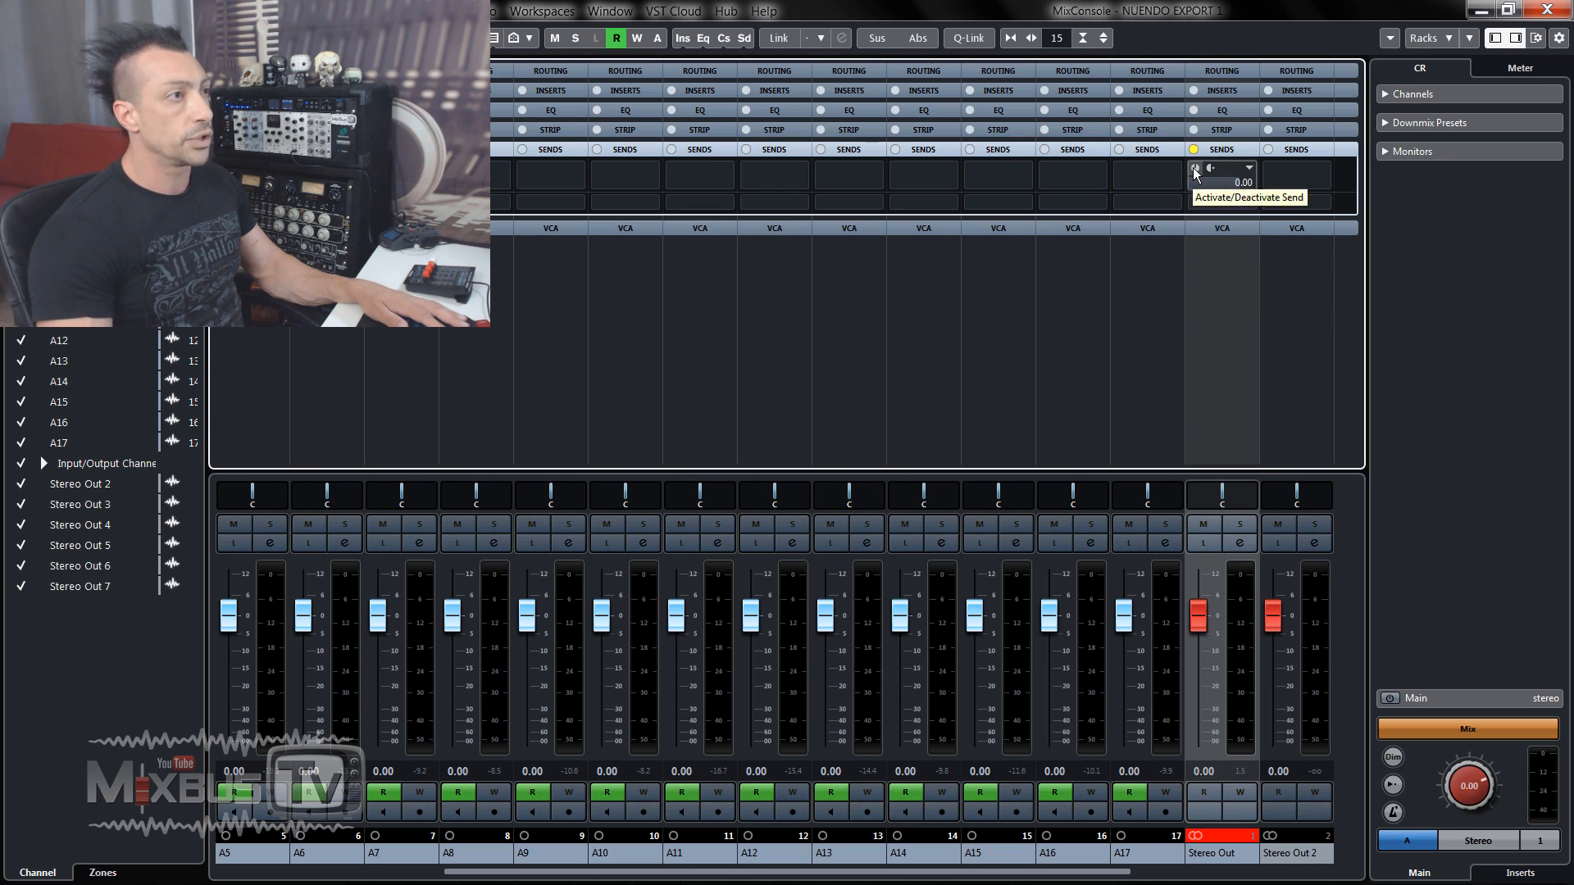
{"action": "left_click", "coordinate": [1221, 167]}
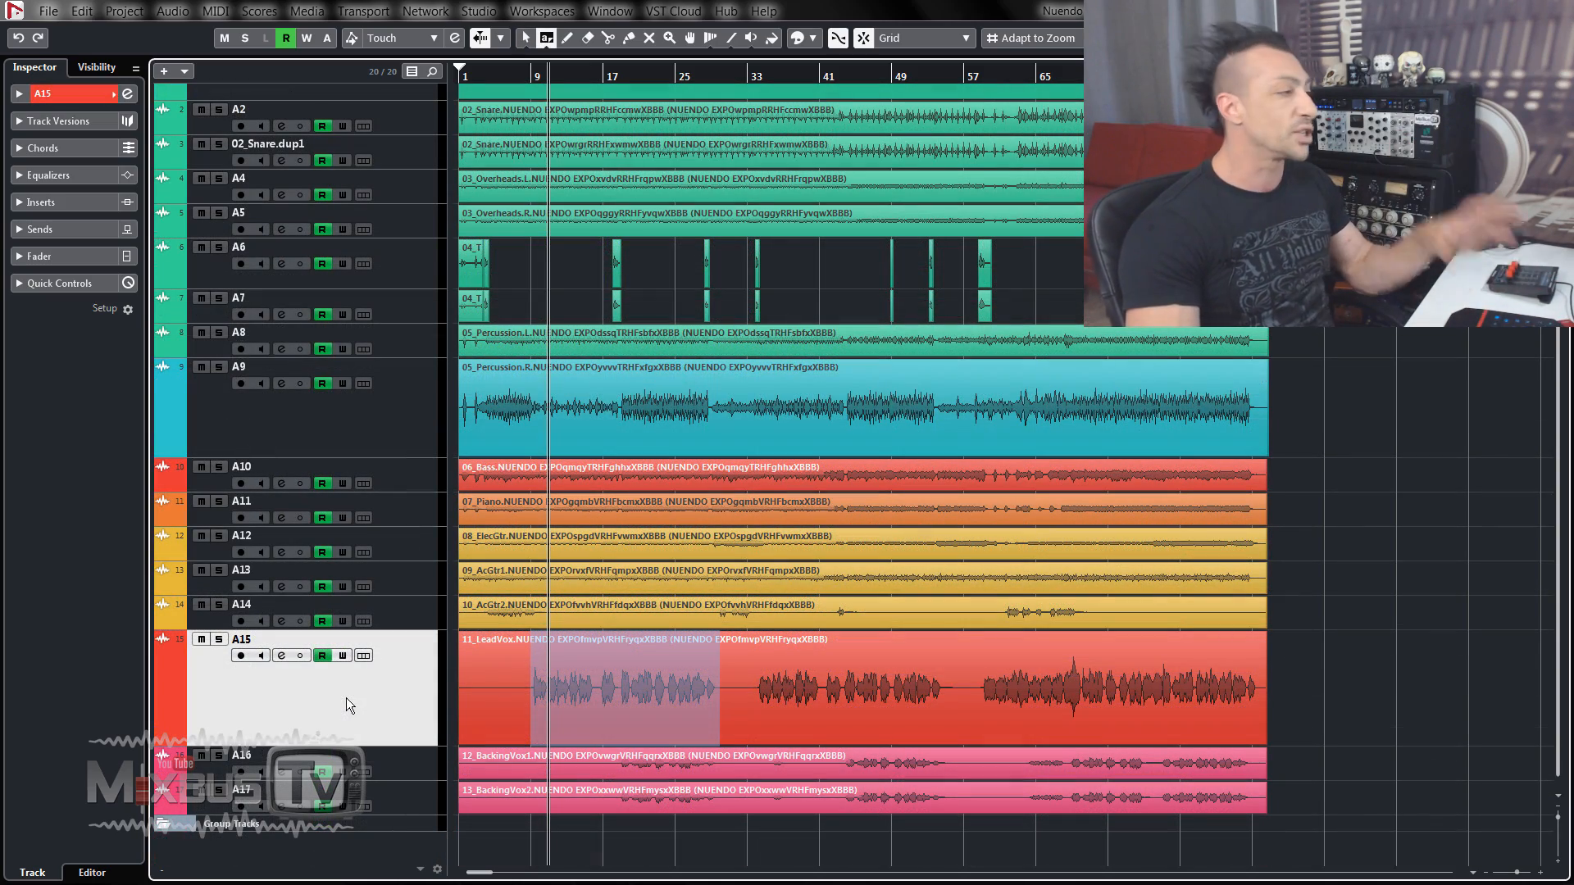
Load DaTube from the Distortion category onto track A15's first insert.
{"action": "left_click", "coordinate": [292, 656]}
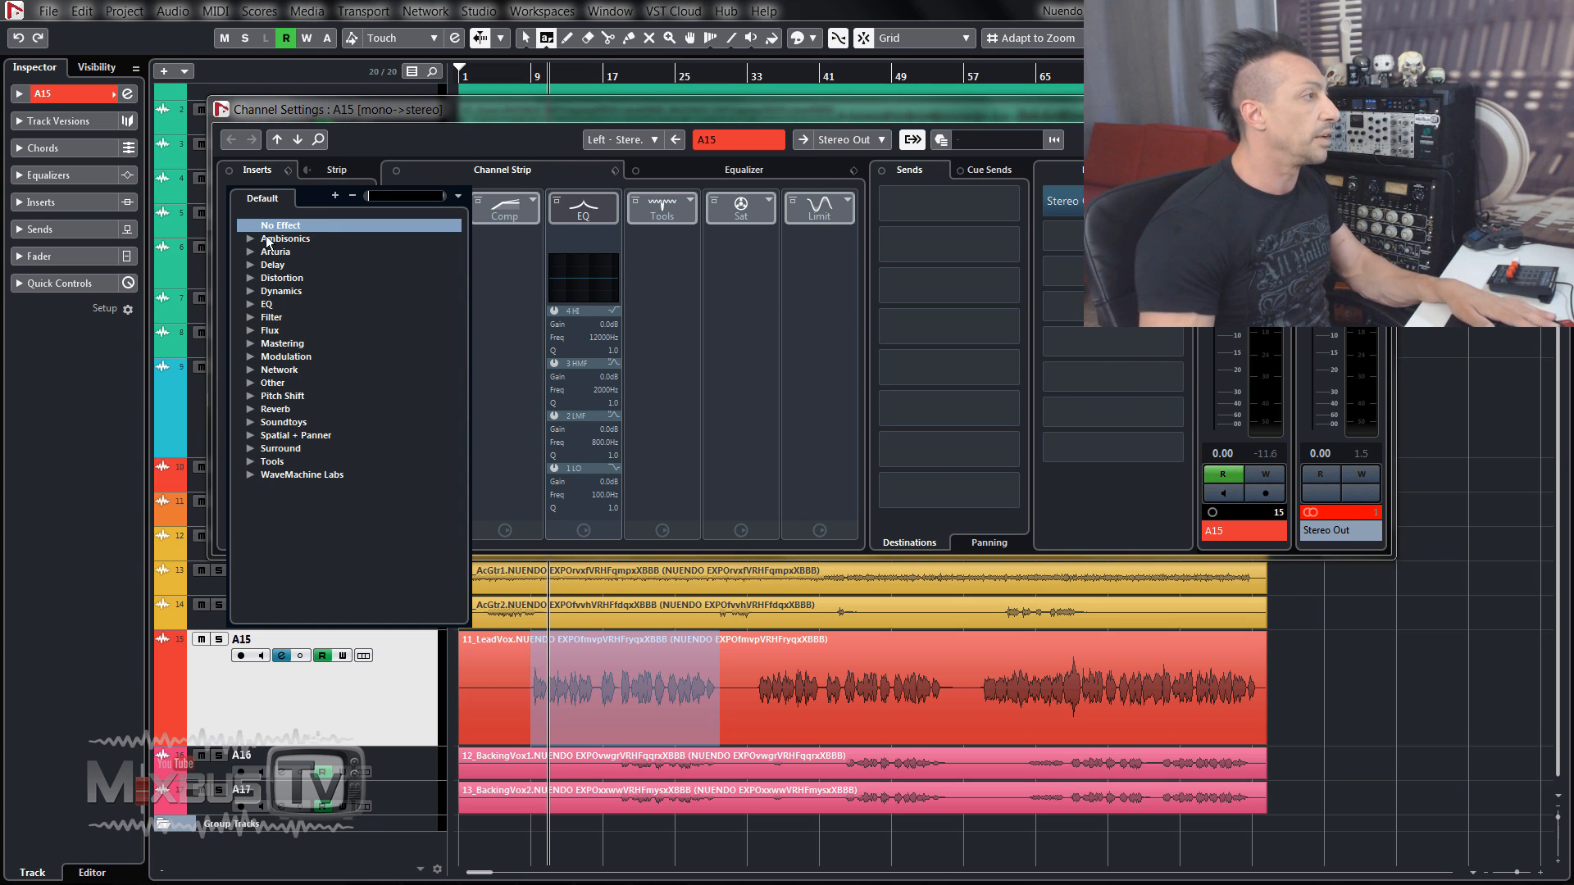
{"action": "left_click", "coordinate": [251, 251]}
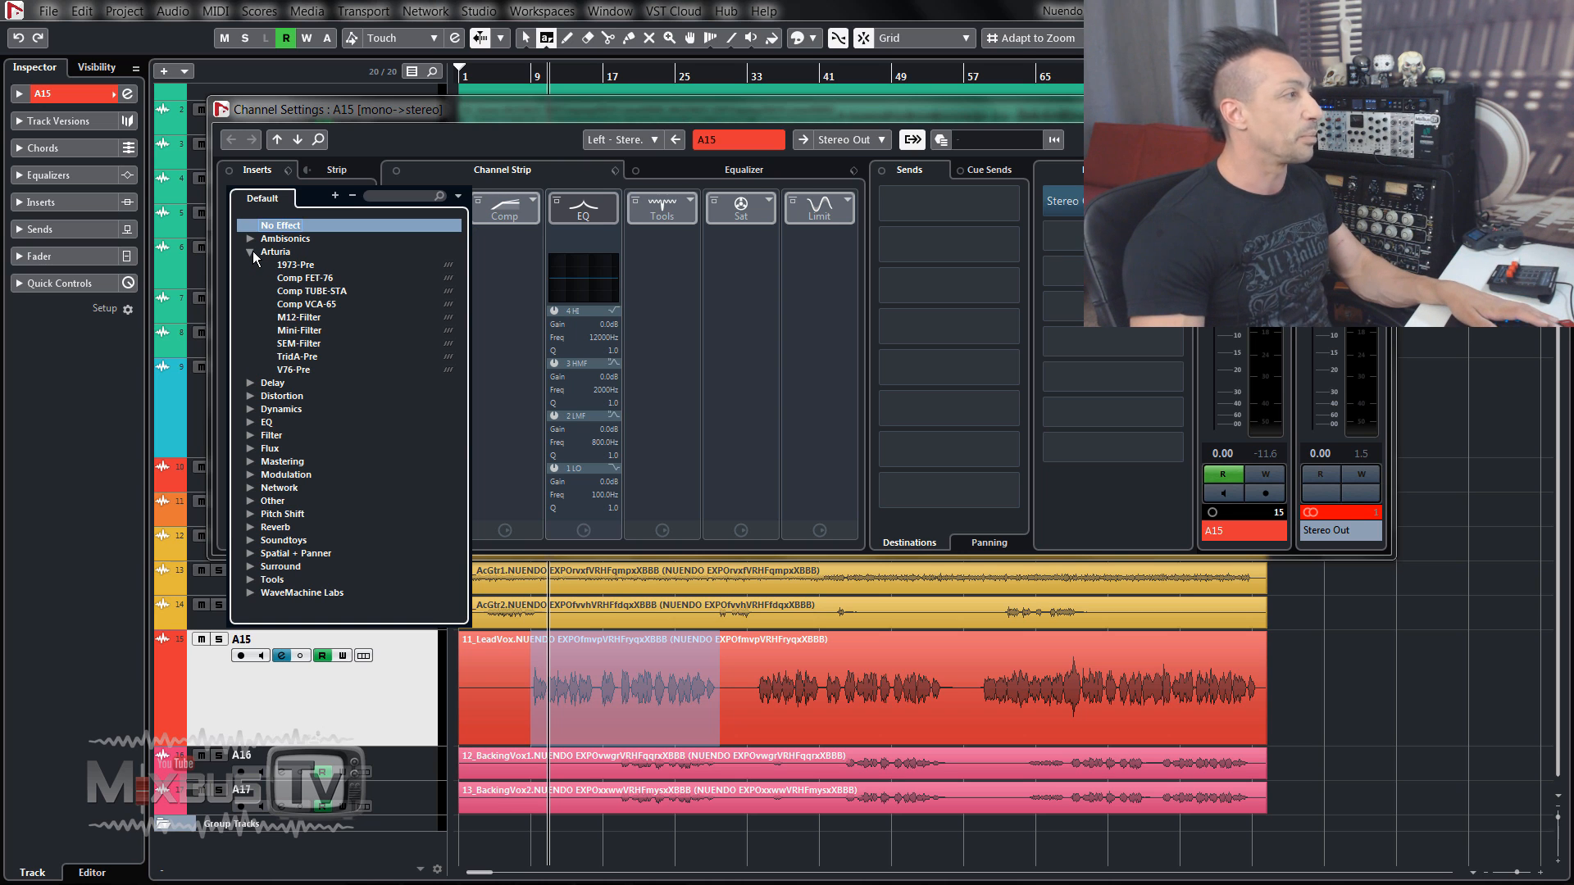
{"action": "left_click", "coordinate": [251, 252]}
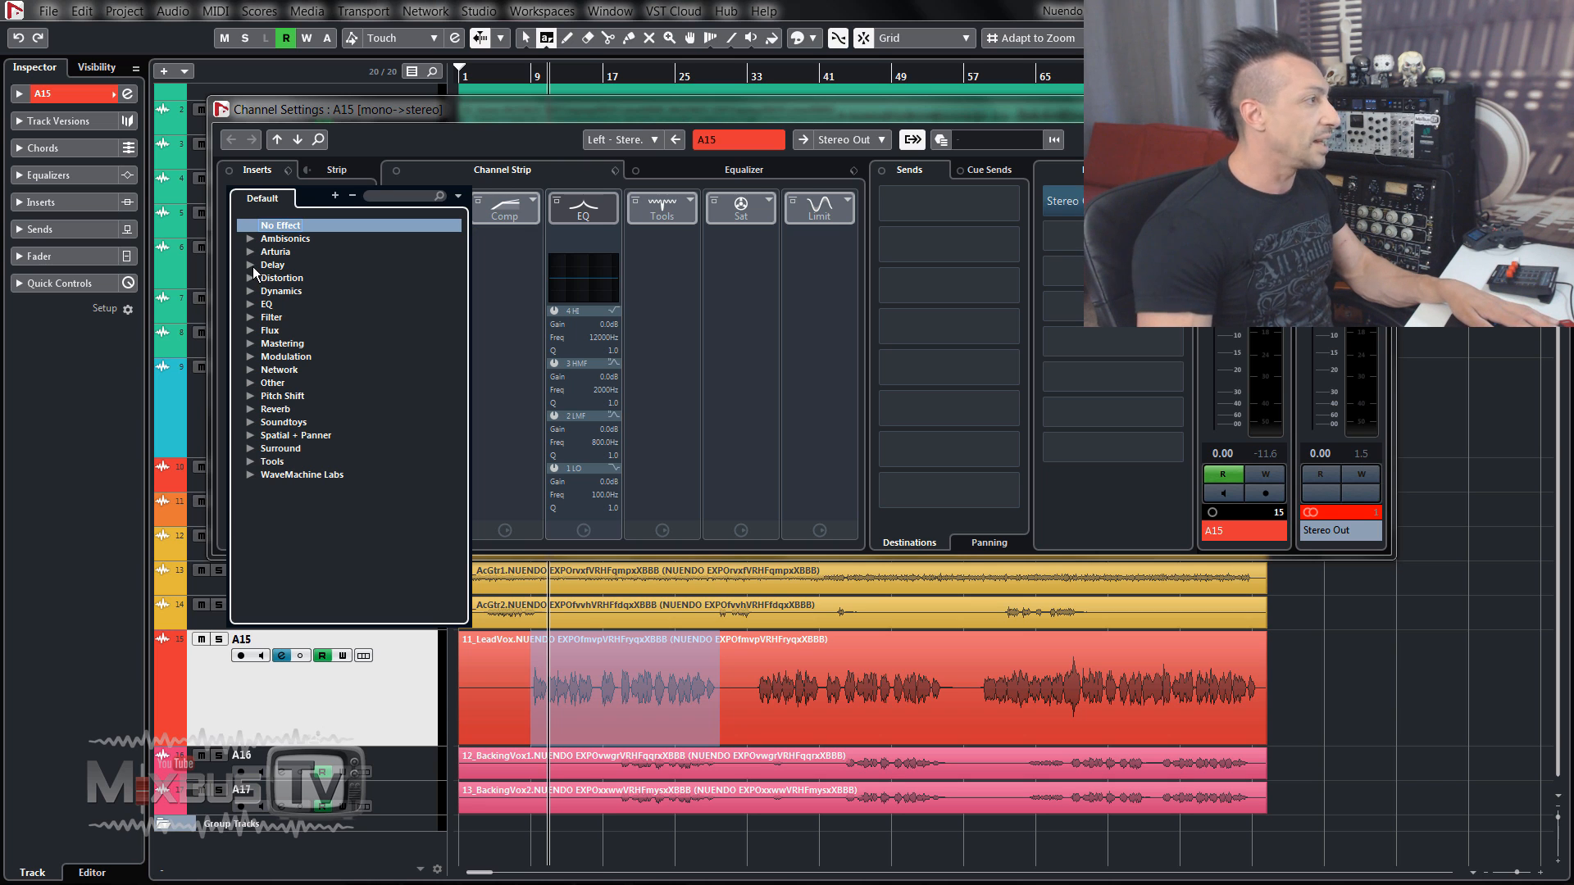
{"action": "left_click", "coordinate": [282, 278]}
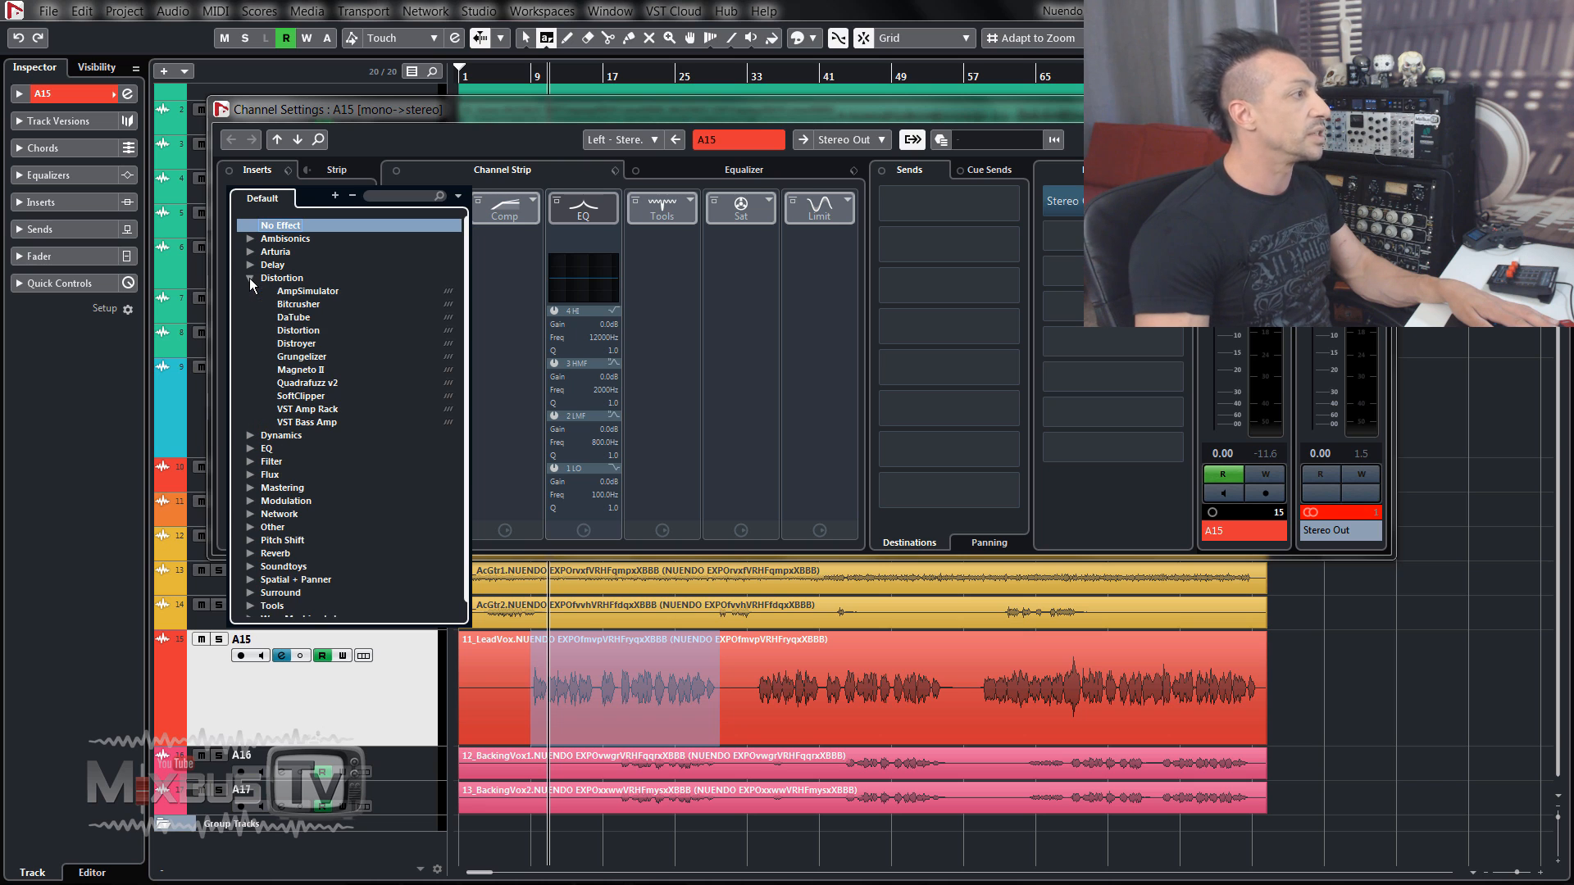
{"action": "mouse_move", "coordinate": [309, 322]}
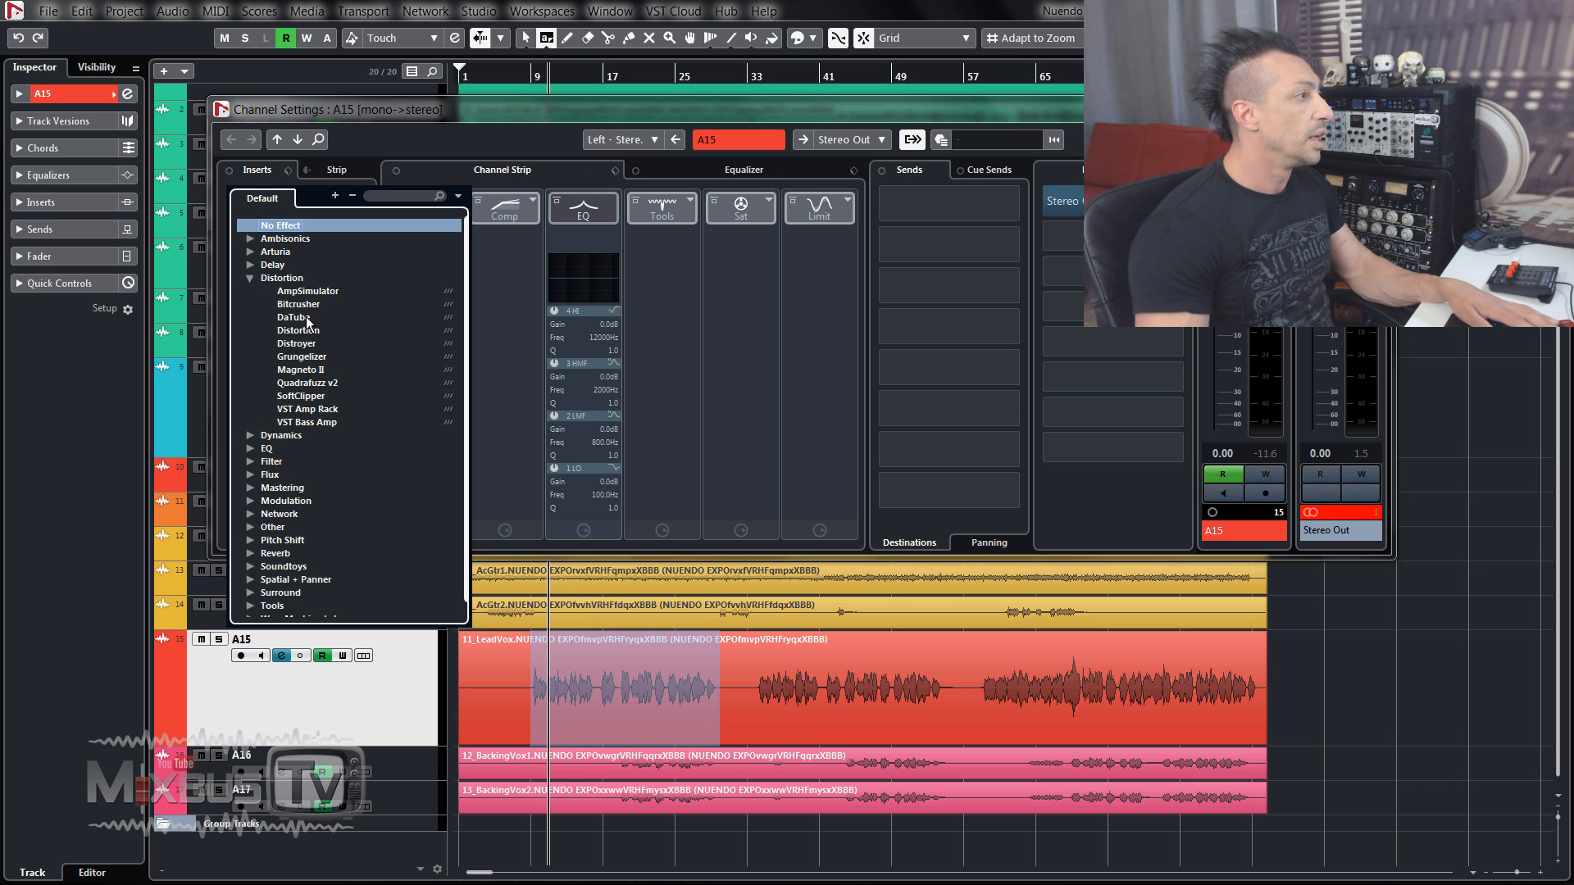
{"action": "left_click", "coordinate": [292, 318]}
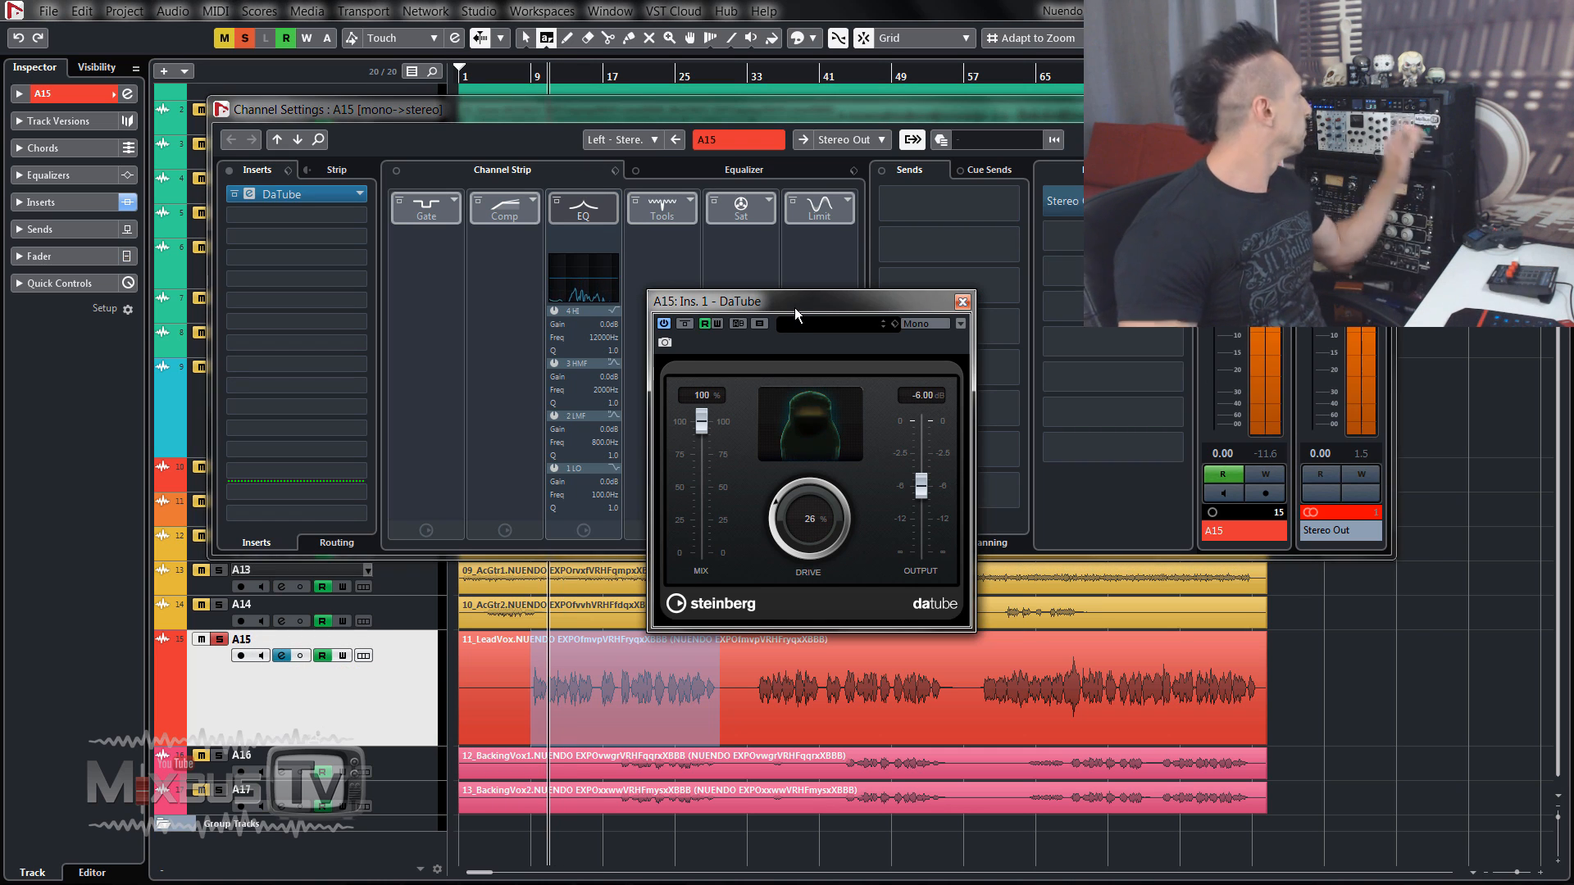
{"action": "left_click_drag", "start_coordinate": [808, 519], "coordinate": [813, 502]}
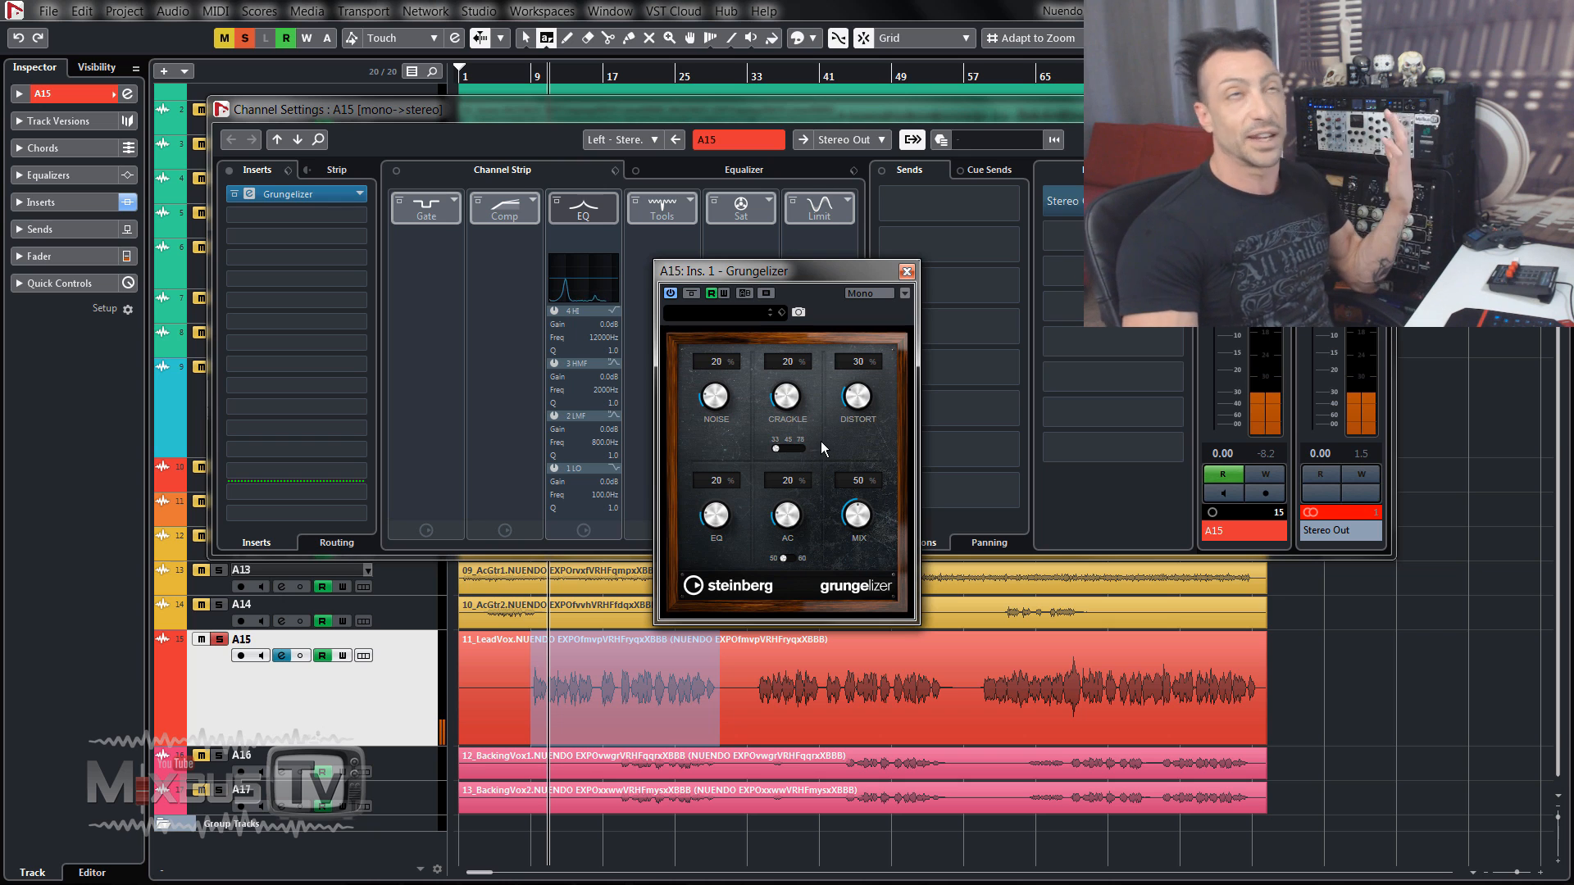
Tweak Grungelizer: less crackle and noise, more distortion and EQ, reduced mix.
{"action": "left_click_drag", "start_coordinate": [786, 270], "coordinate": [736, 272]}
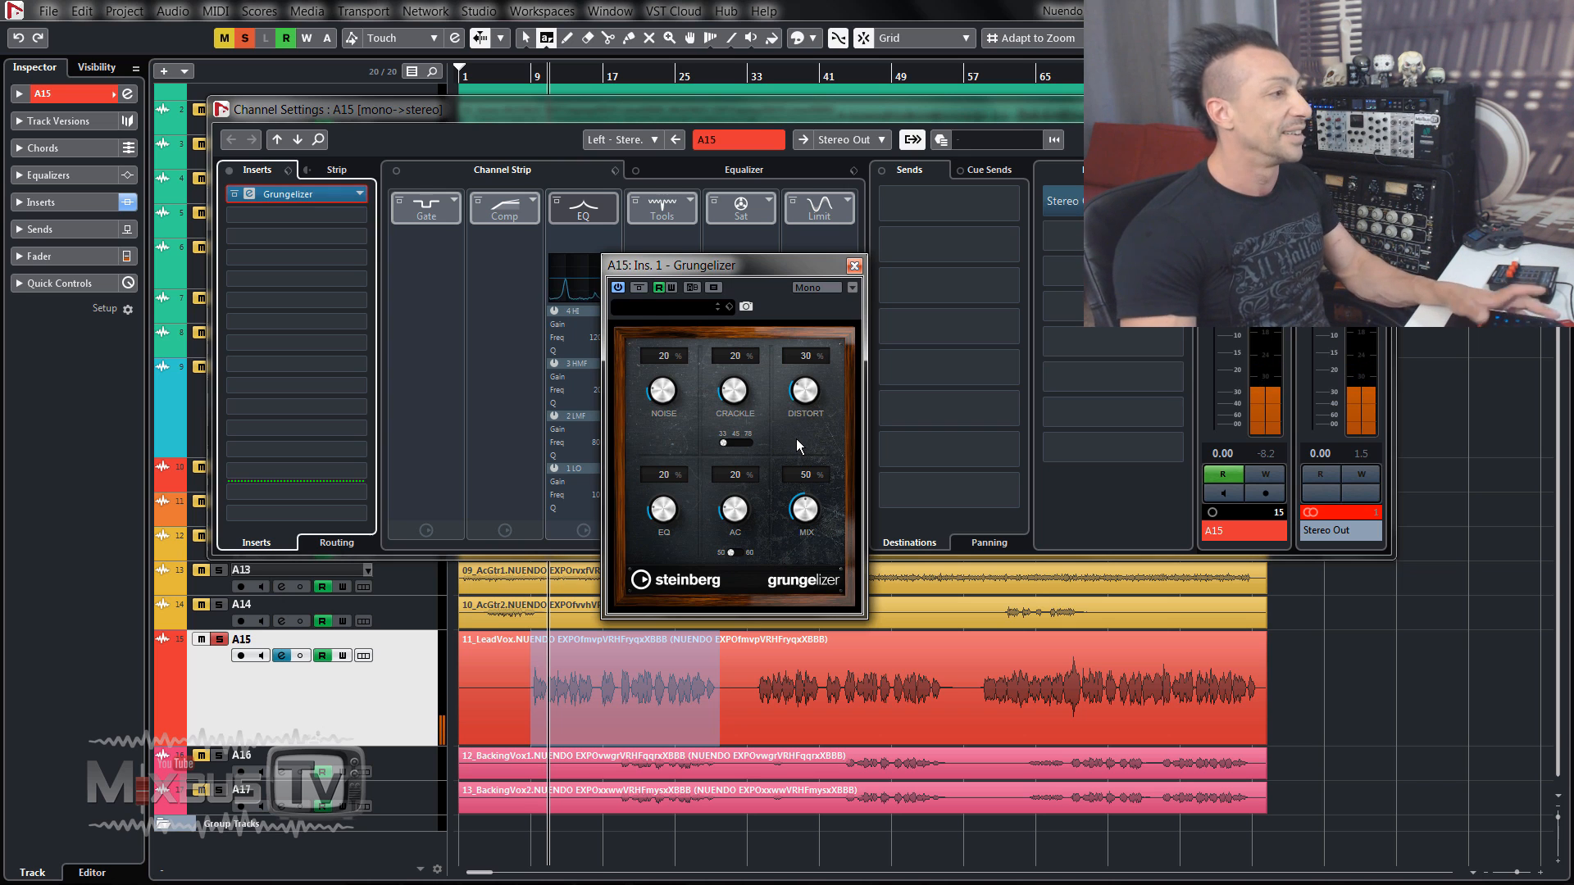
{"action": "left_click_drag", "start_coordinate": [734, 391], "coordinate": [735, 383]}
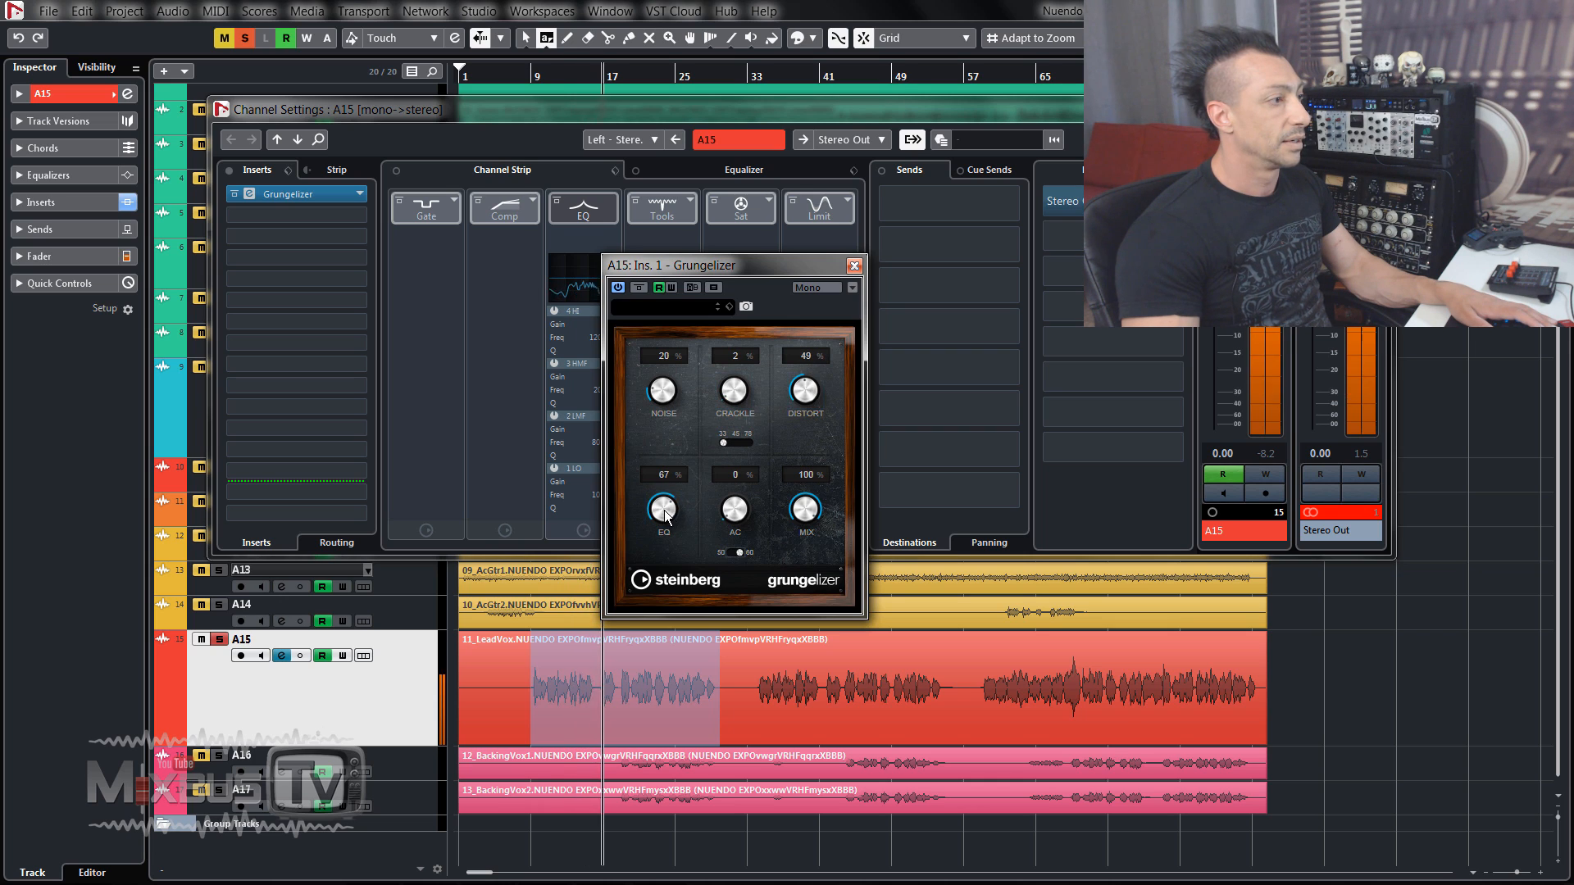
{"action": "left_click_drag", "start_coordinate": [662, 506], "coordinate": [662, 496]}
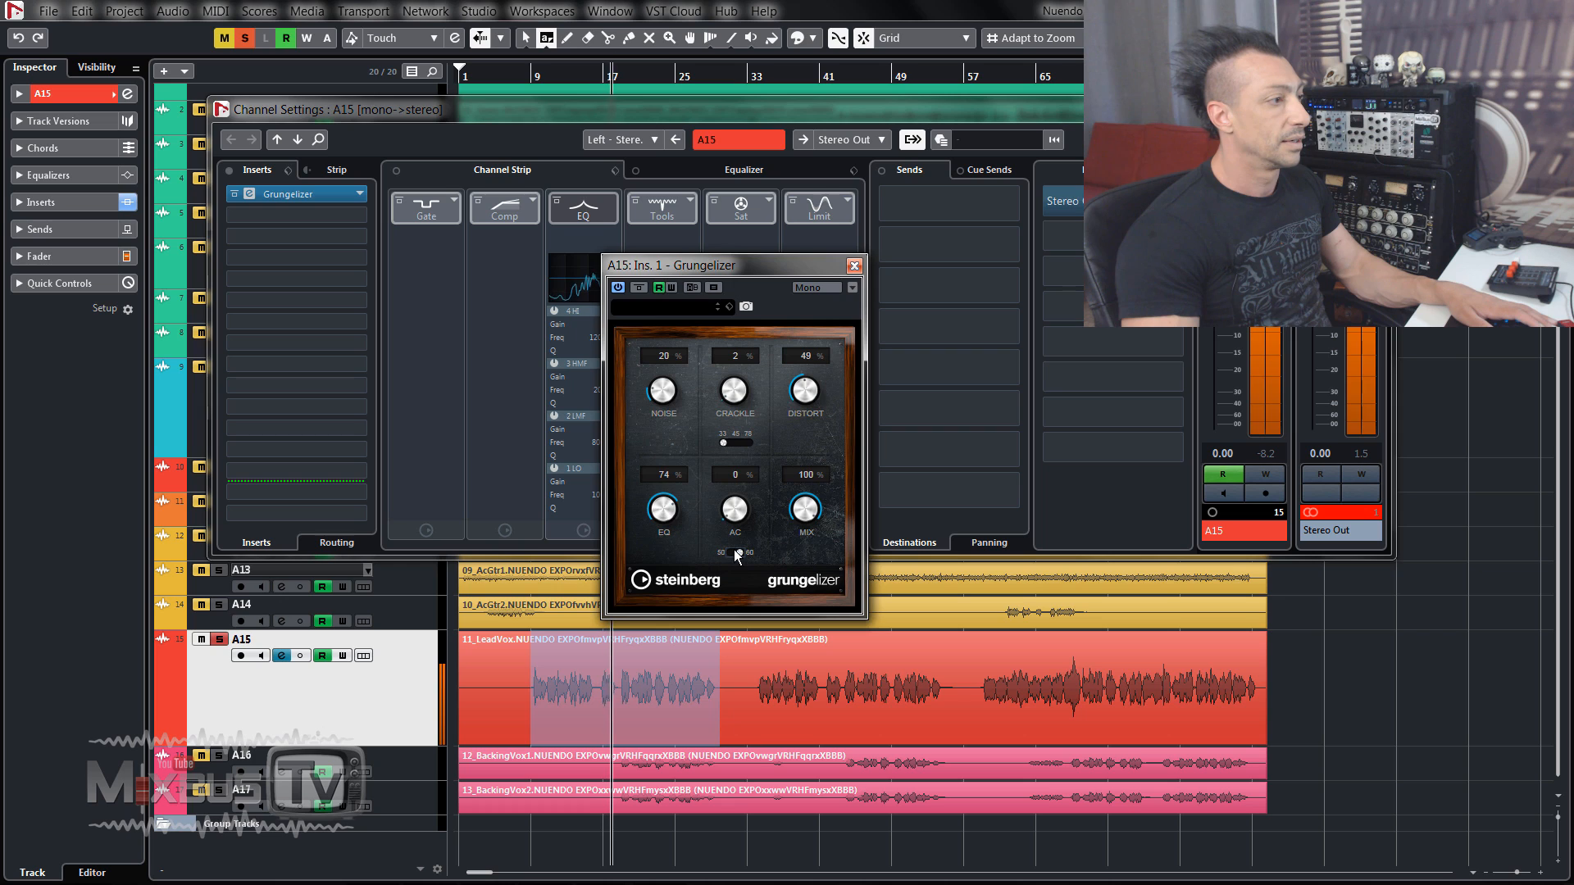
{"action": "left_click_drag", "start_coordinate": [661, 392], "coordinate": [669, 387]}
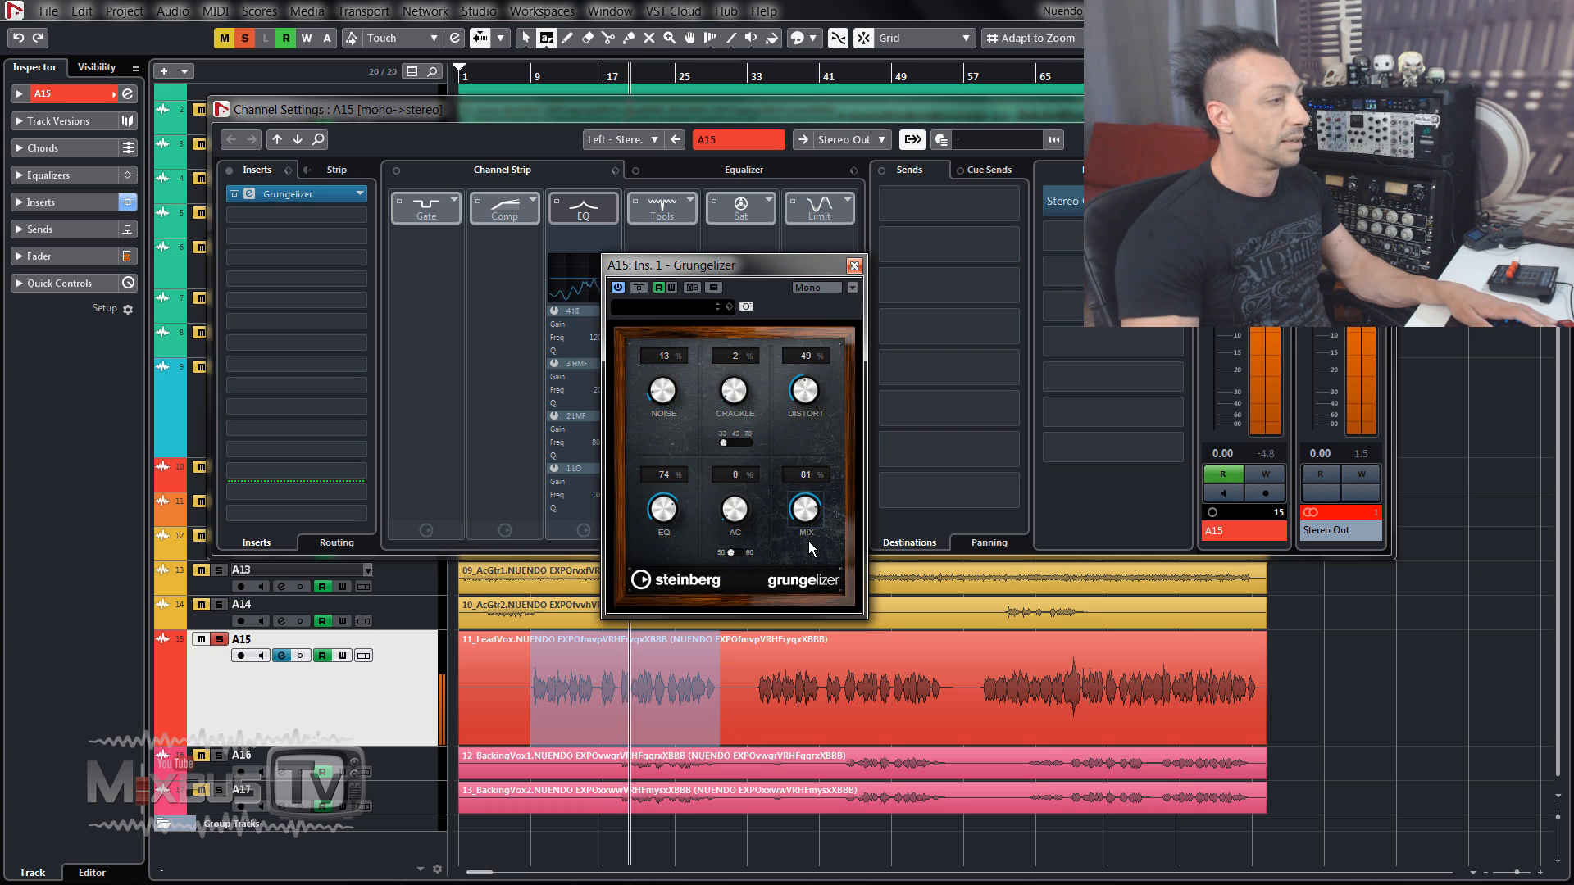
{"action": "left_click_drag", "start_coordinate": [803, 507], "coordinate": [803, 532]}
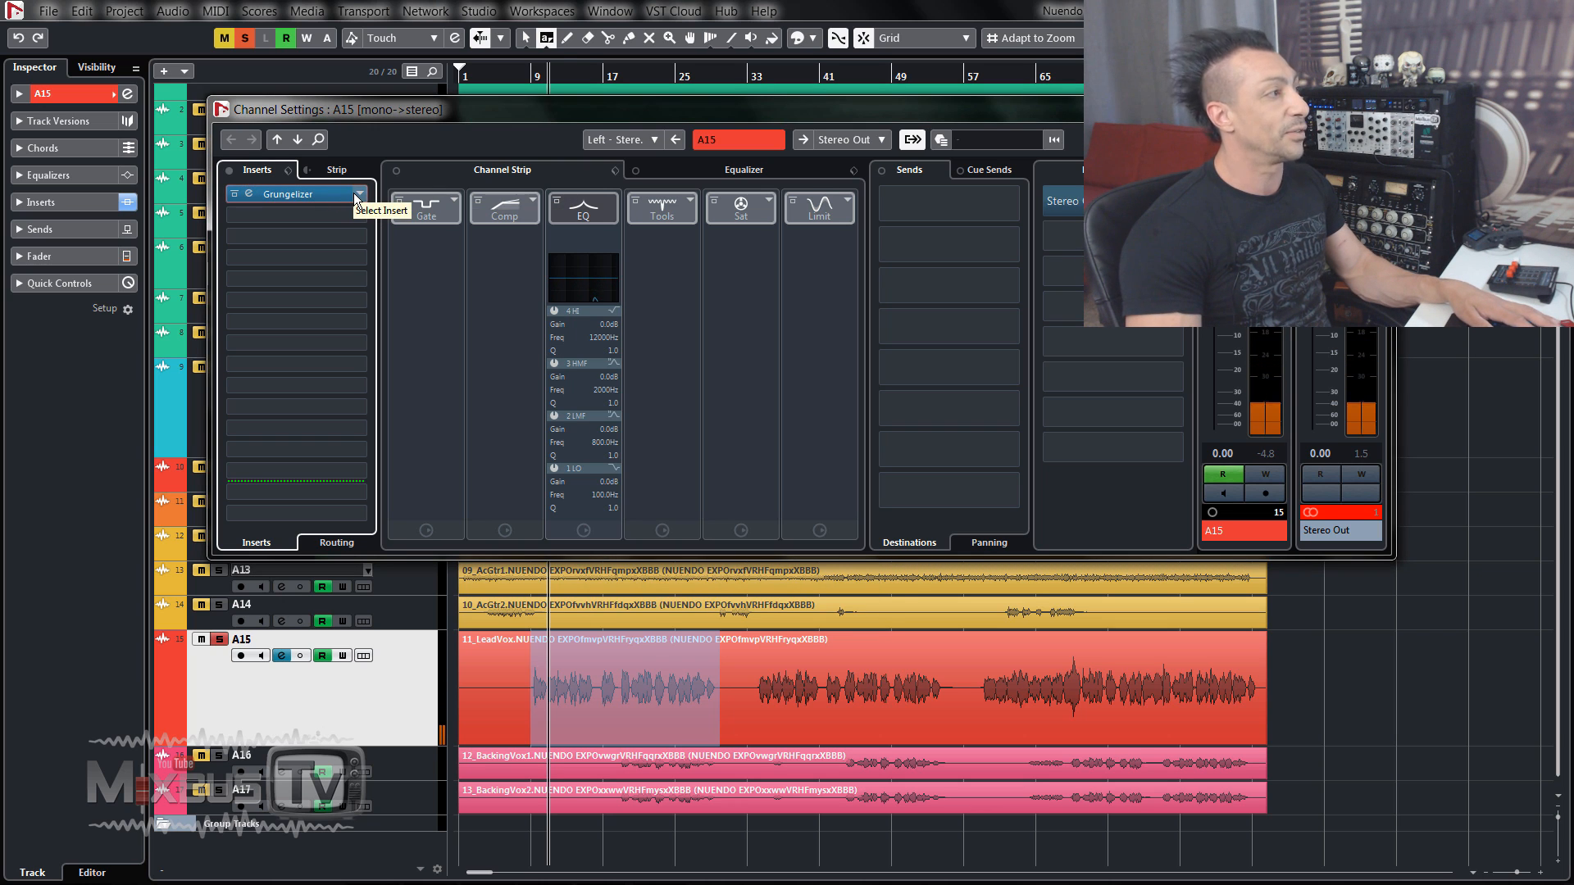
Swap to Magneto II, discard Grungelizer changes, set saturation to full, lower HF-Adjust.
{"action": "left_click", "coordinate": [291, 194]}
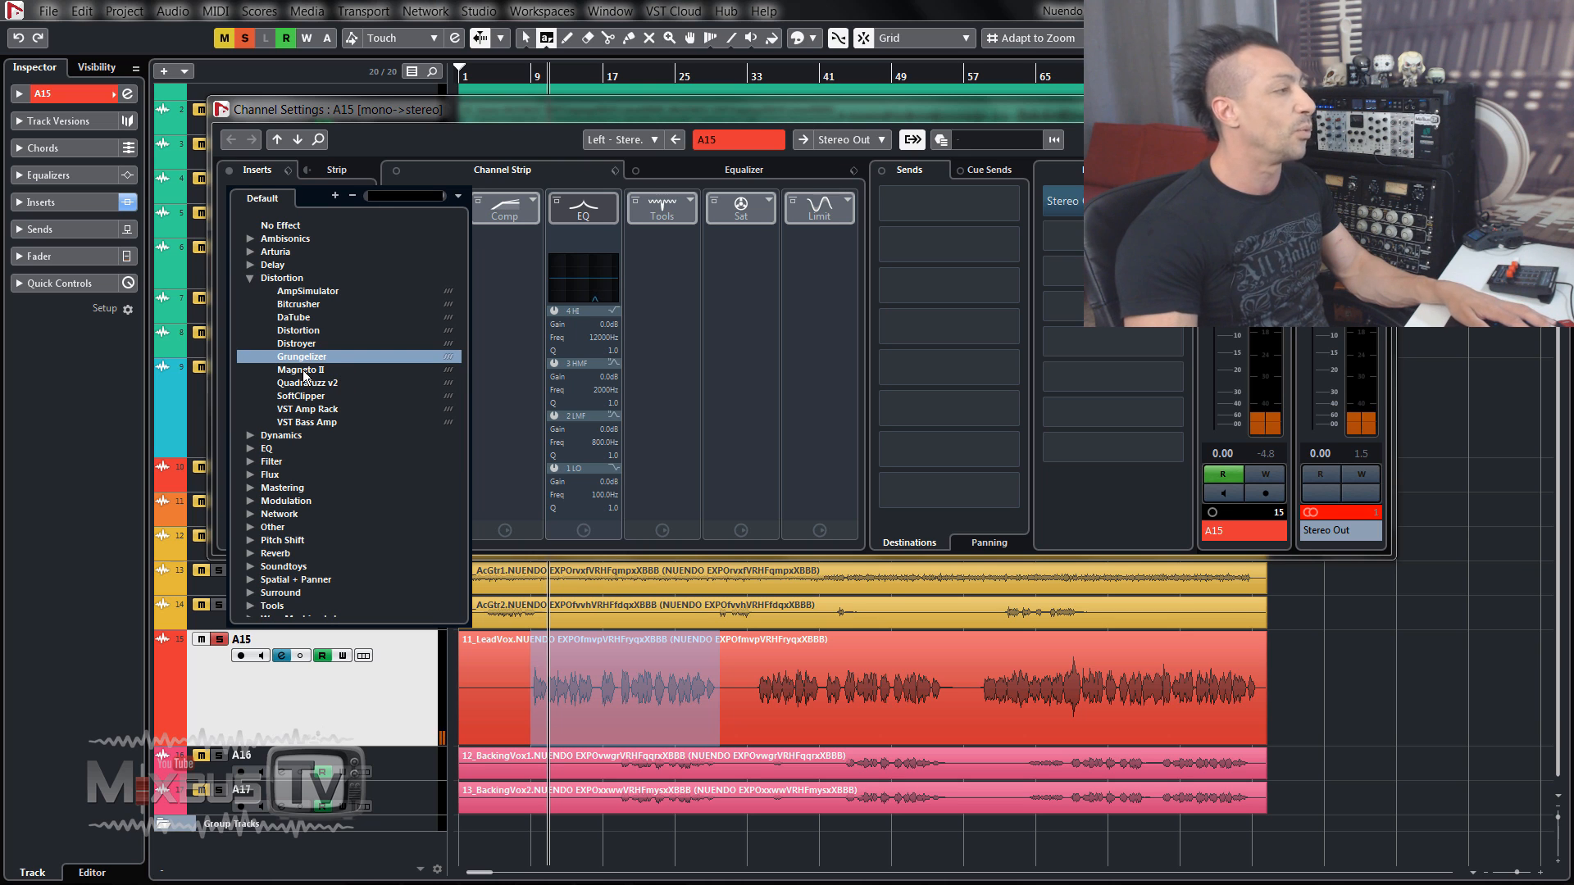
{"action": "left_click", "coordinate": [304, 370]}
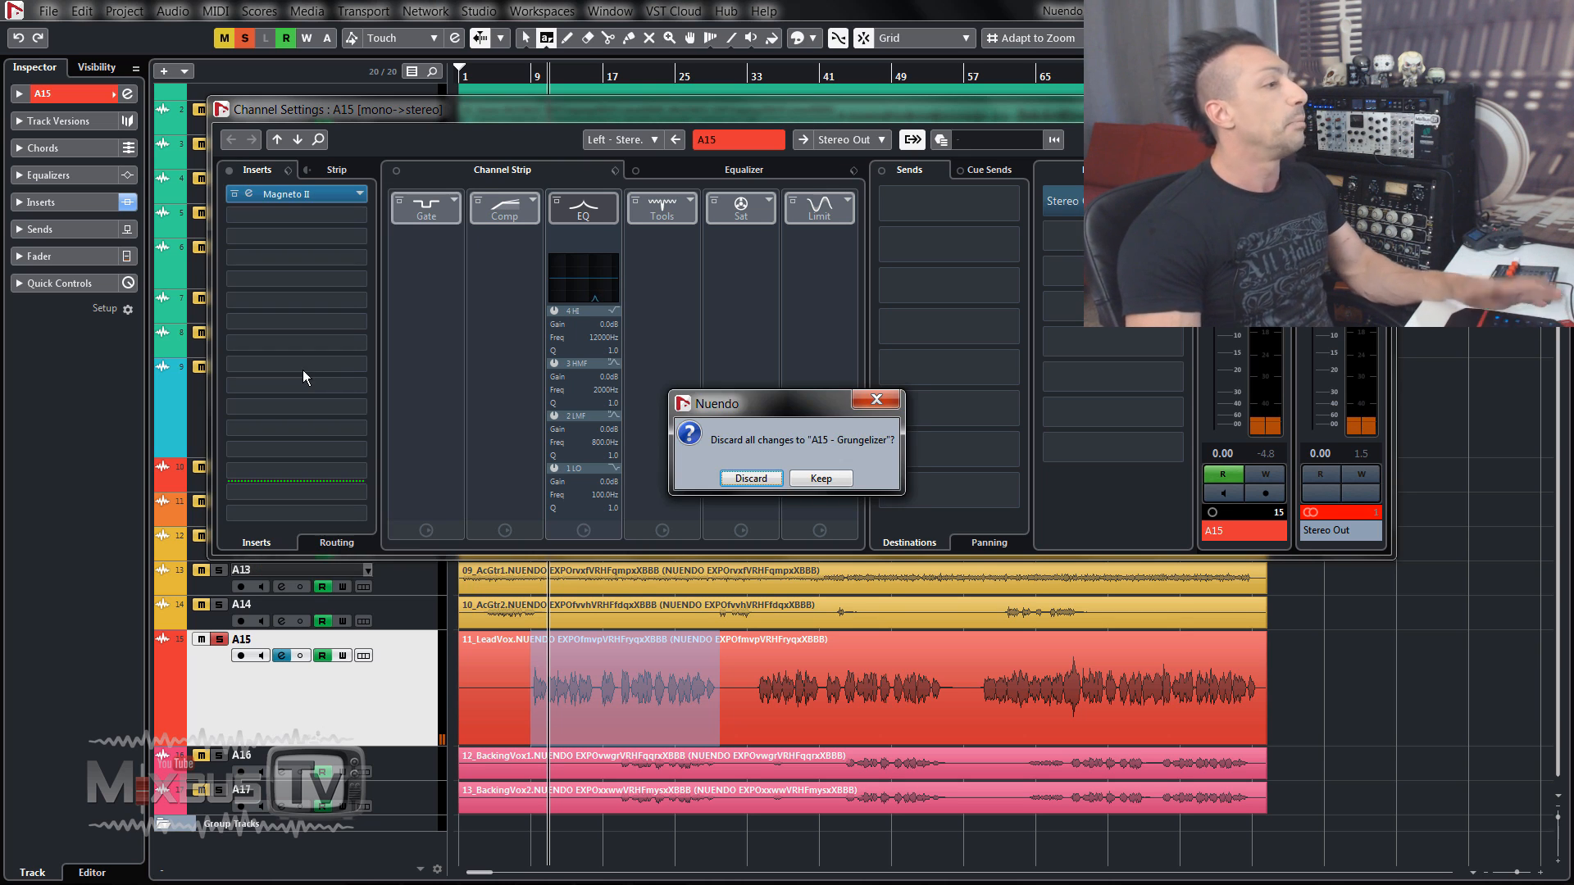
{"action": "left_click", "coordinate": [749, 478]}
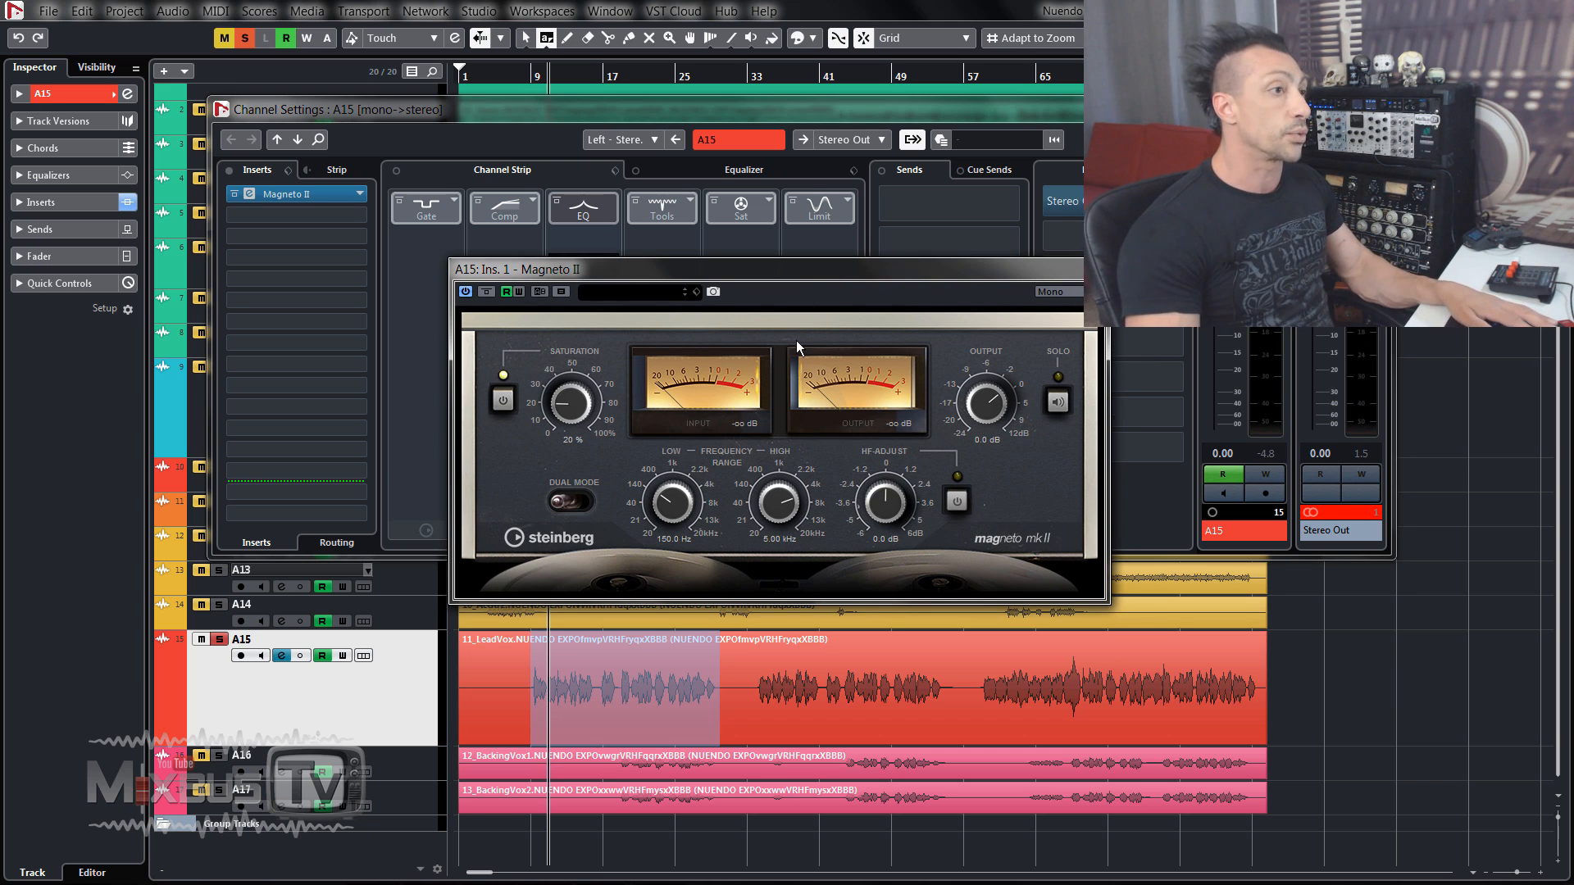
{"action": "left_click_drag", "start_coordinate": [567, 399], "coordinate": [581, 397]}
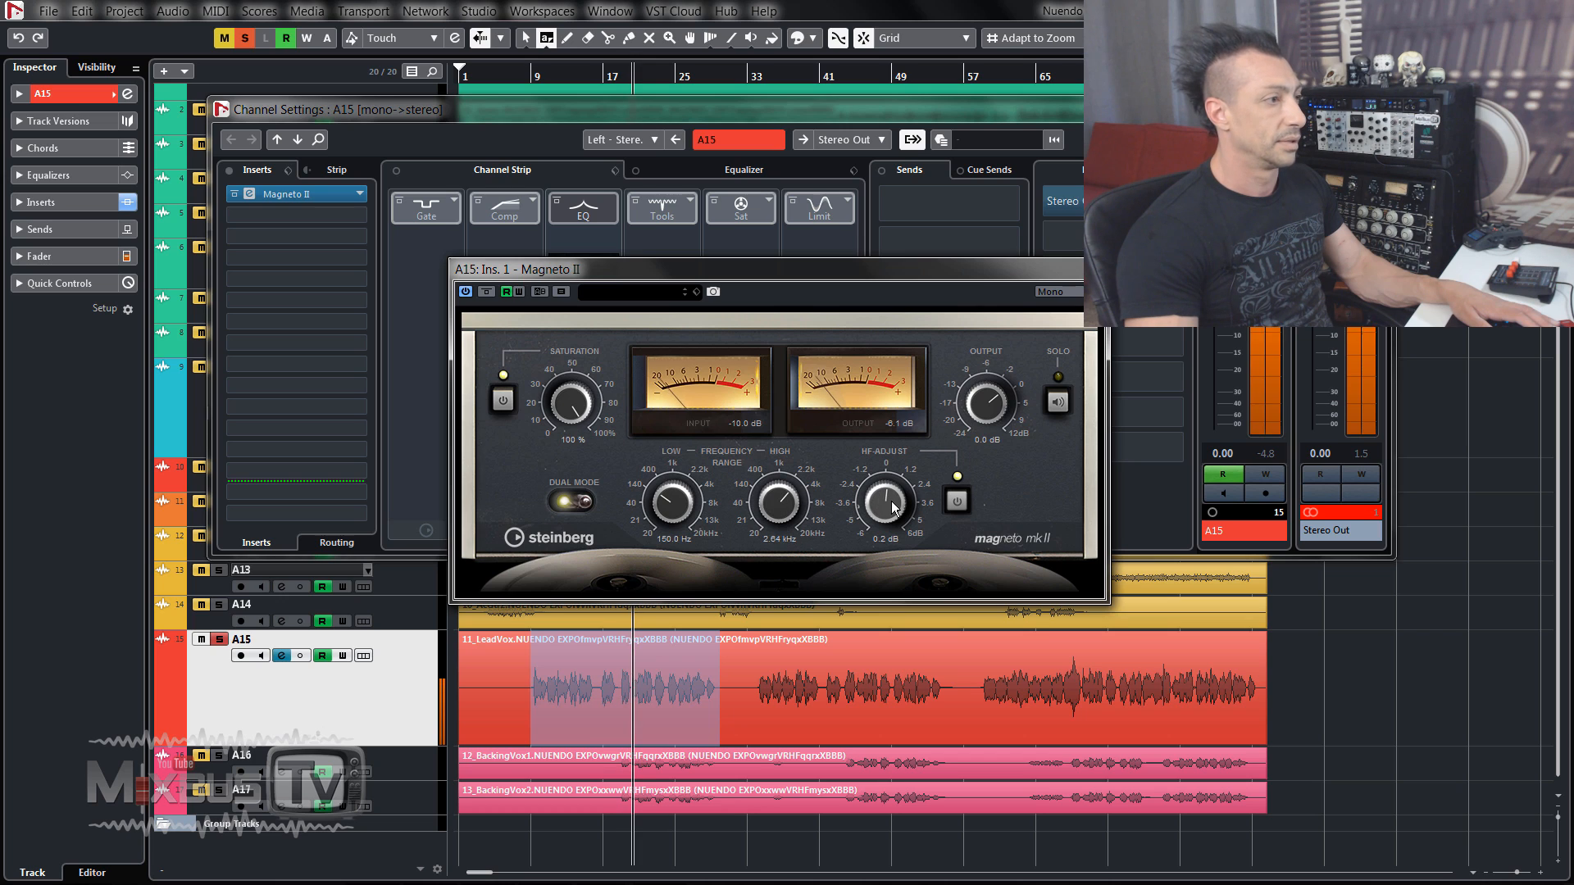
{"action": "left_click_drag", "start_coordinate": [887, 502], "coordinate": [887, 518]}
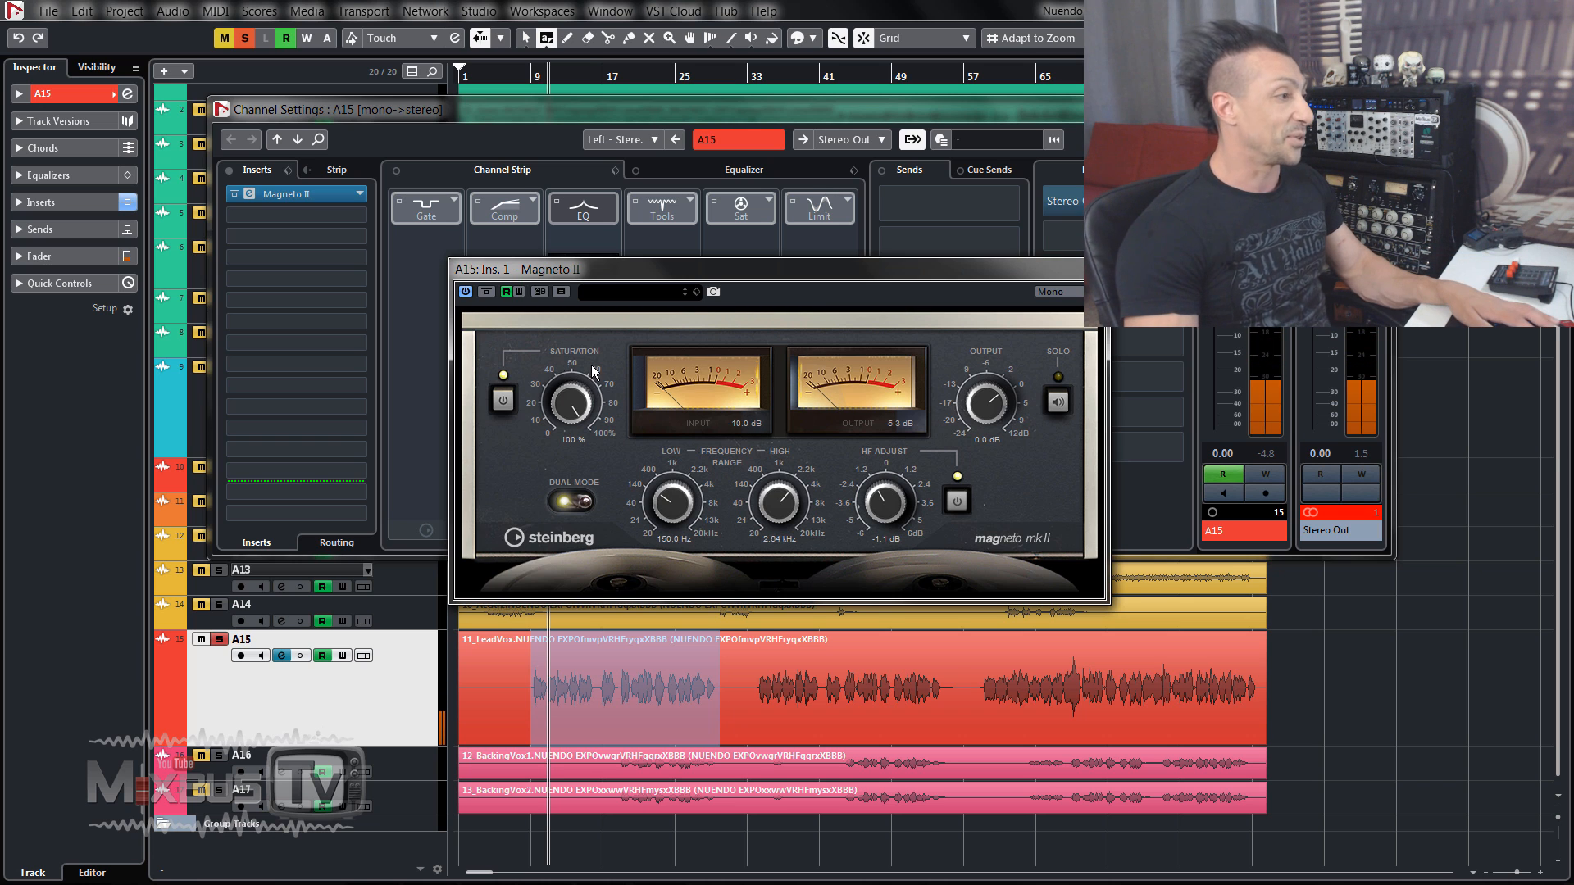
{"action": "mouse_move", "coordinate": [291, 193]}
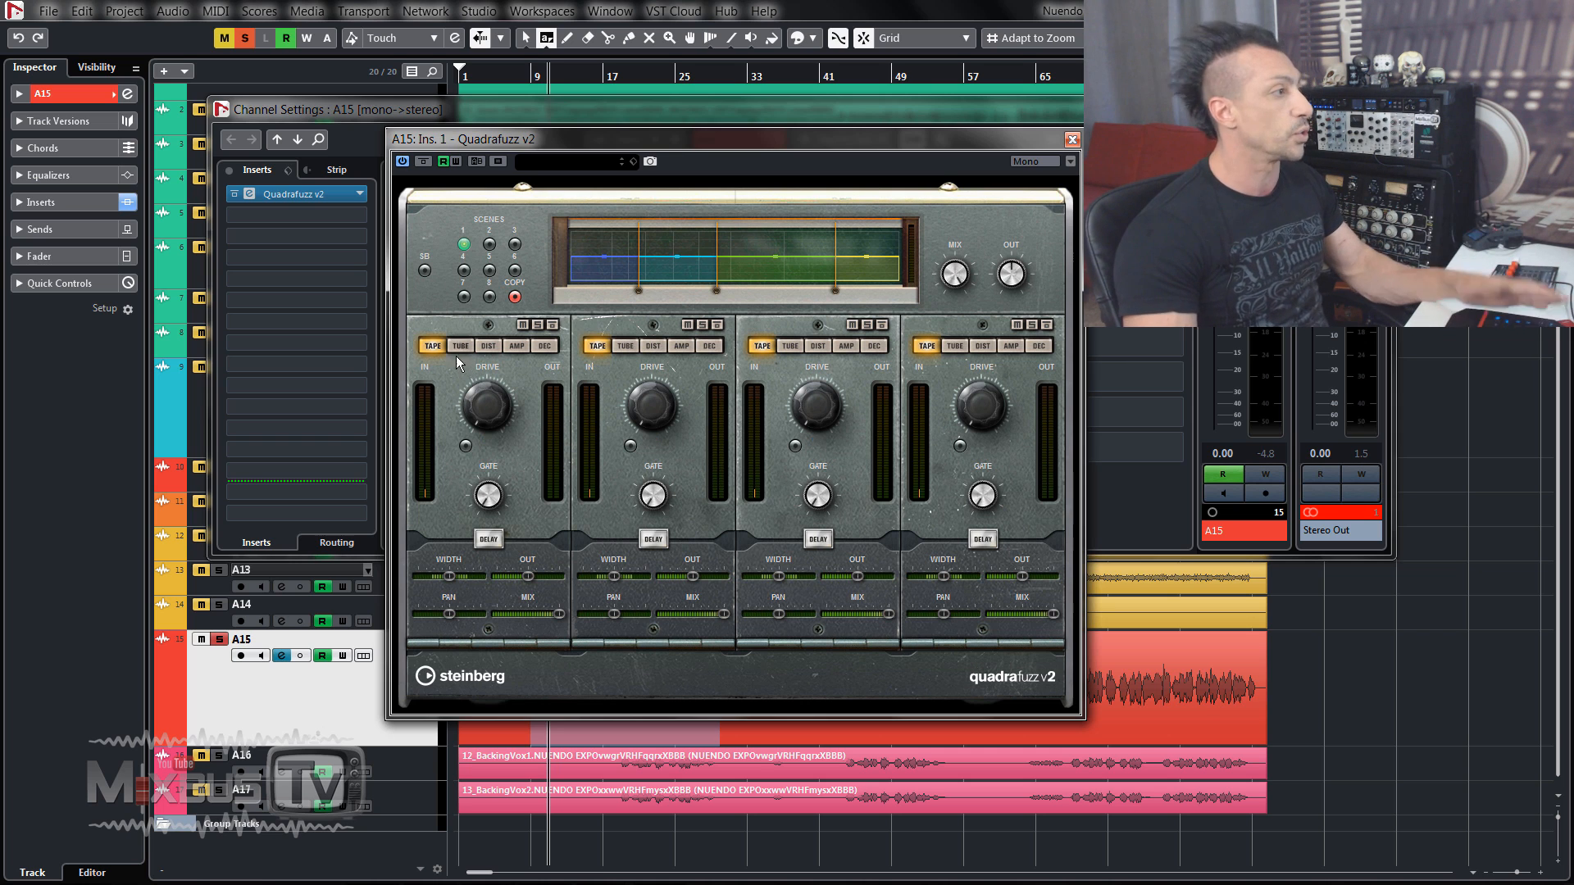
{"action": "mouse_move", "coordinate": [493, 363]}
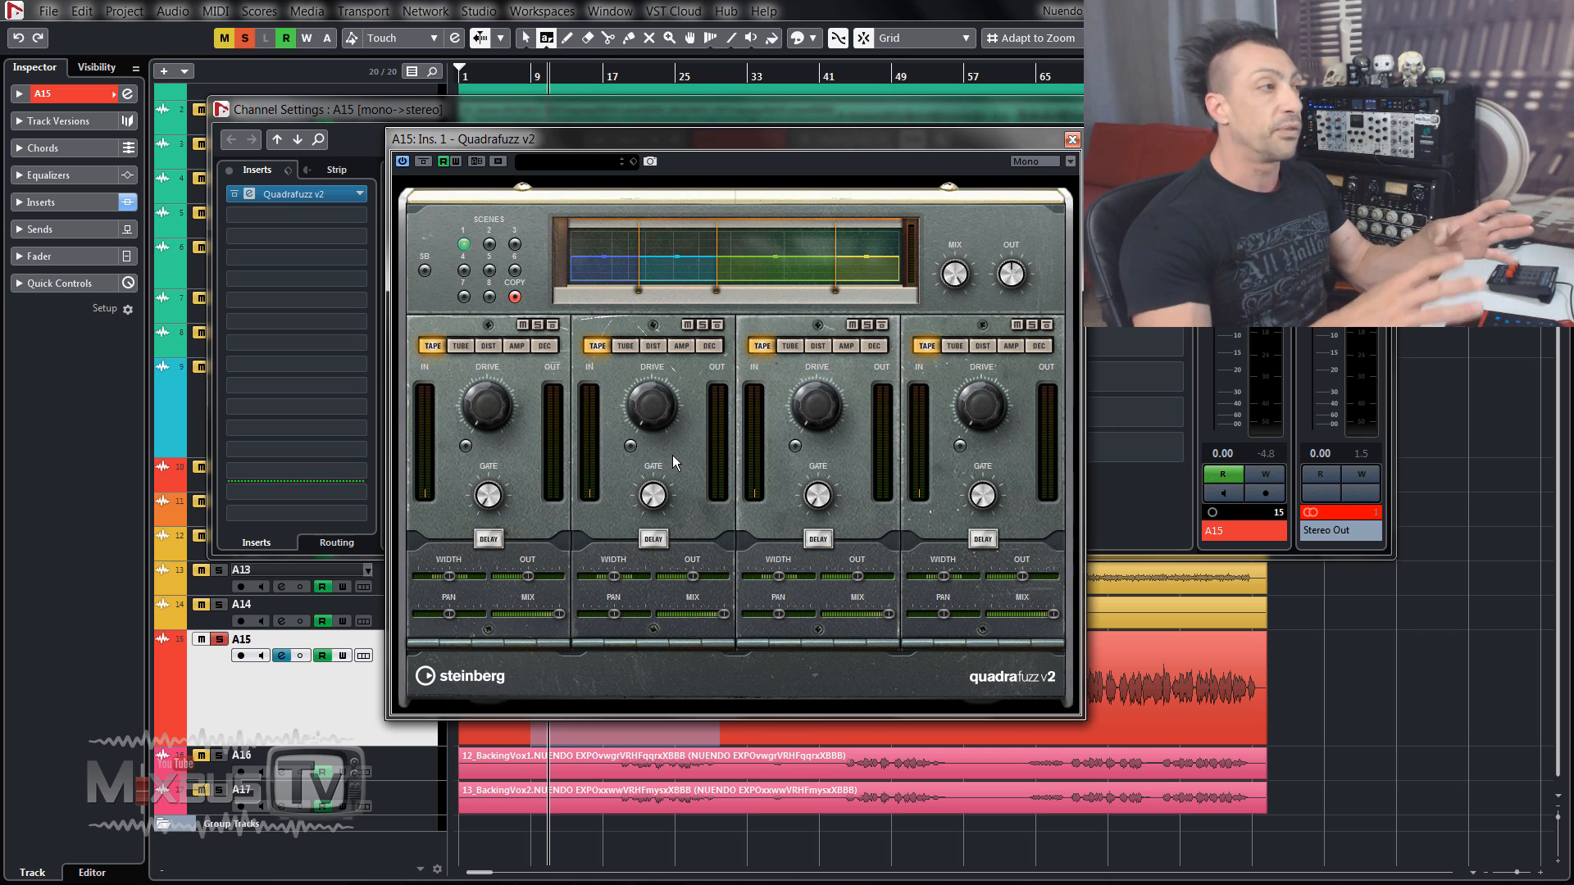
{"action": "mouse_move", "coordinate": [697, 459]}
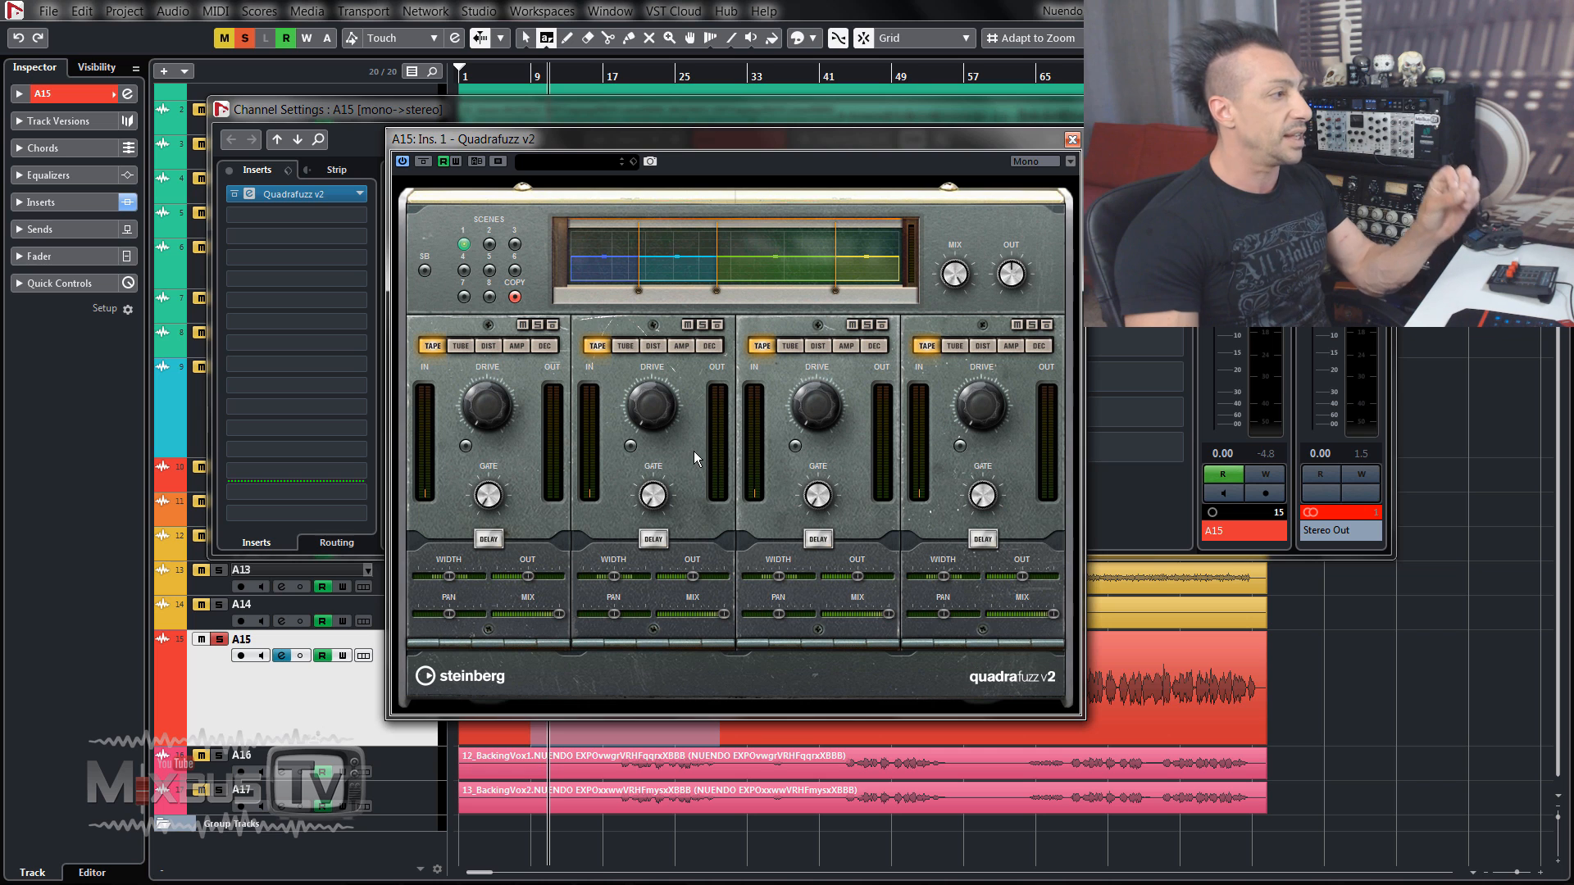
{"action": "mouse_move", "coordinate": [811, 562]}
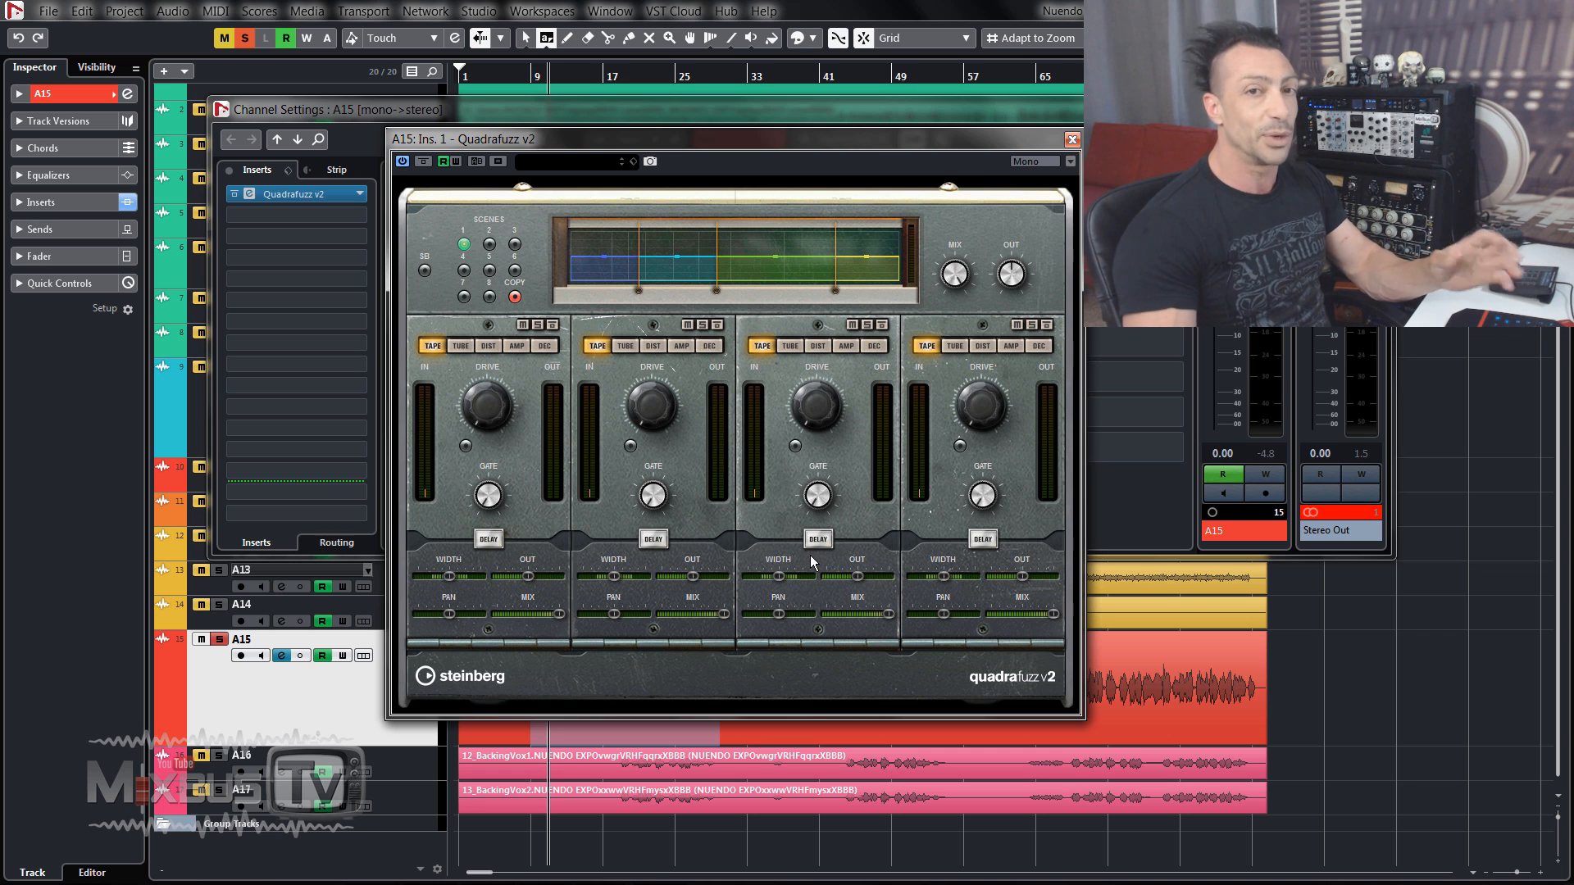
{"action": "mouse_move", "coordinate": [813, 561]}
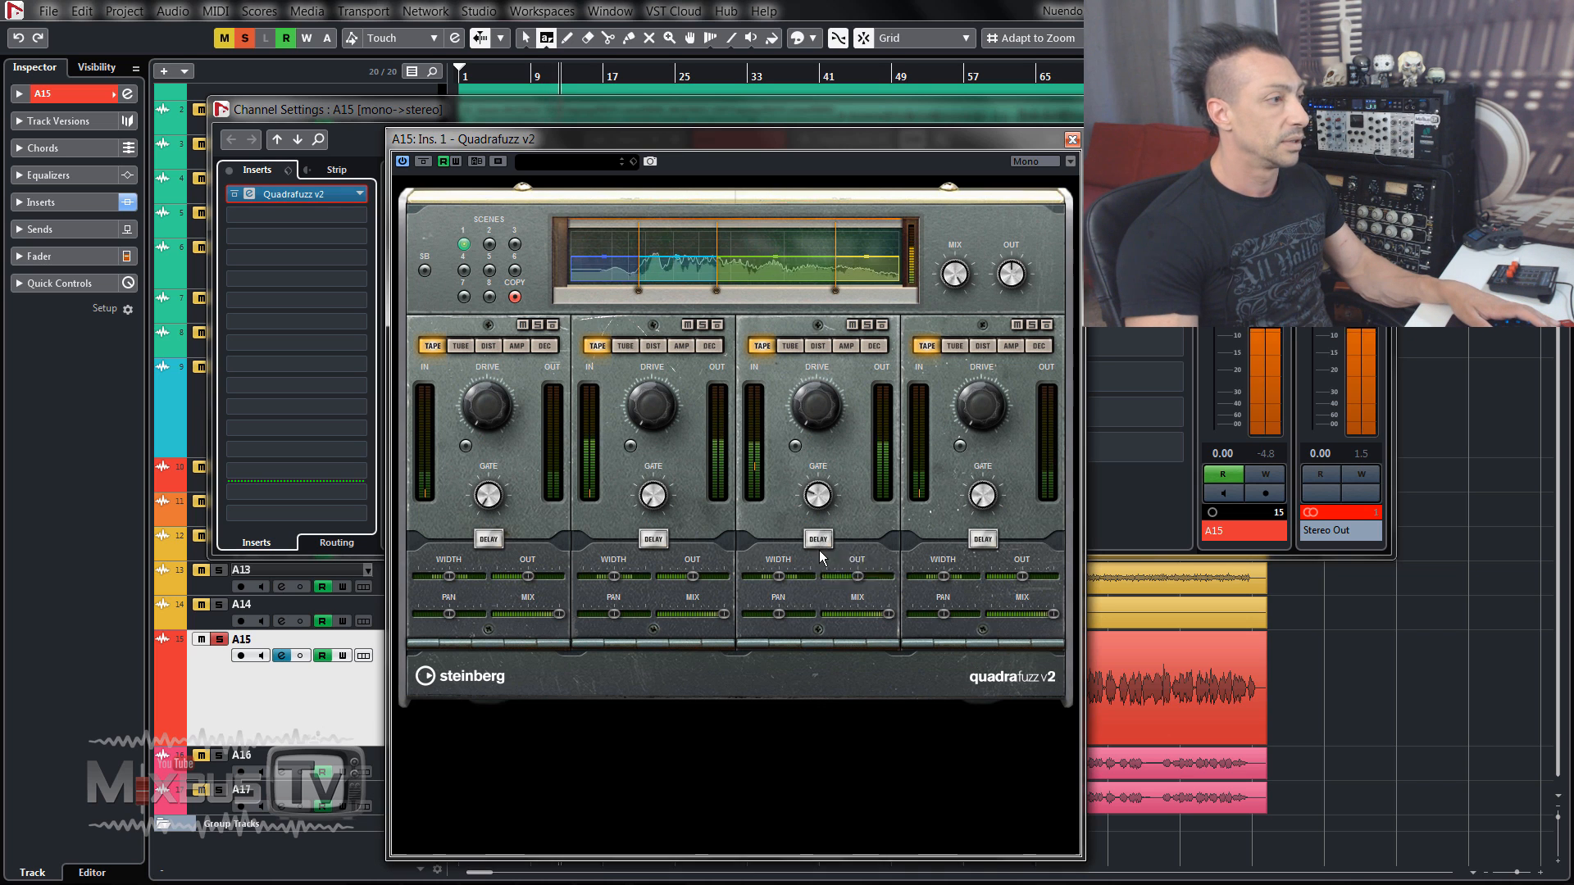
Enable delay on band 3, raise its feedback and mix, and tweak band 2's delay.
{"action": "left_click", "coordinate": [817, 537]}
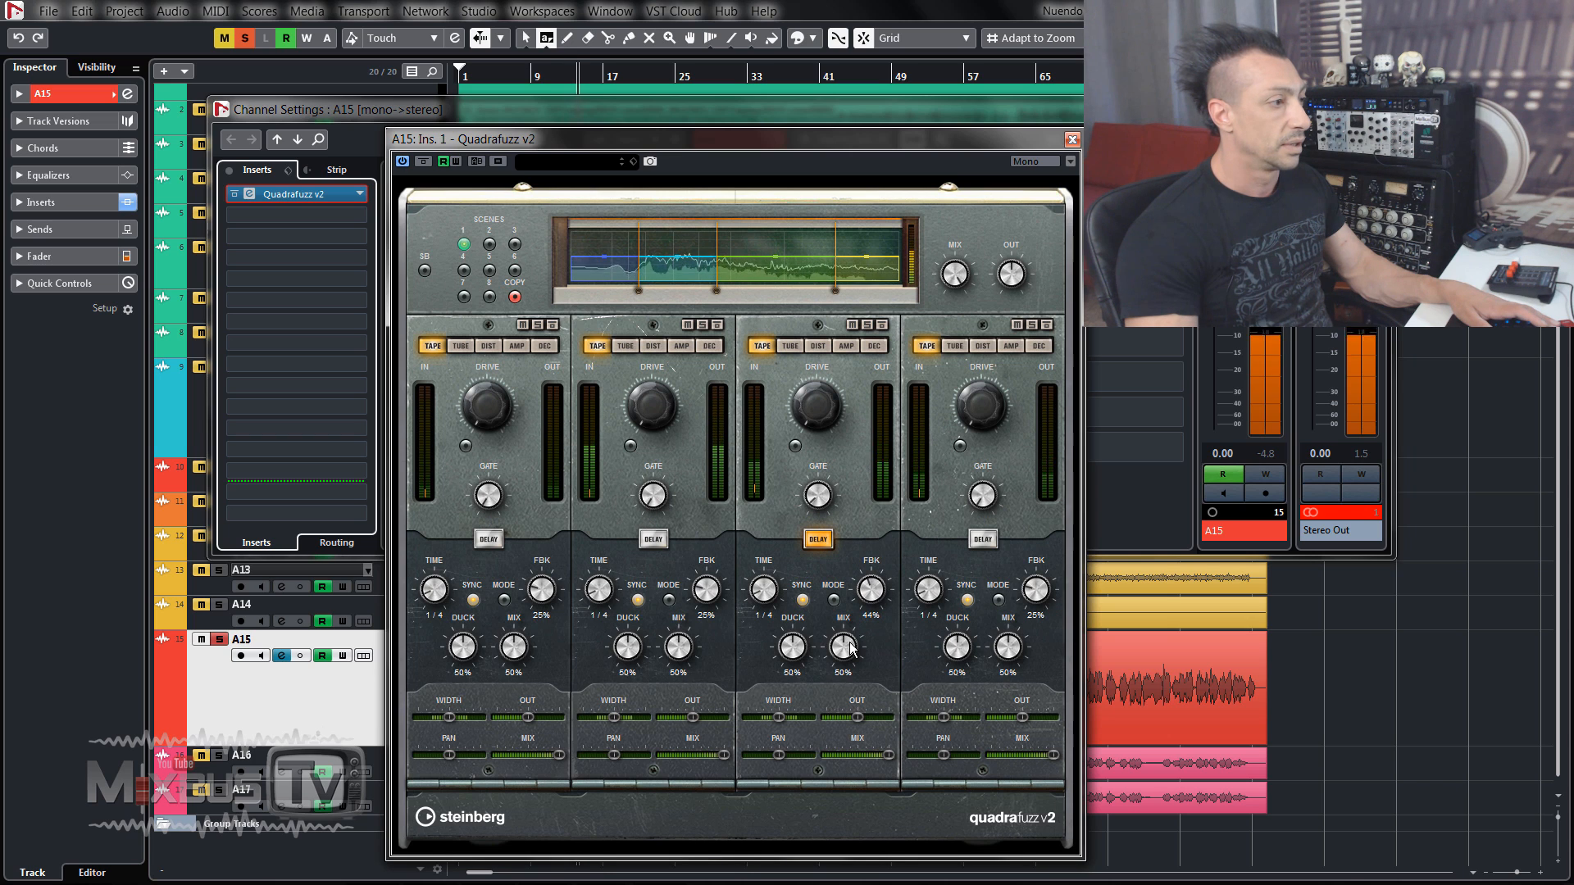
{"action": "left_click_drag", "start_coordinate": [842, 648], "coordinate": [866, 597]}
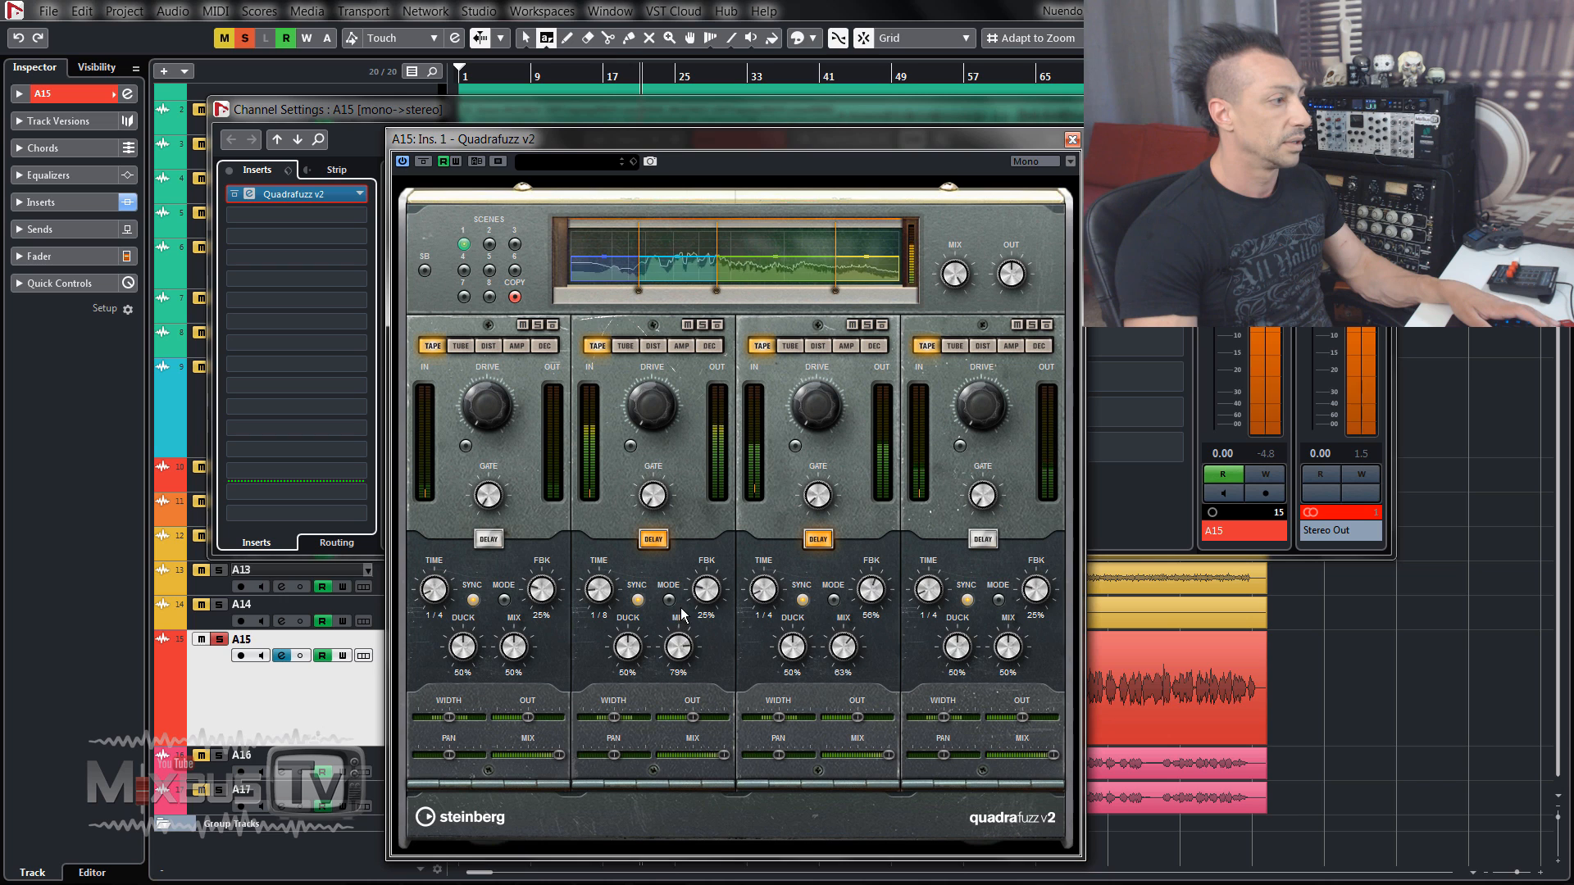
{"action": "left_click_drag", "start_coordinate": [650, 403], "coordinate": [654, 396]}
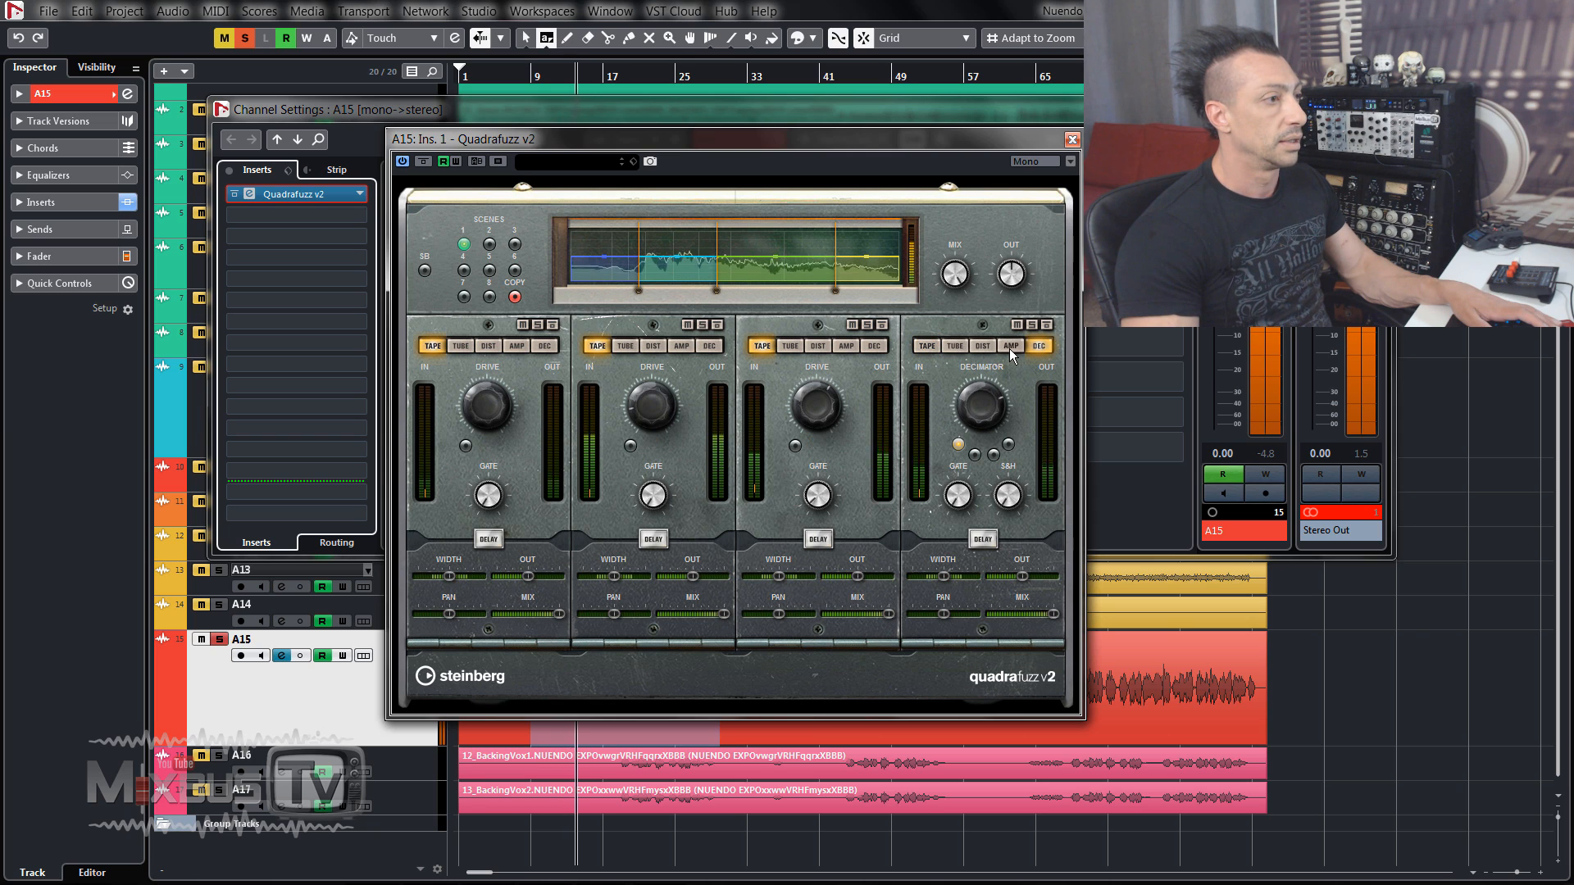
Set band 4 to amp and bands 2 and 3 to tube distortion, reopening band 3's delay.
{"action": "left_click", "coordinate": [1011, 345]}
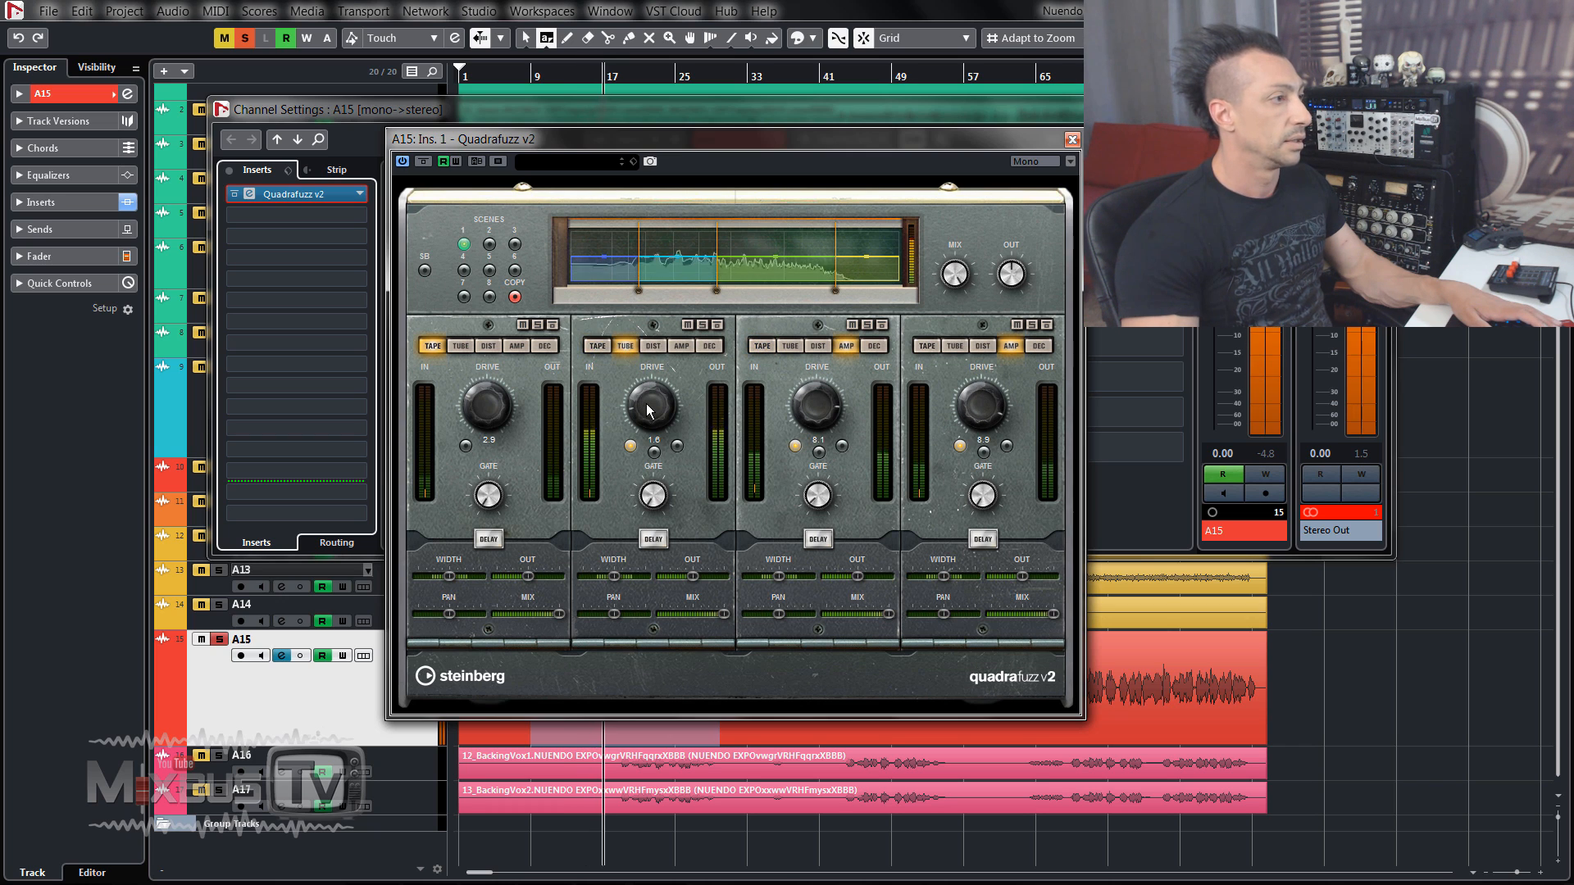
{"action": "left_click", "coordinate": [815, 345]}
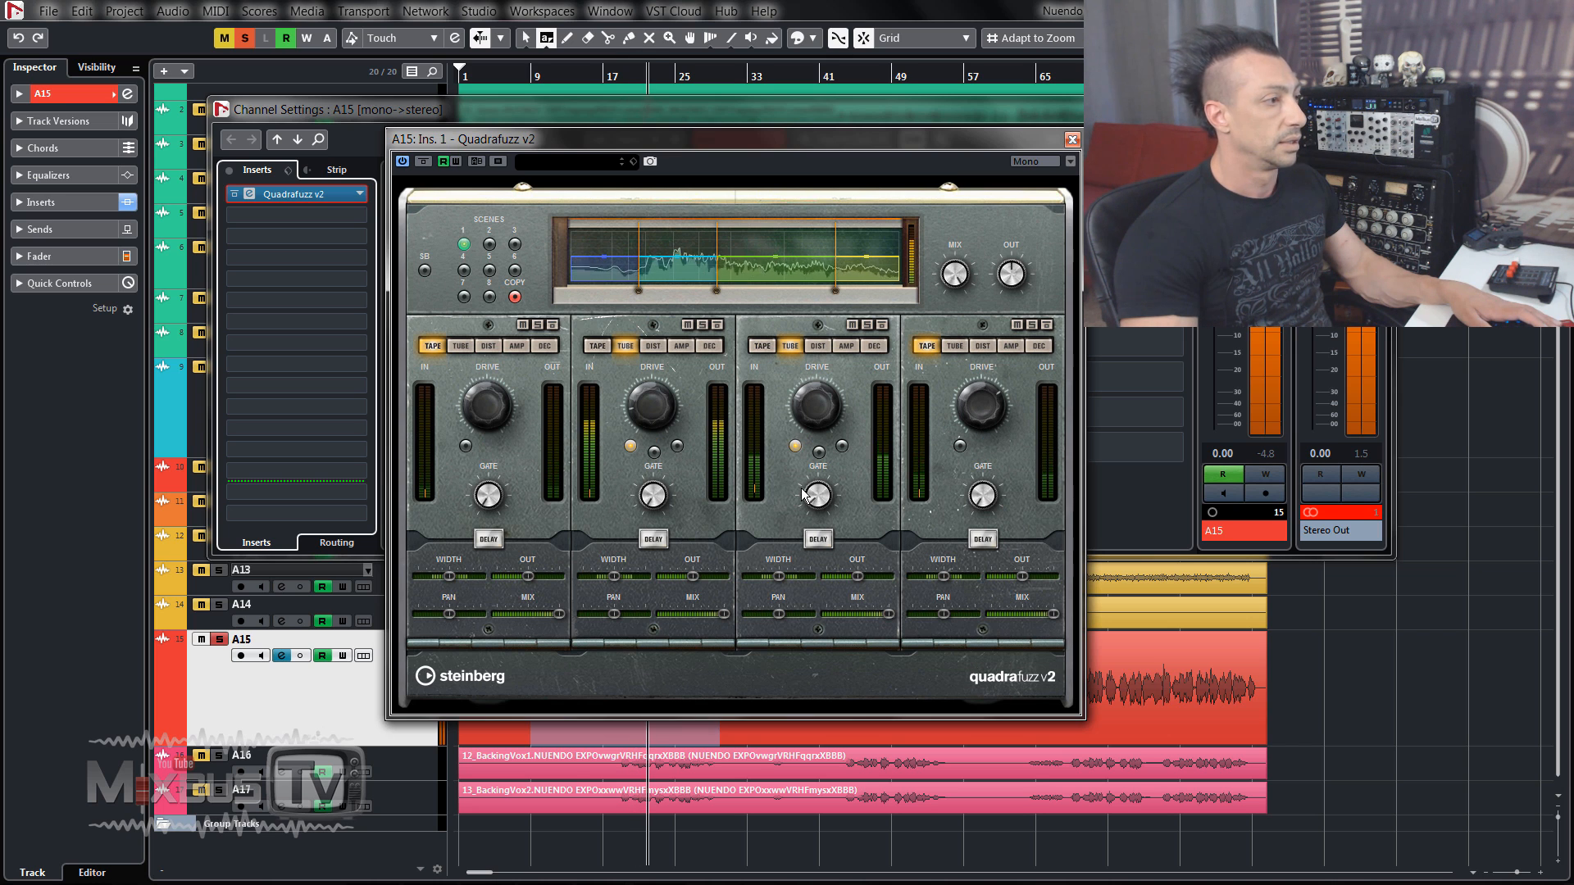
{"action": "left_click", "coordinate": [817, 539]}
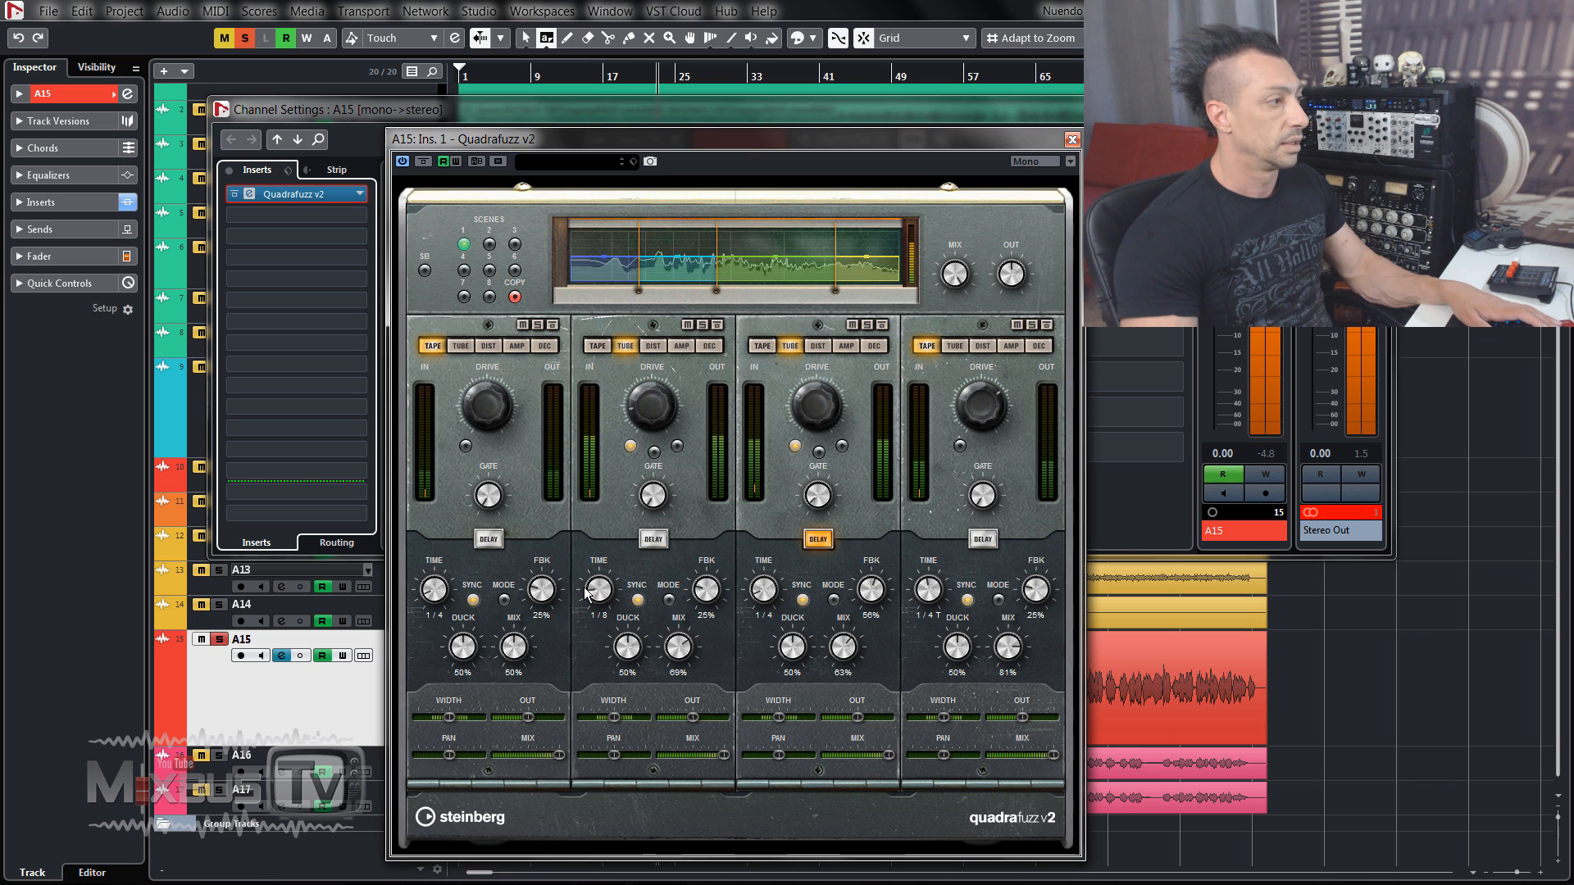
{"action": "left_click", "coordinate": [296, 193]}
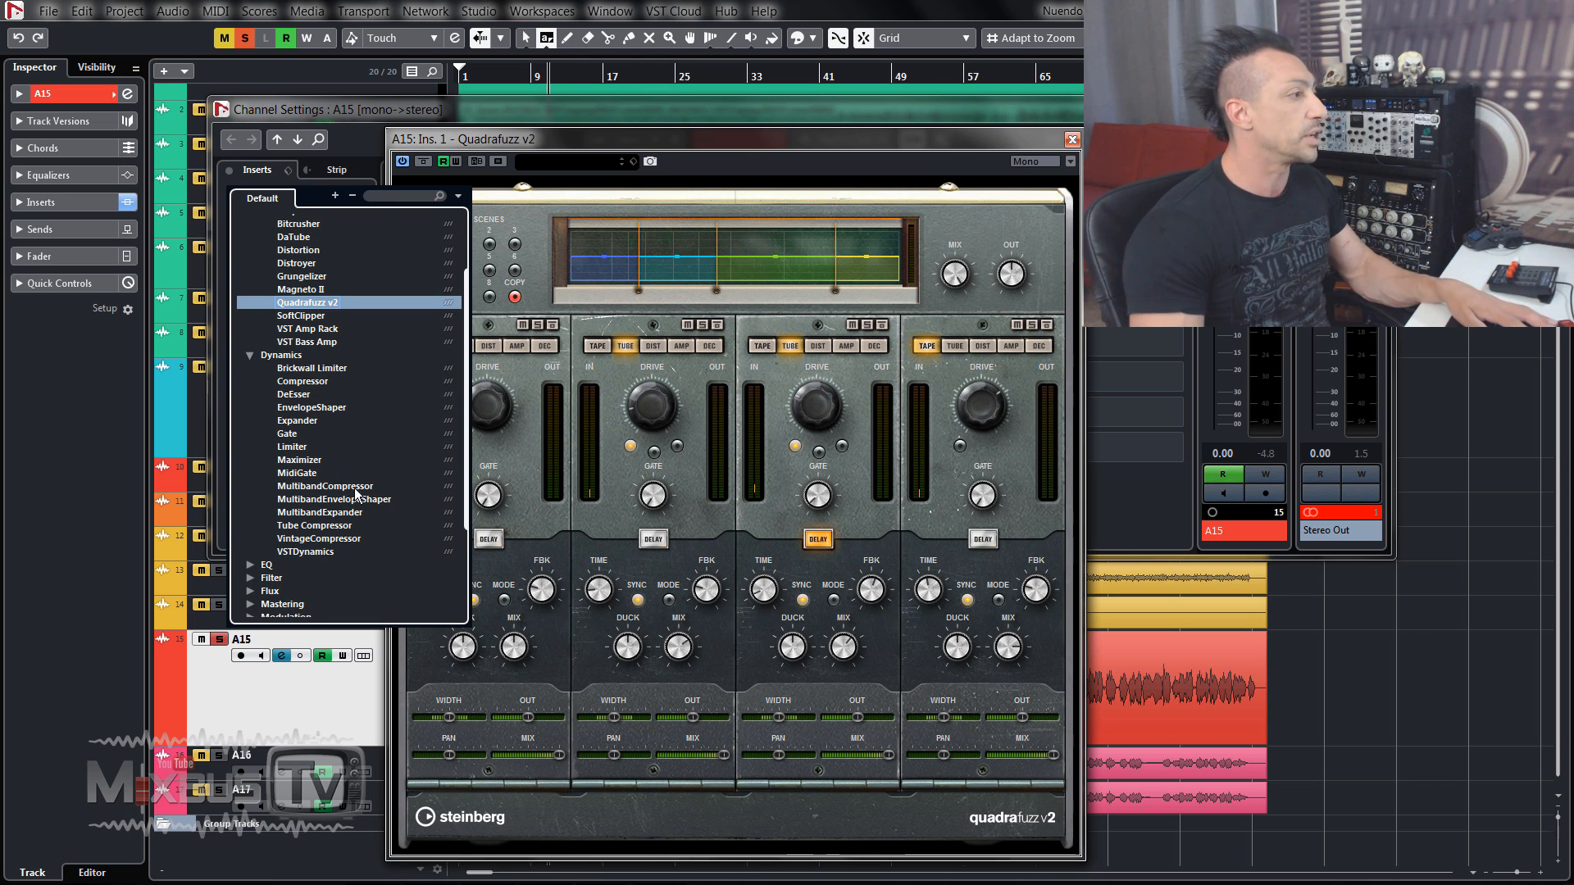
Switch the A15 insert to MultibandCompressor, discarding the Quadrafuzz v2 changes.
{"action": "left_click", "coordinate": [323, 486]}
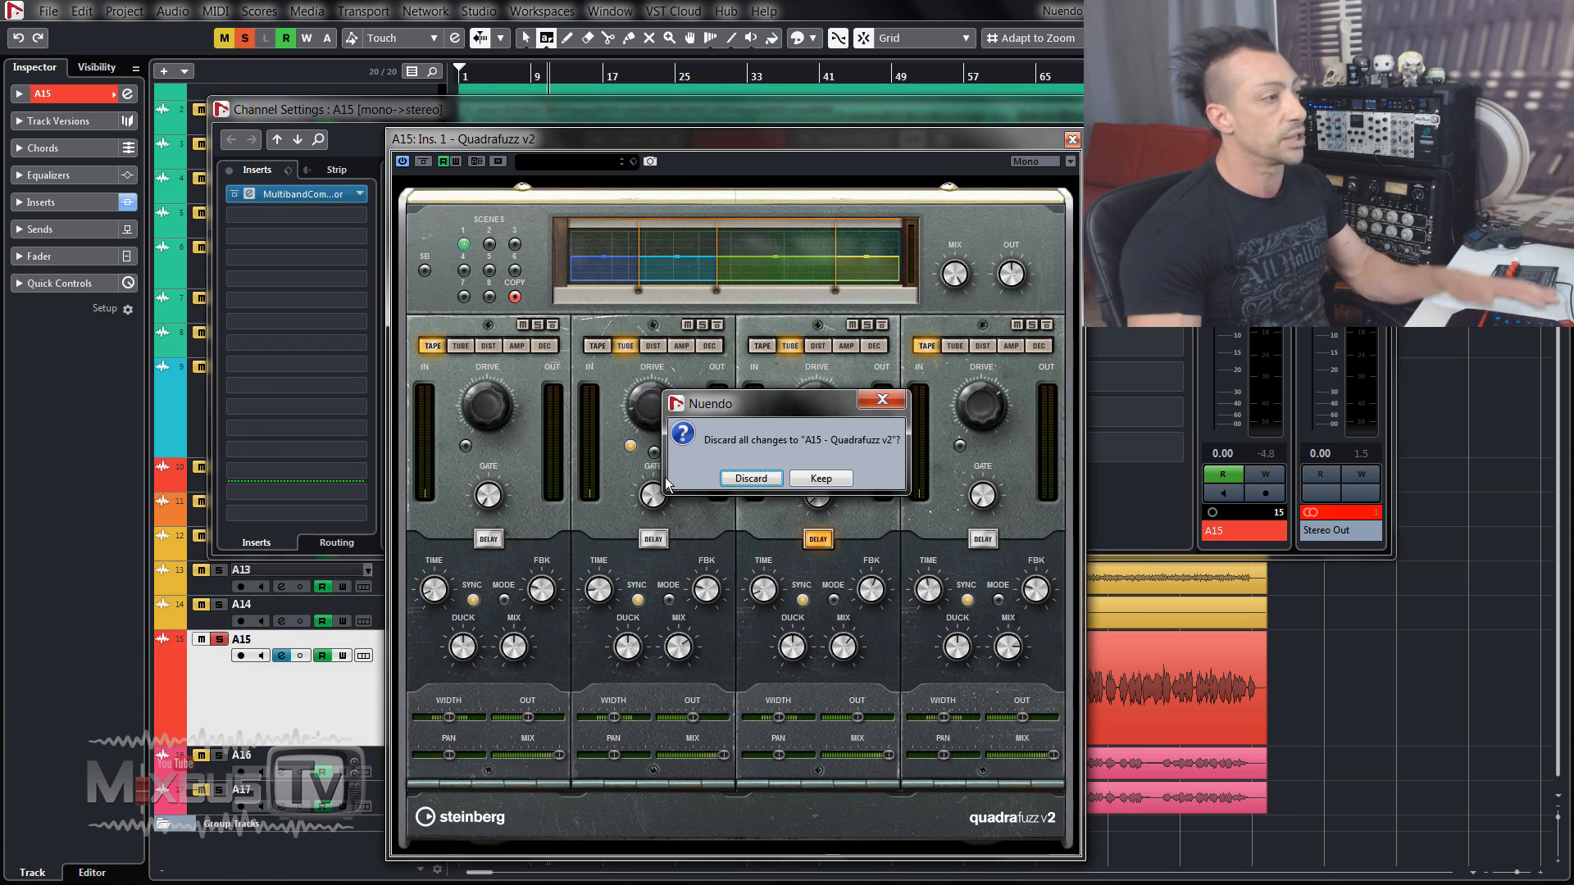
{"action": "left_click", "coordinate": [748, 478]}
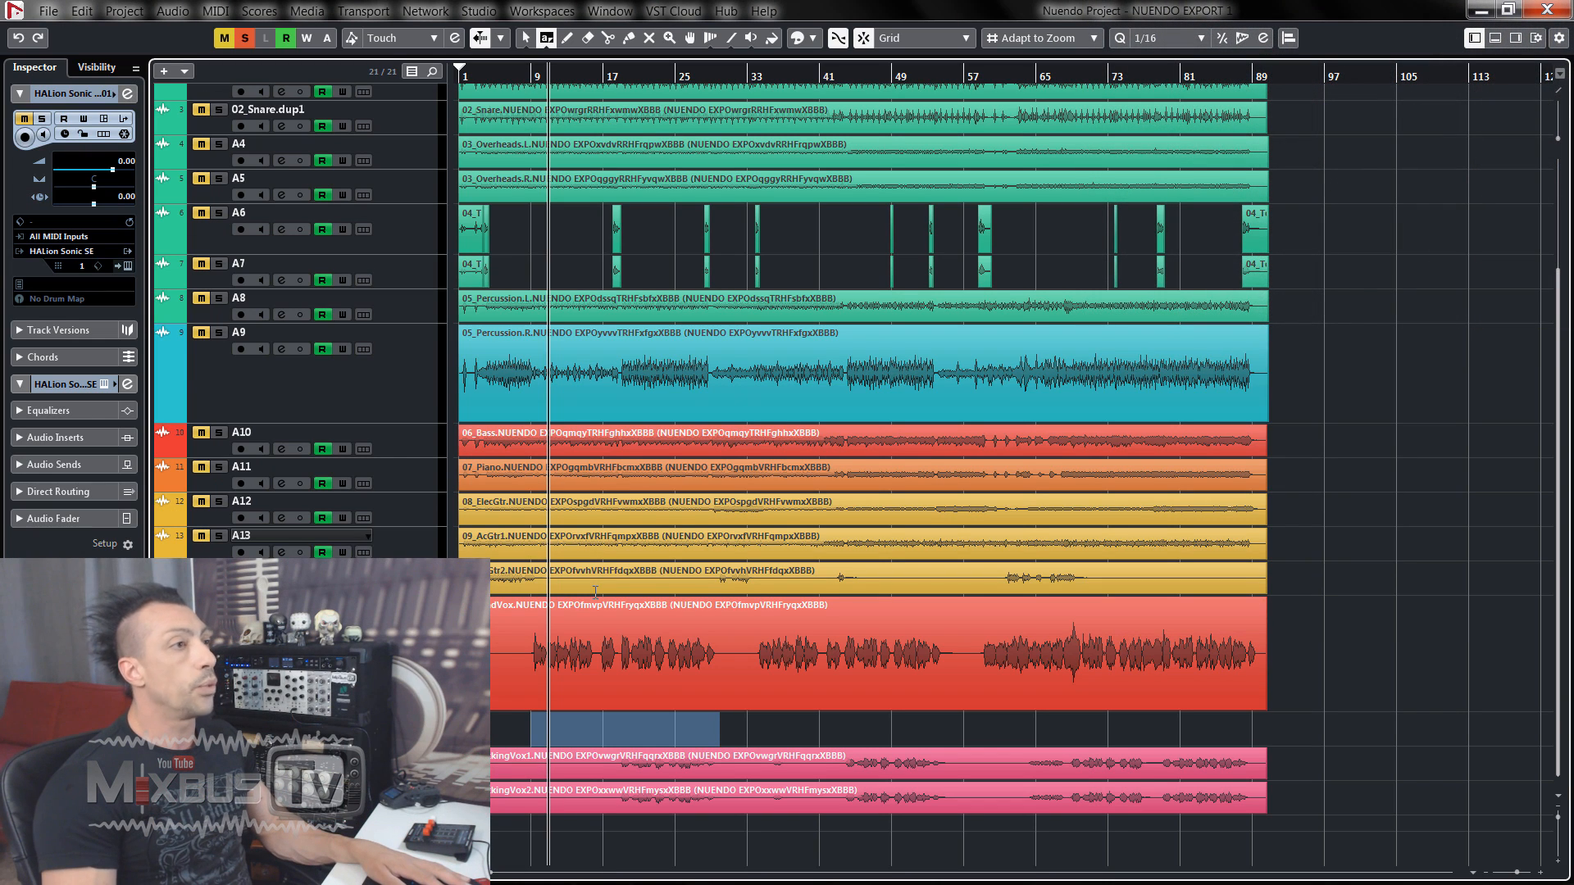